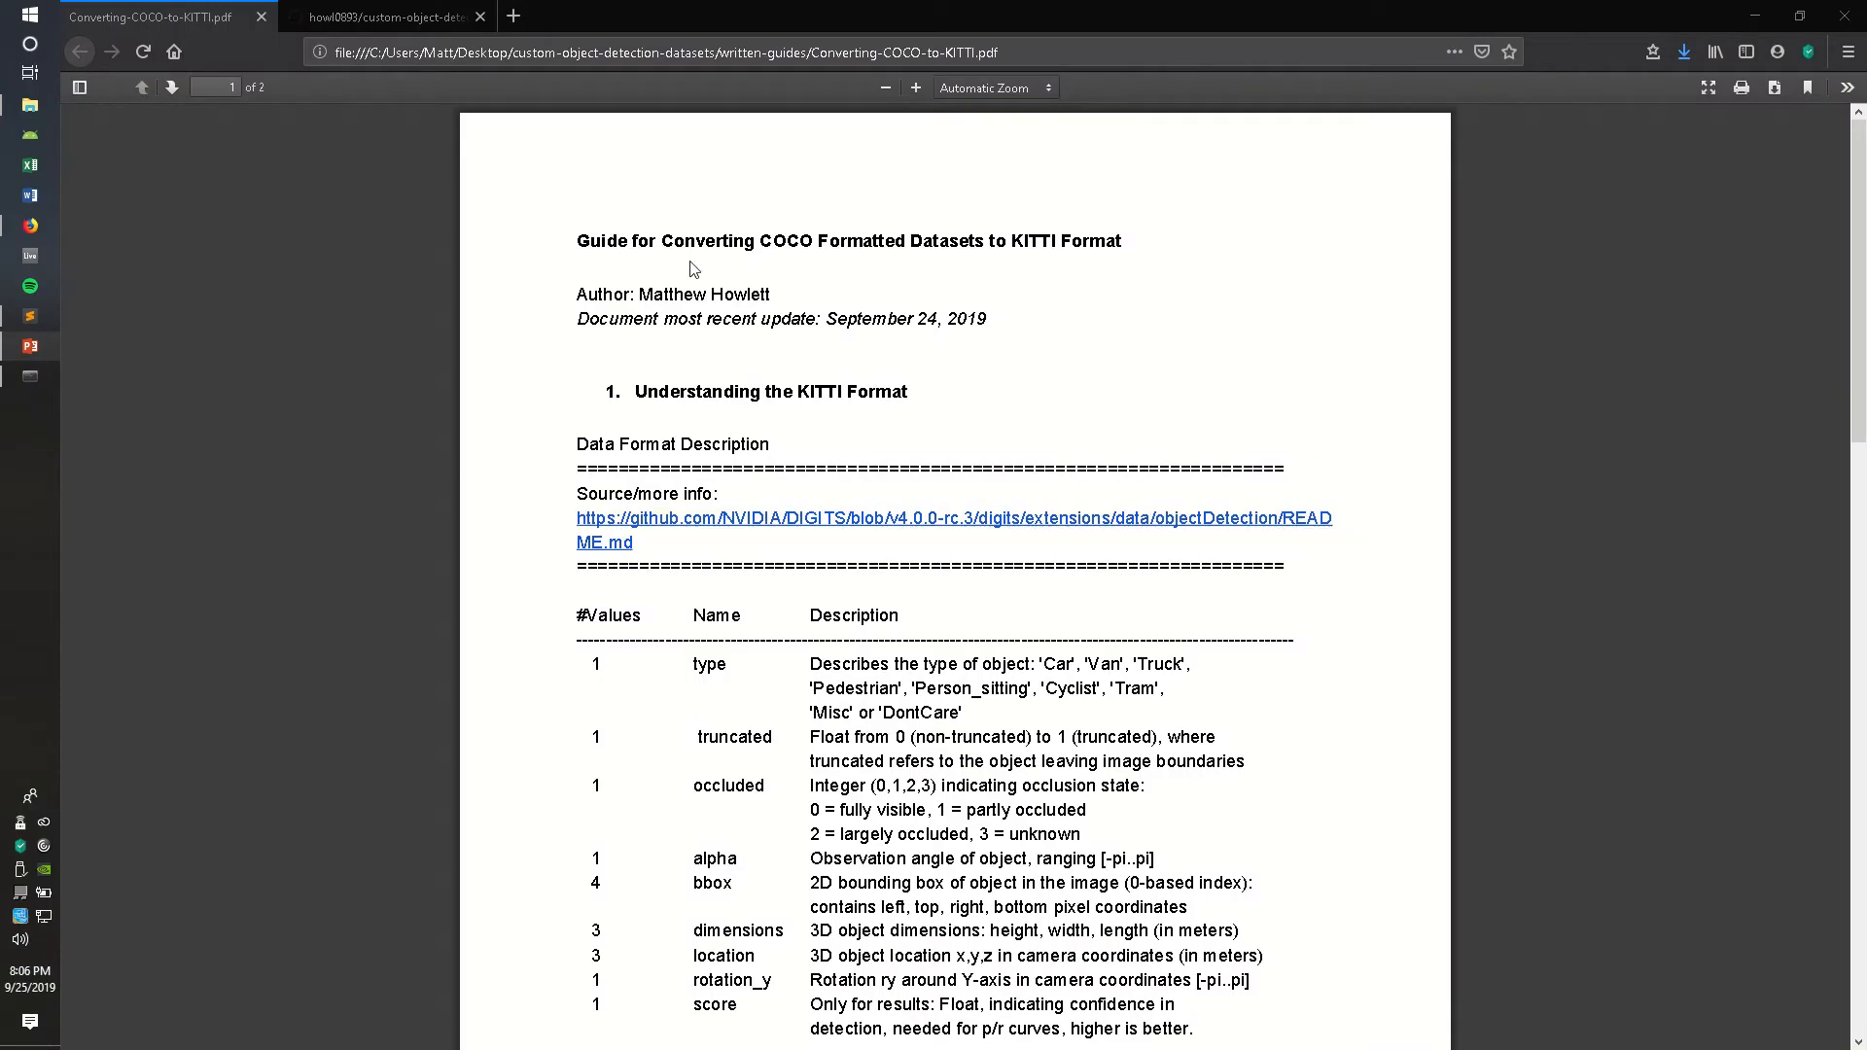
{"action": "mouse_move", "coordinate": [938, 659]}
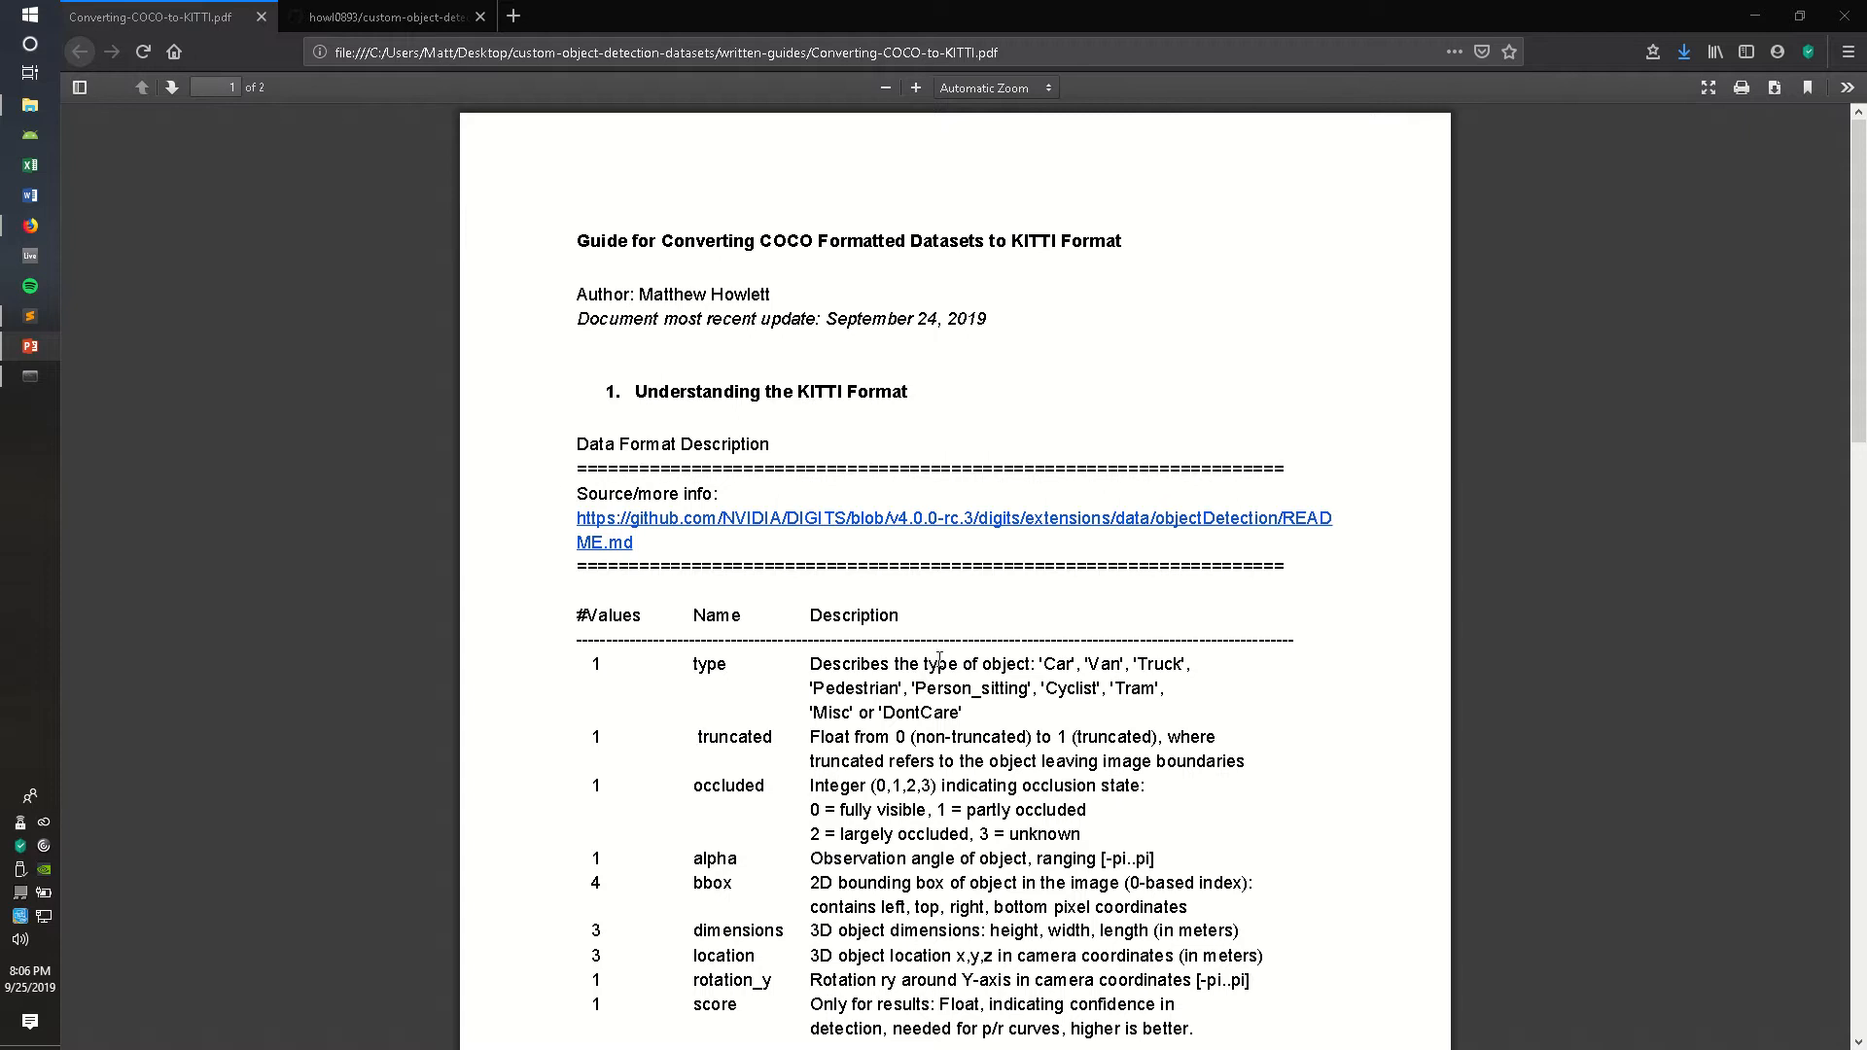
Switch to the custom-object-detection-datasets repository and scroll its file list and README
{"action": "scroll", "scroll_direction": "down", "scroll_amount": 3}
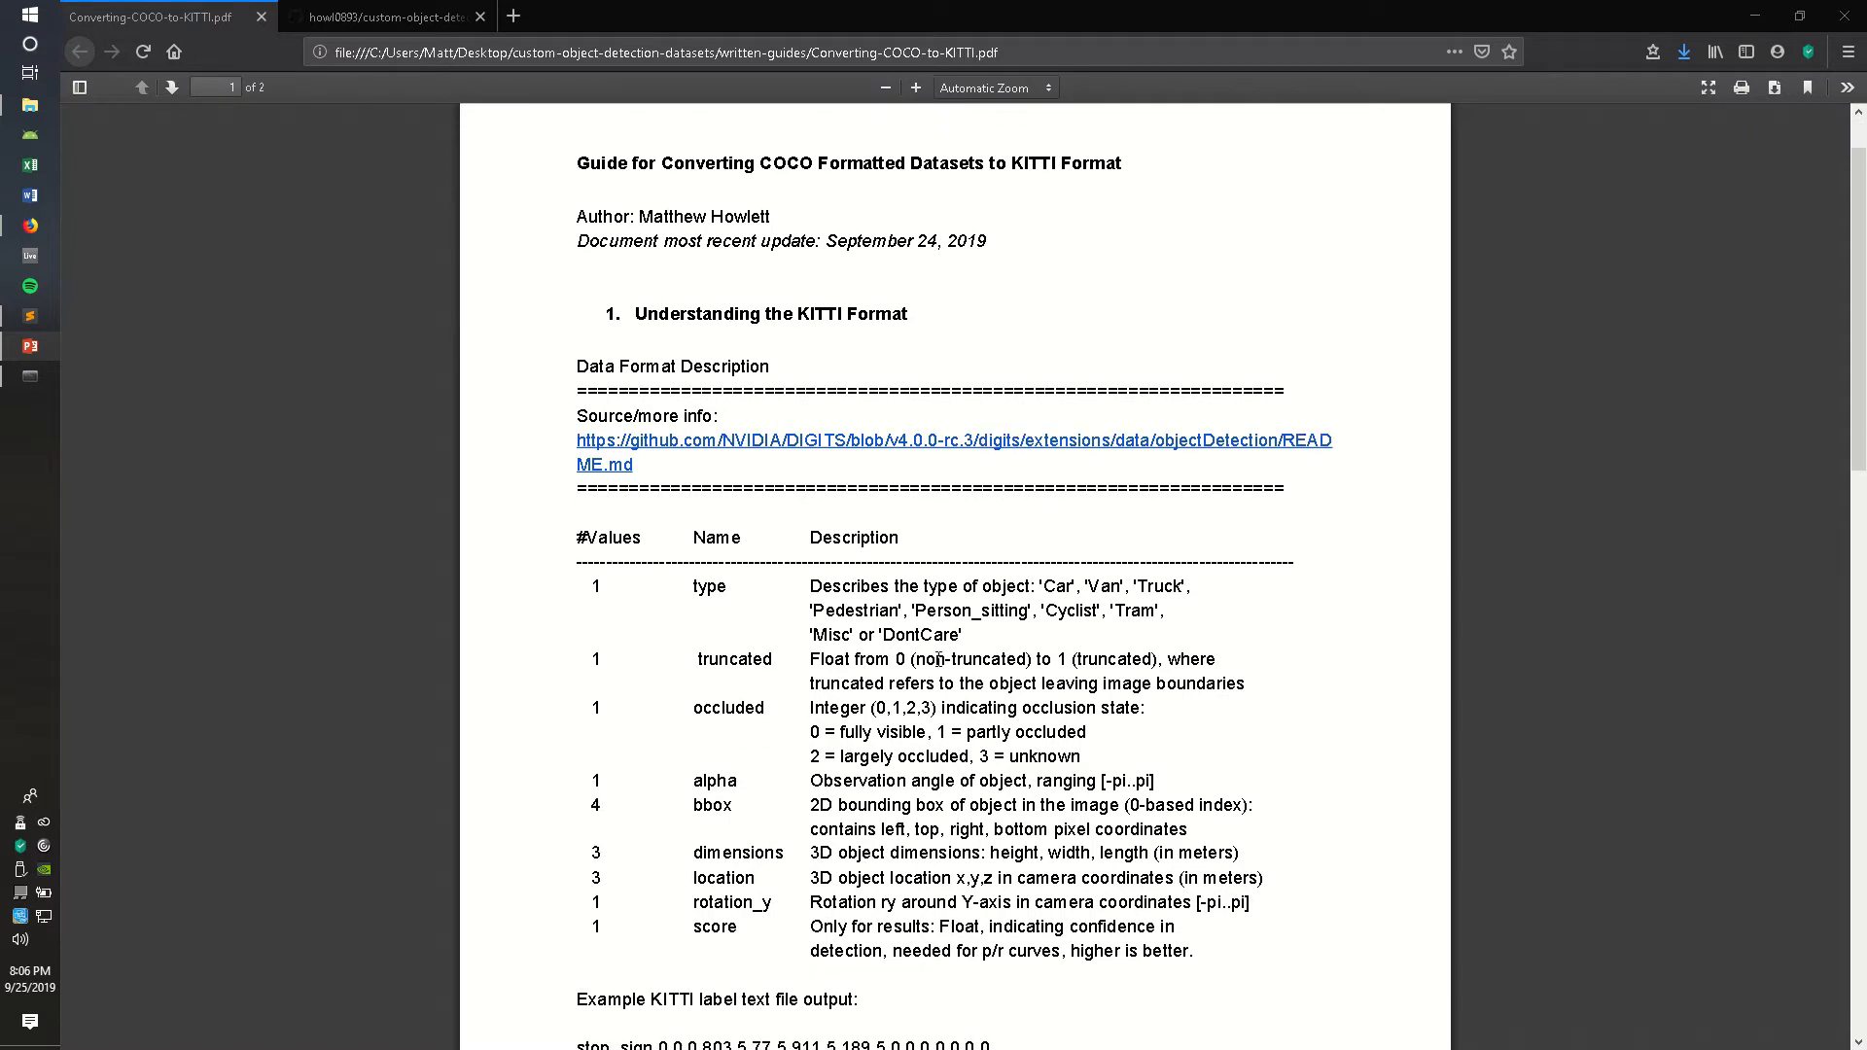
{"action": "mouse_move", "coordinate": [835, 597]}
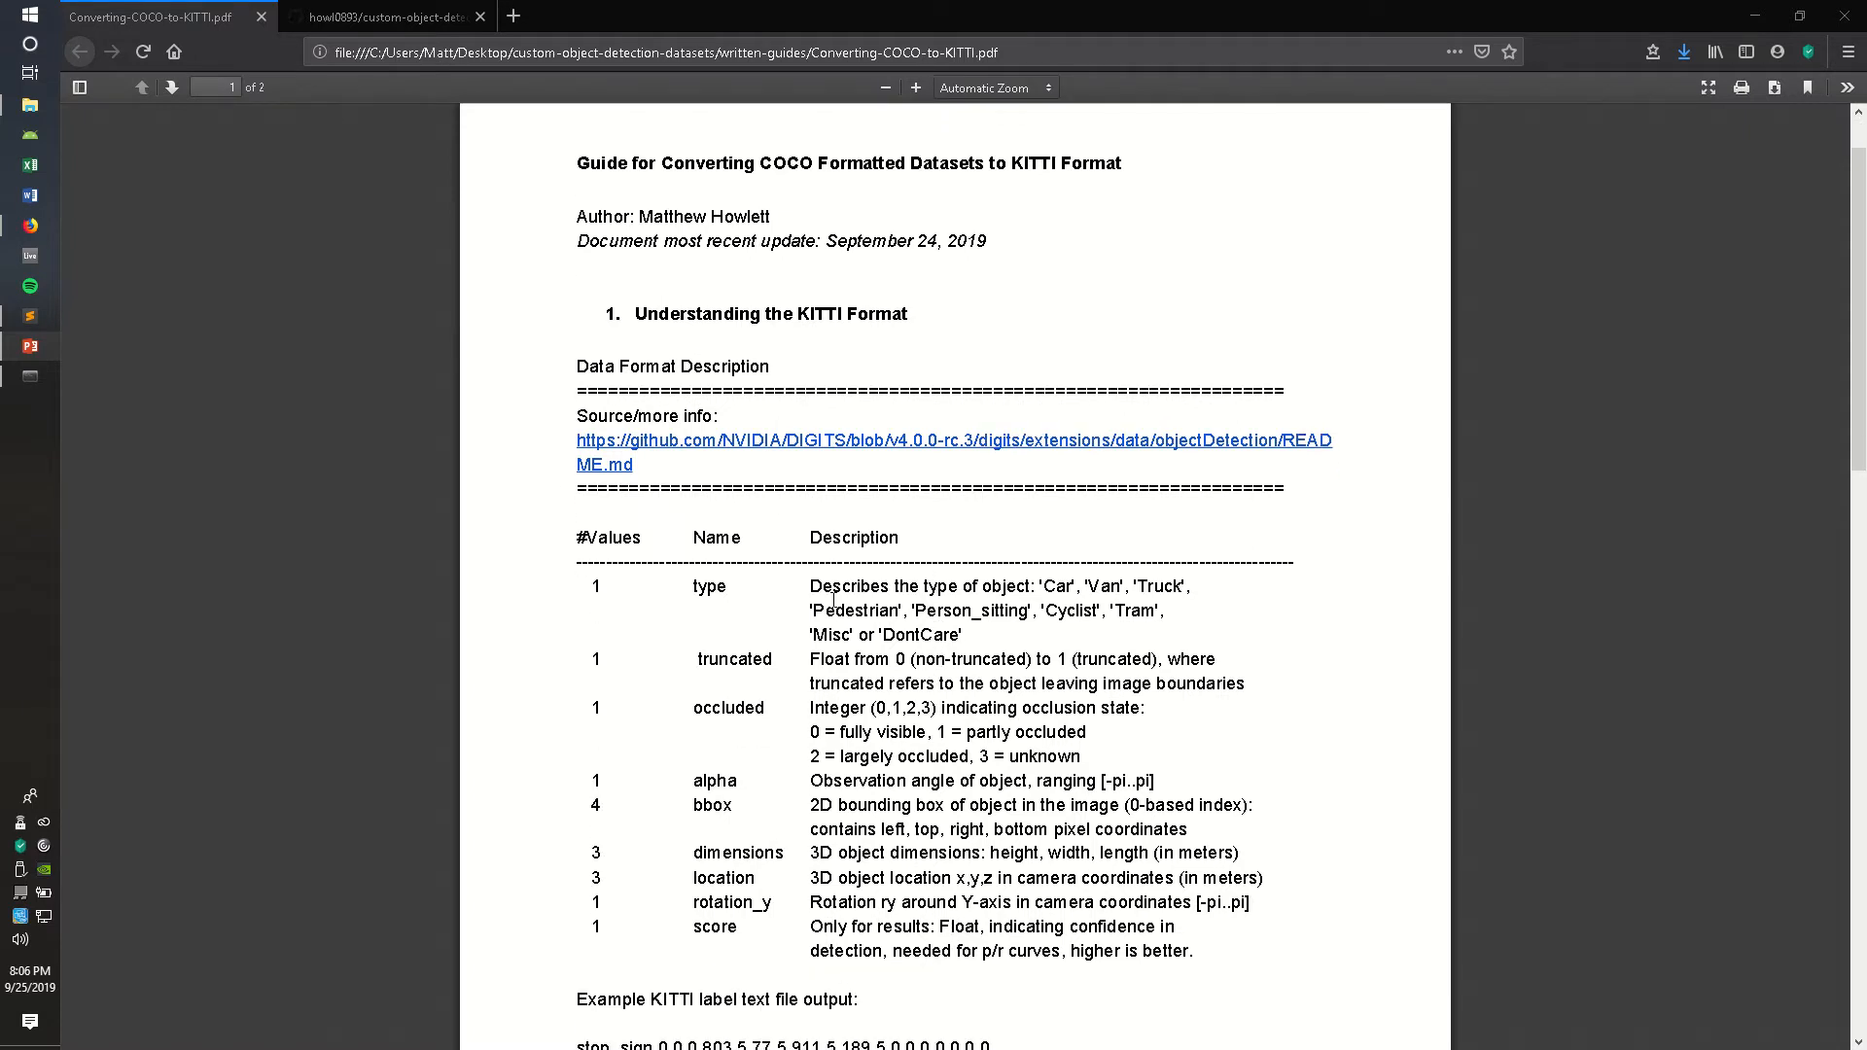
{"action": "left_click", "coordinate": [381, 18]}
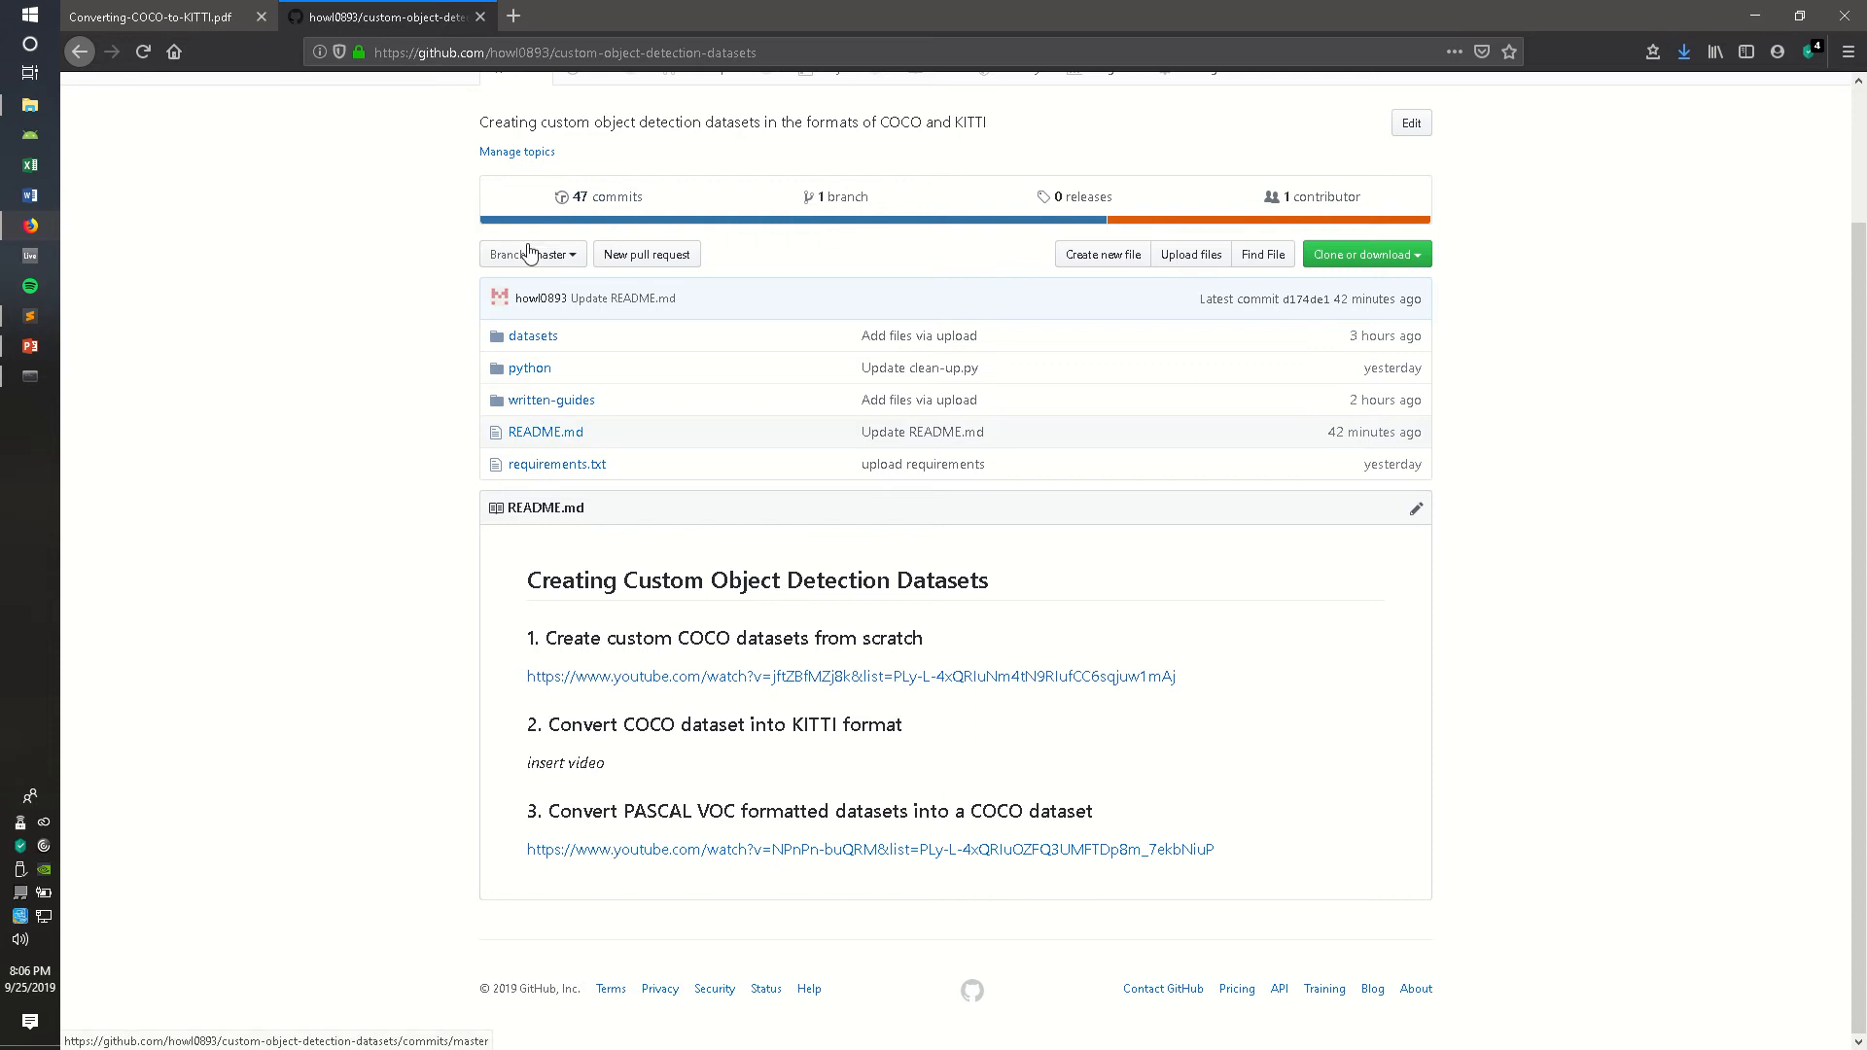
{"action": "scroll", "scroll_direction": "up", "scroll_amount": 3}
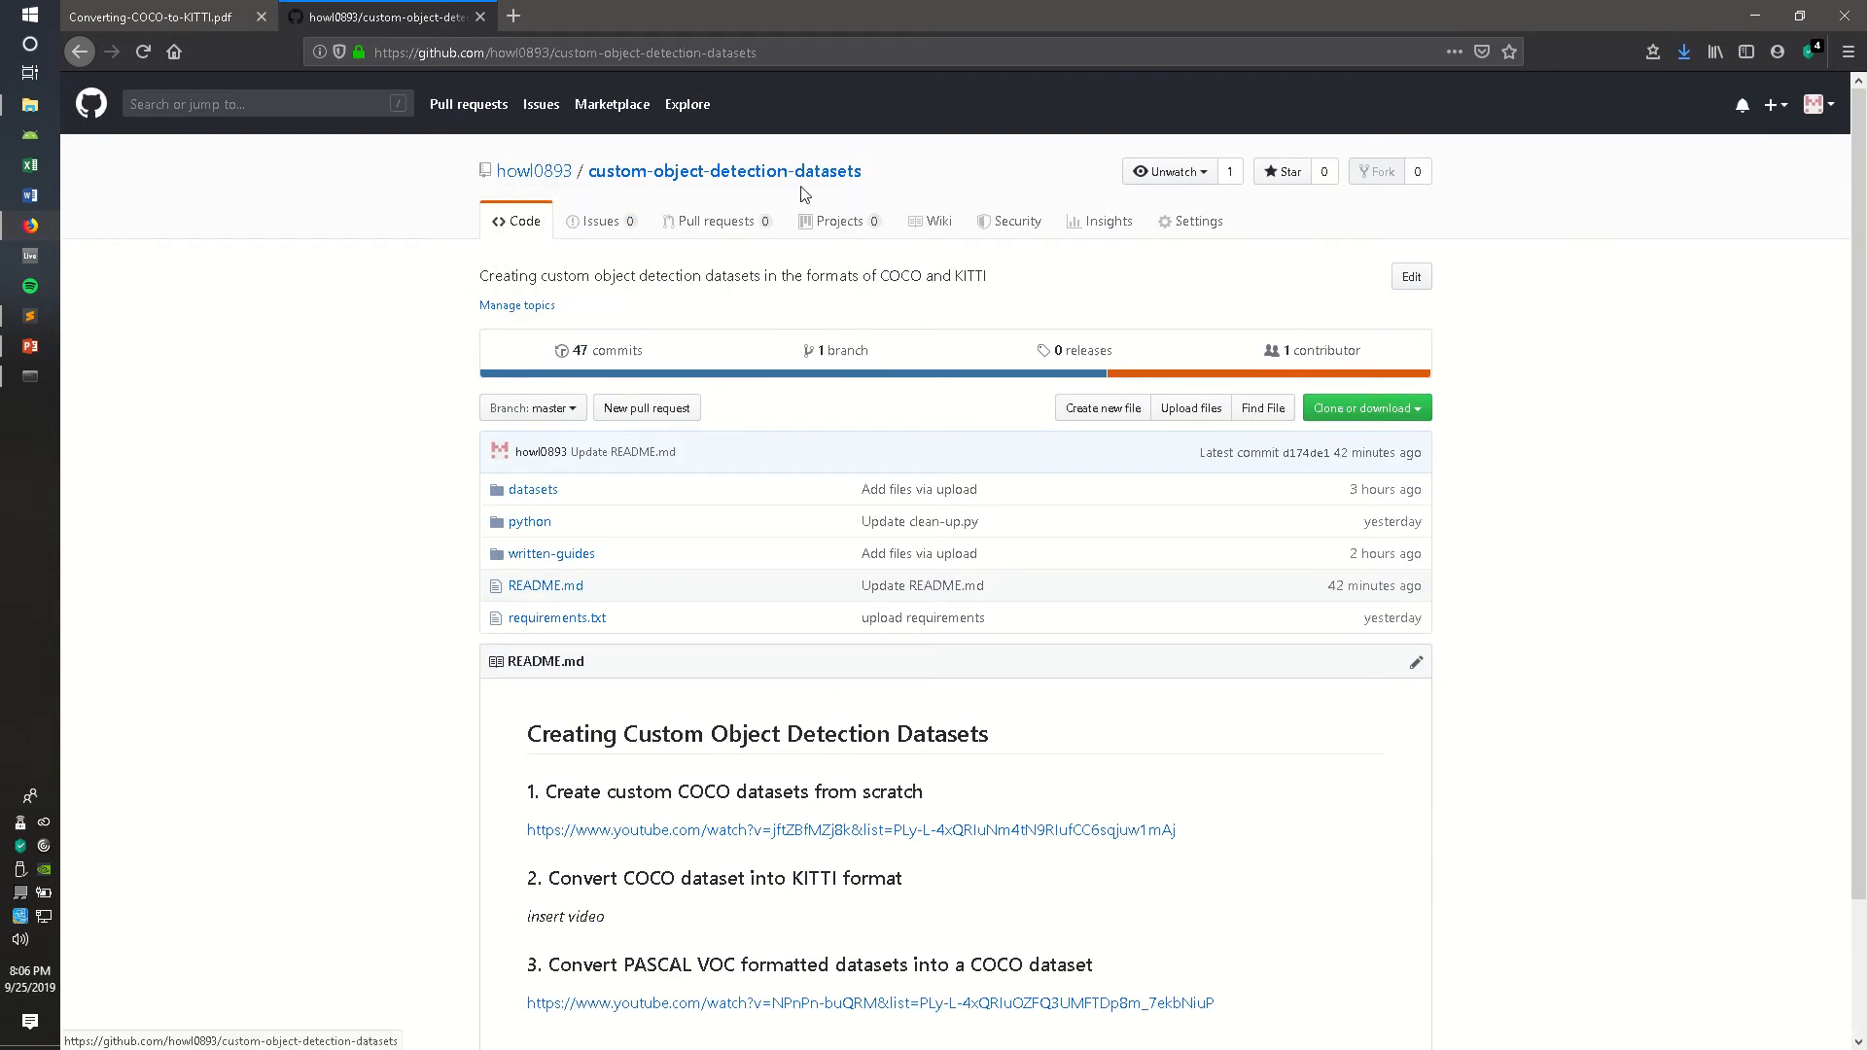
{"action": "scroll", "scroll_direction": "down", "scroll_amount": 3}
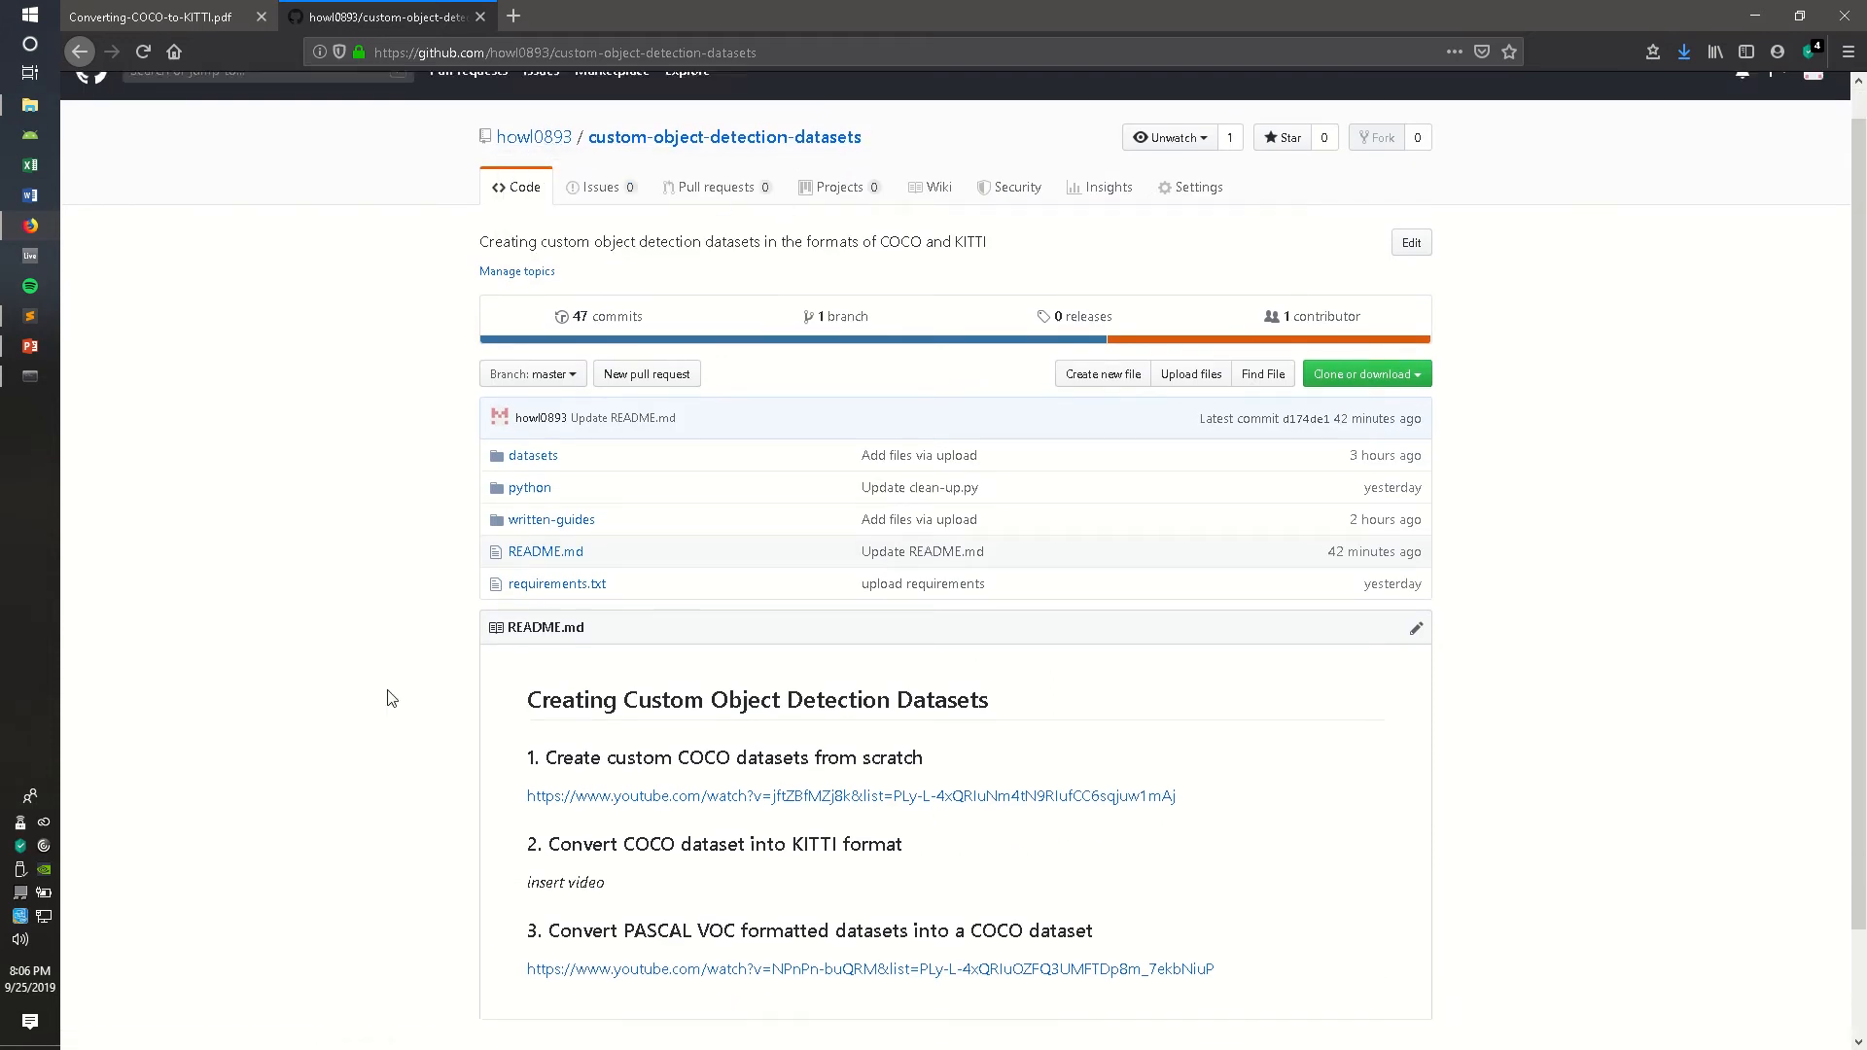
{"action": "scroll", "scroll_direction": "down", "scroll_amount": 3}
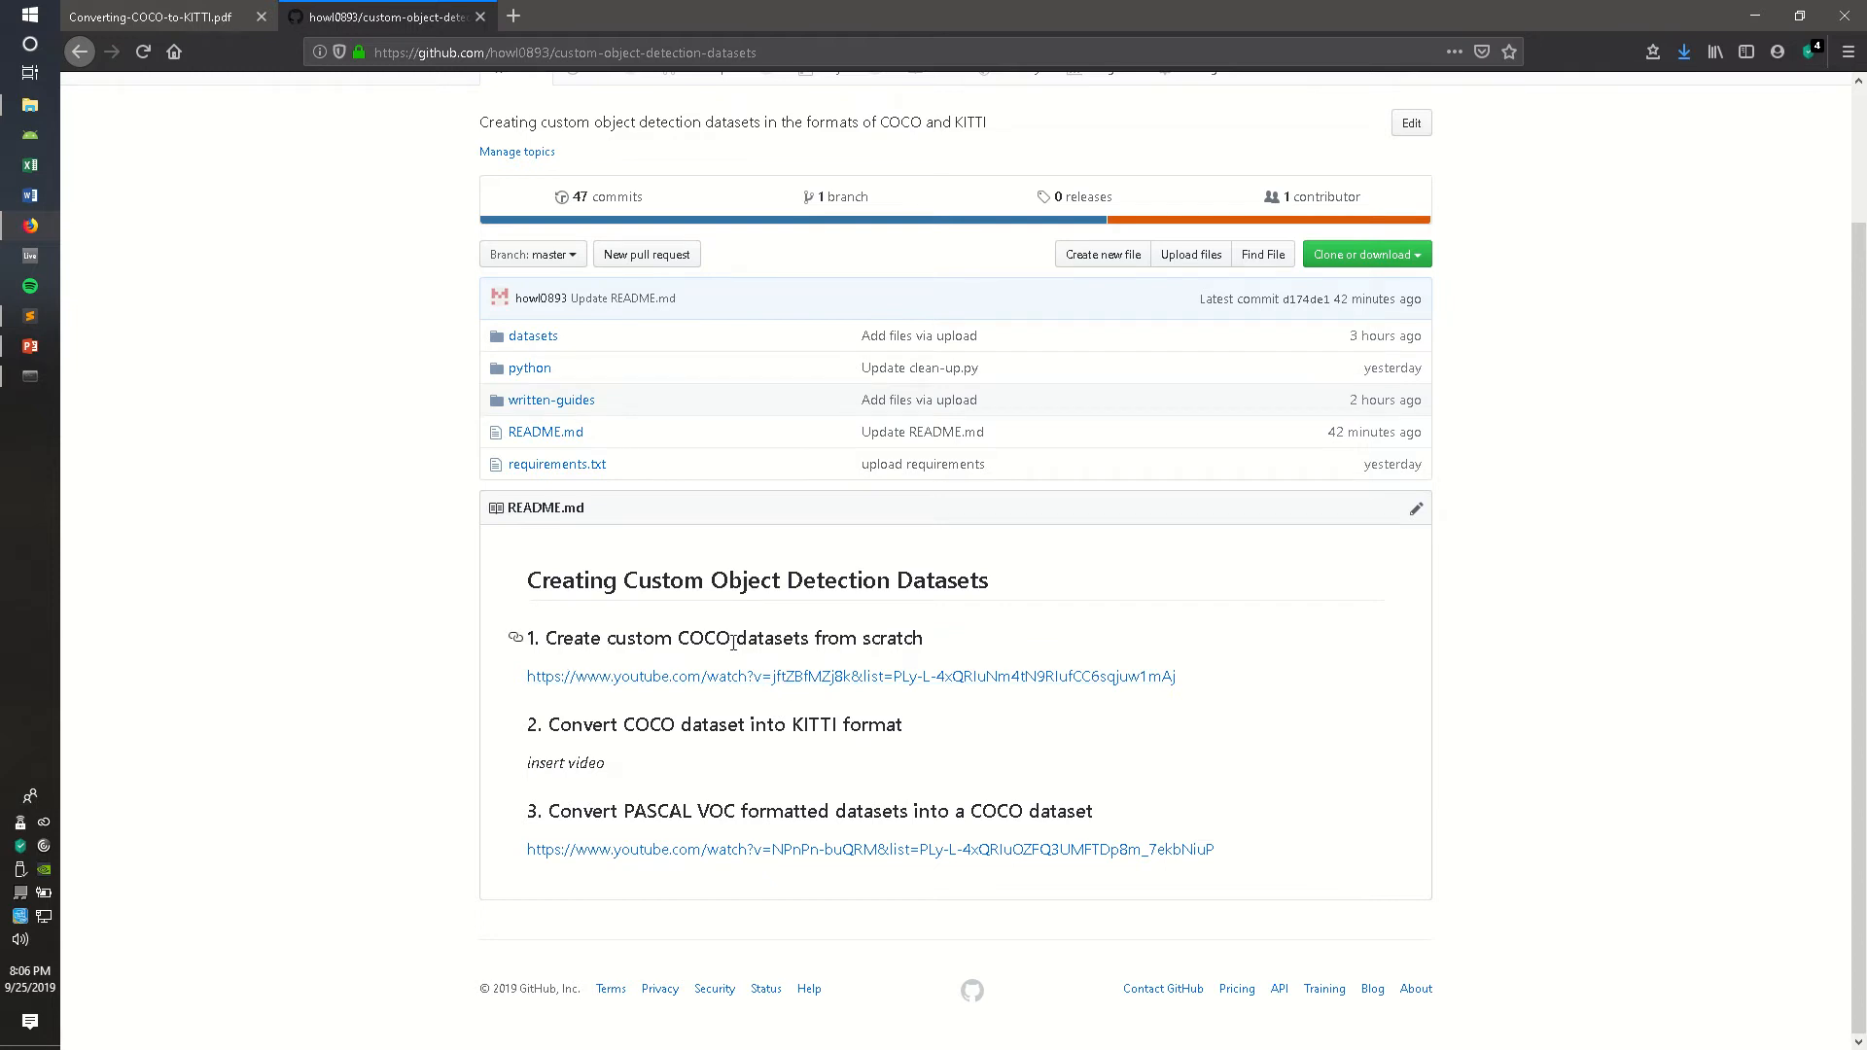
{"action": "mouse_move", "coordinate": [702, 644]}
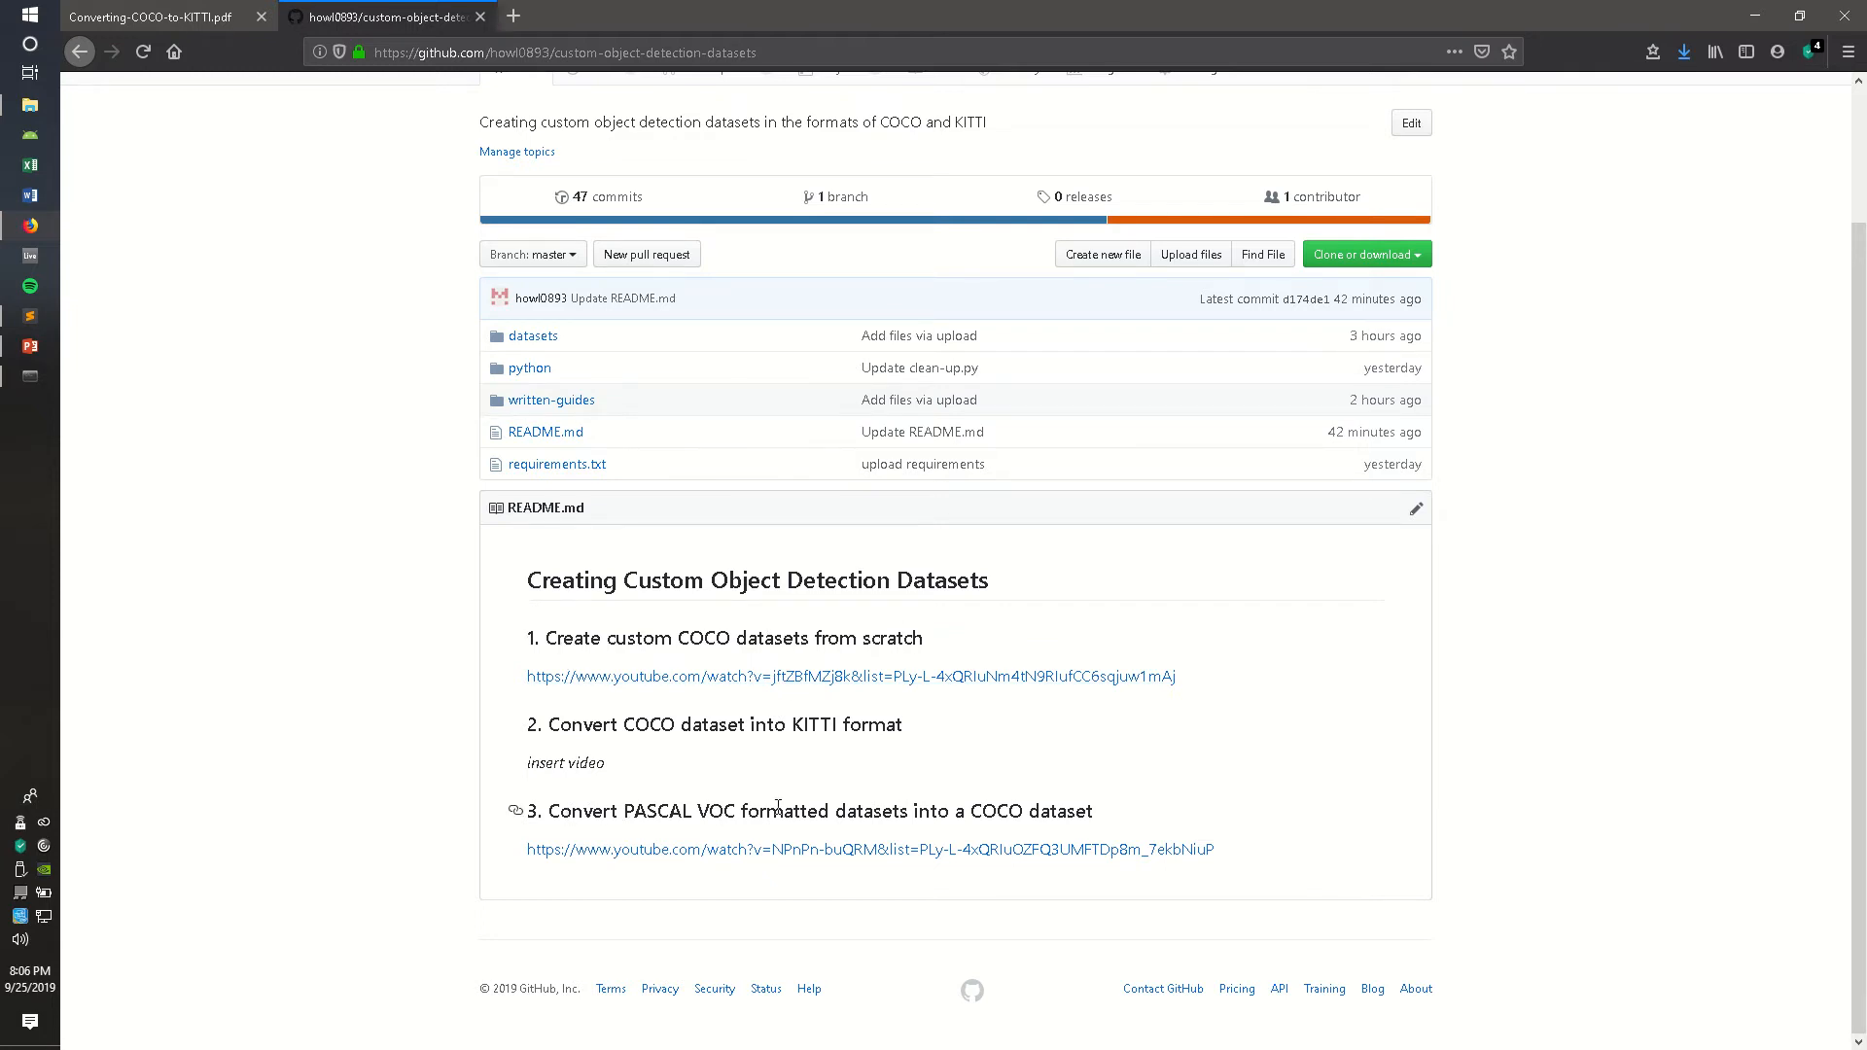
{"action": "mouse_move", "coordinate": [930, 815]}
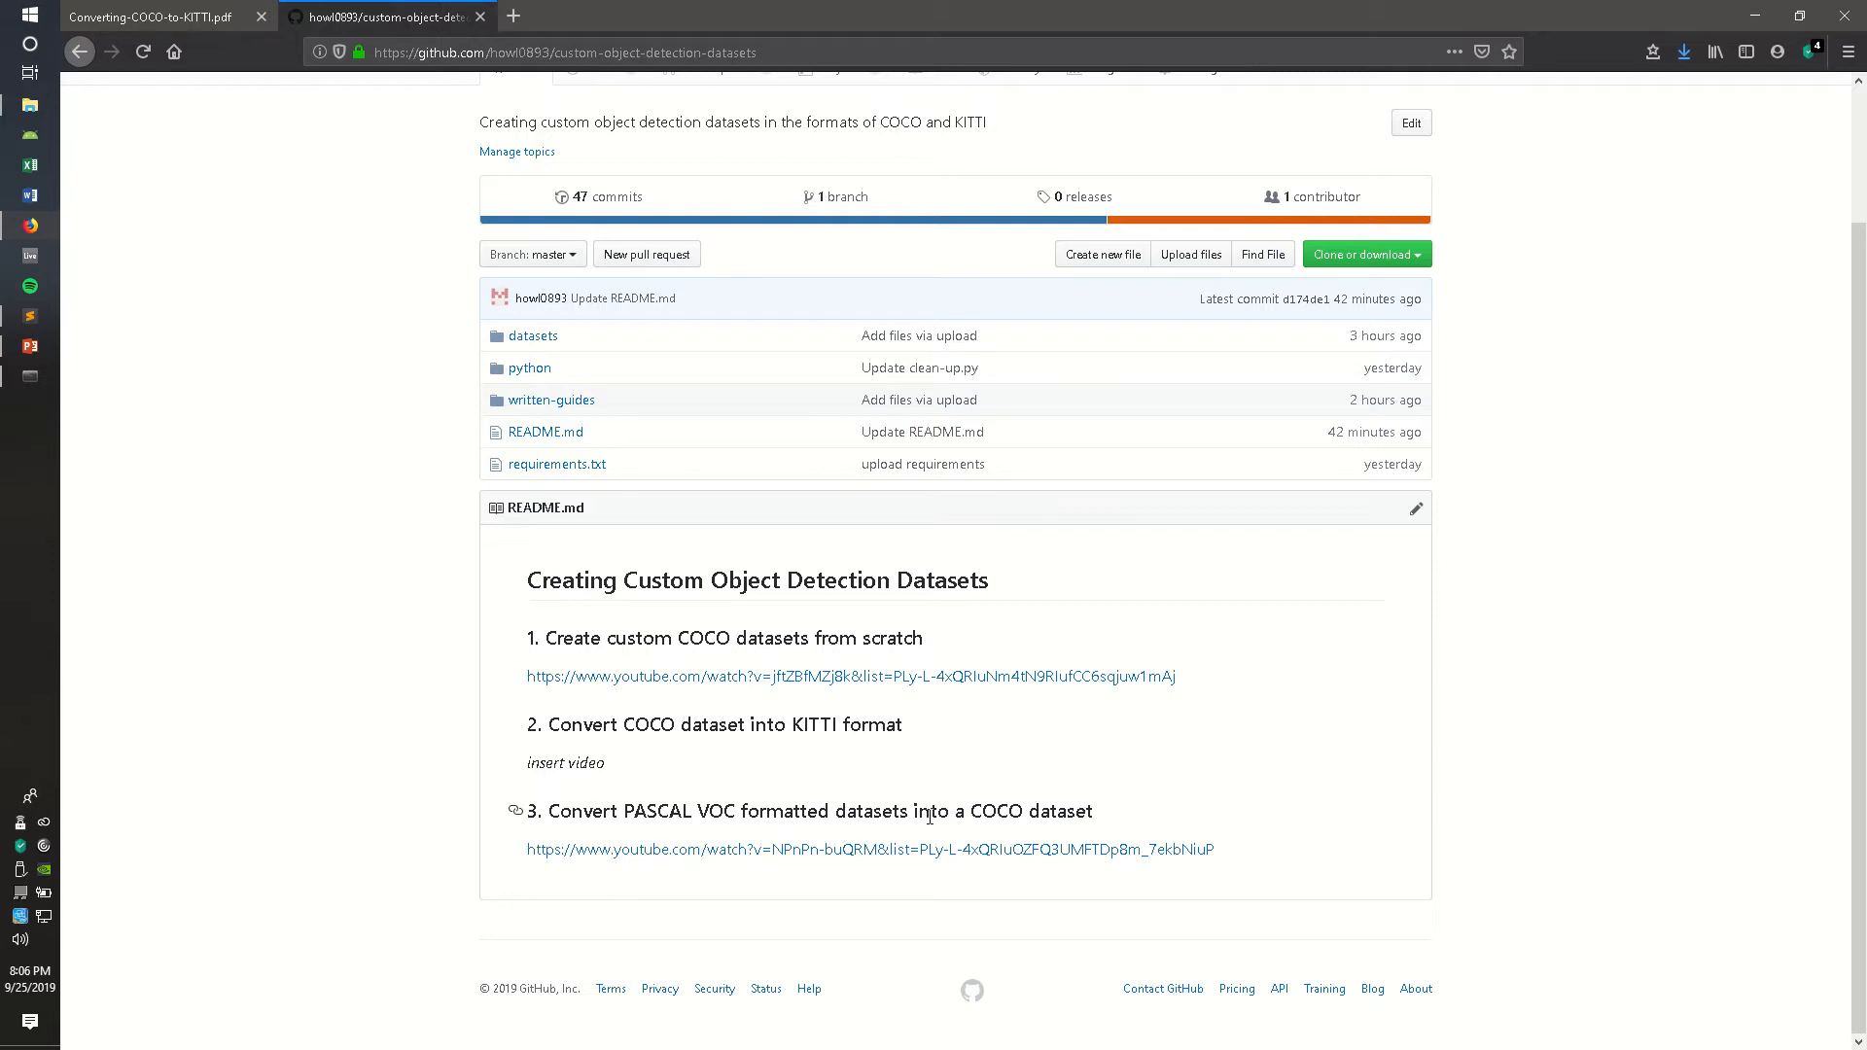
{"action": "mouse_move", "coordinate": [241, 43]}
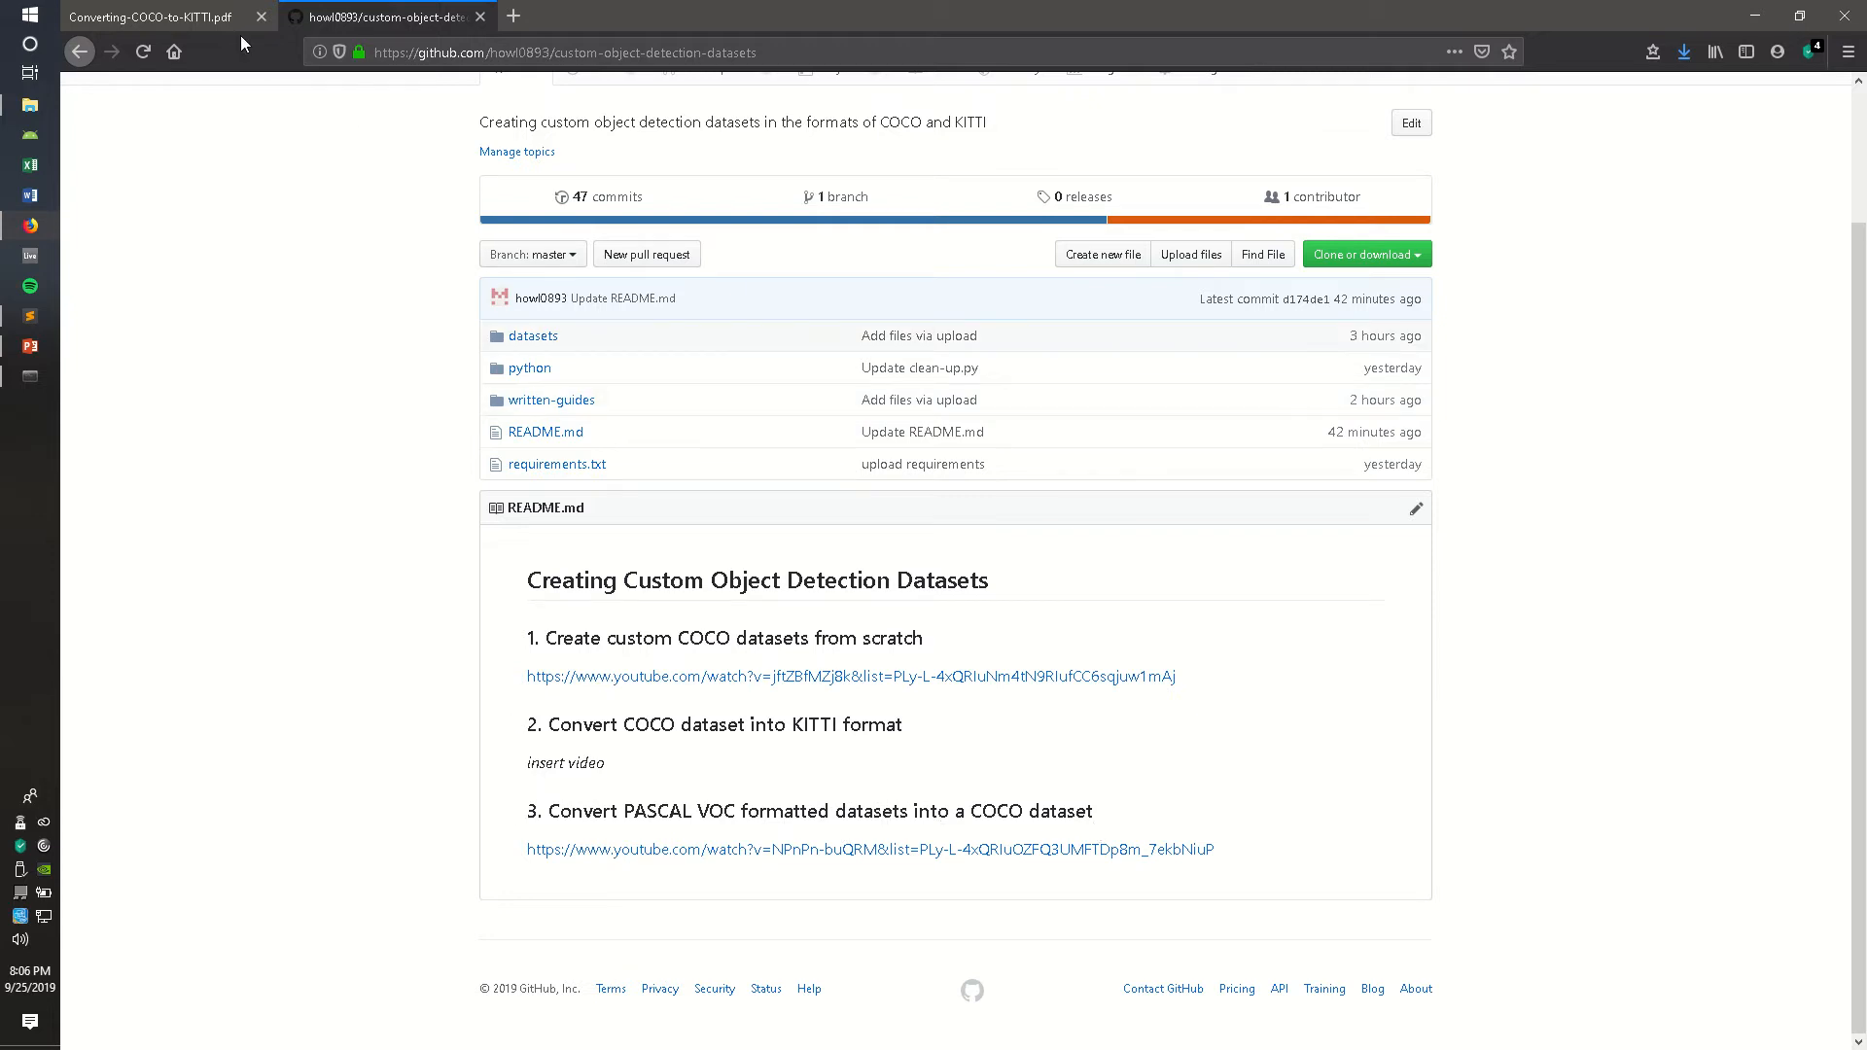
Return to the COCO-to-KITTI guide PDF and mark the bbox field in the format table
{"action": "left_click", "coordinate": [149, 18]}
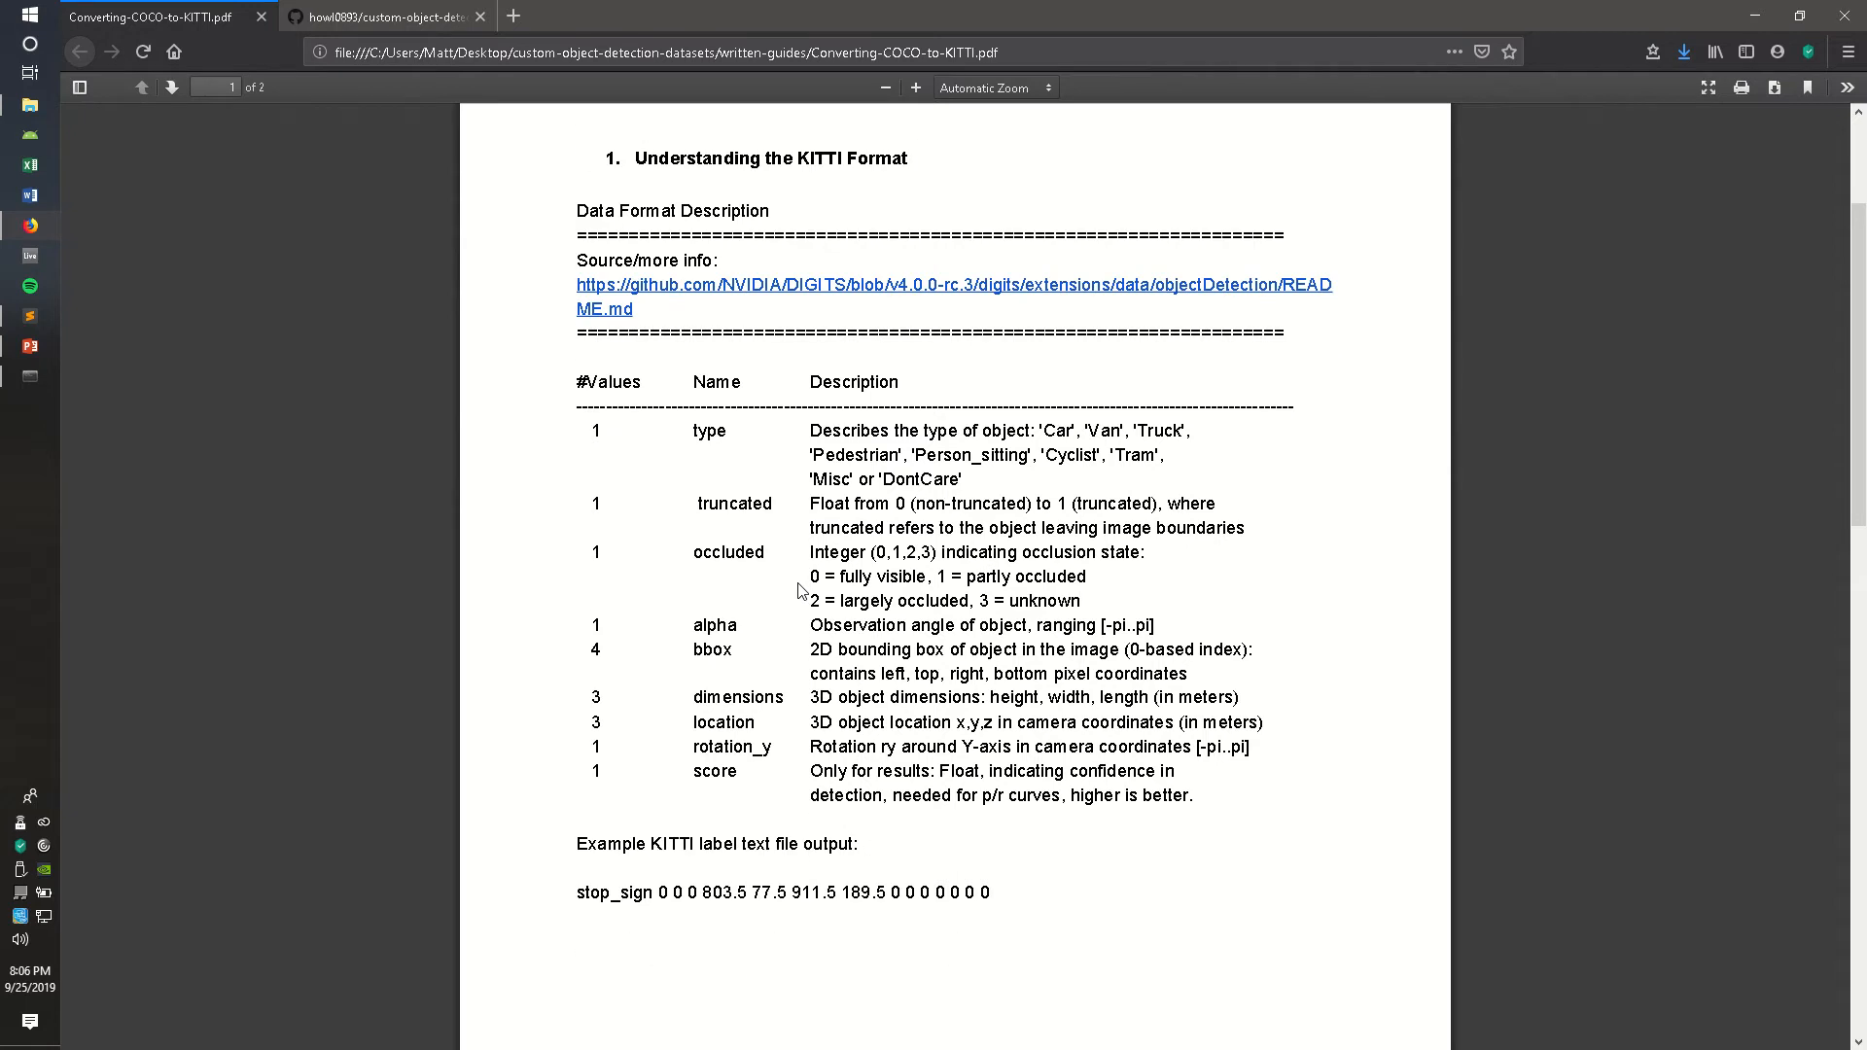
{"action": "mouse_move", "coordinate": [710, 650]}
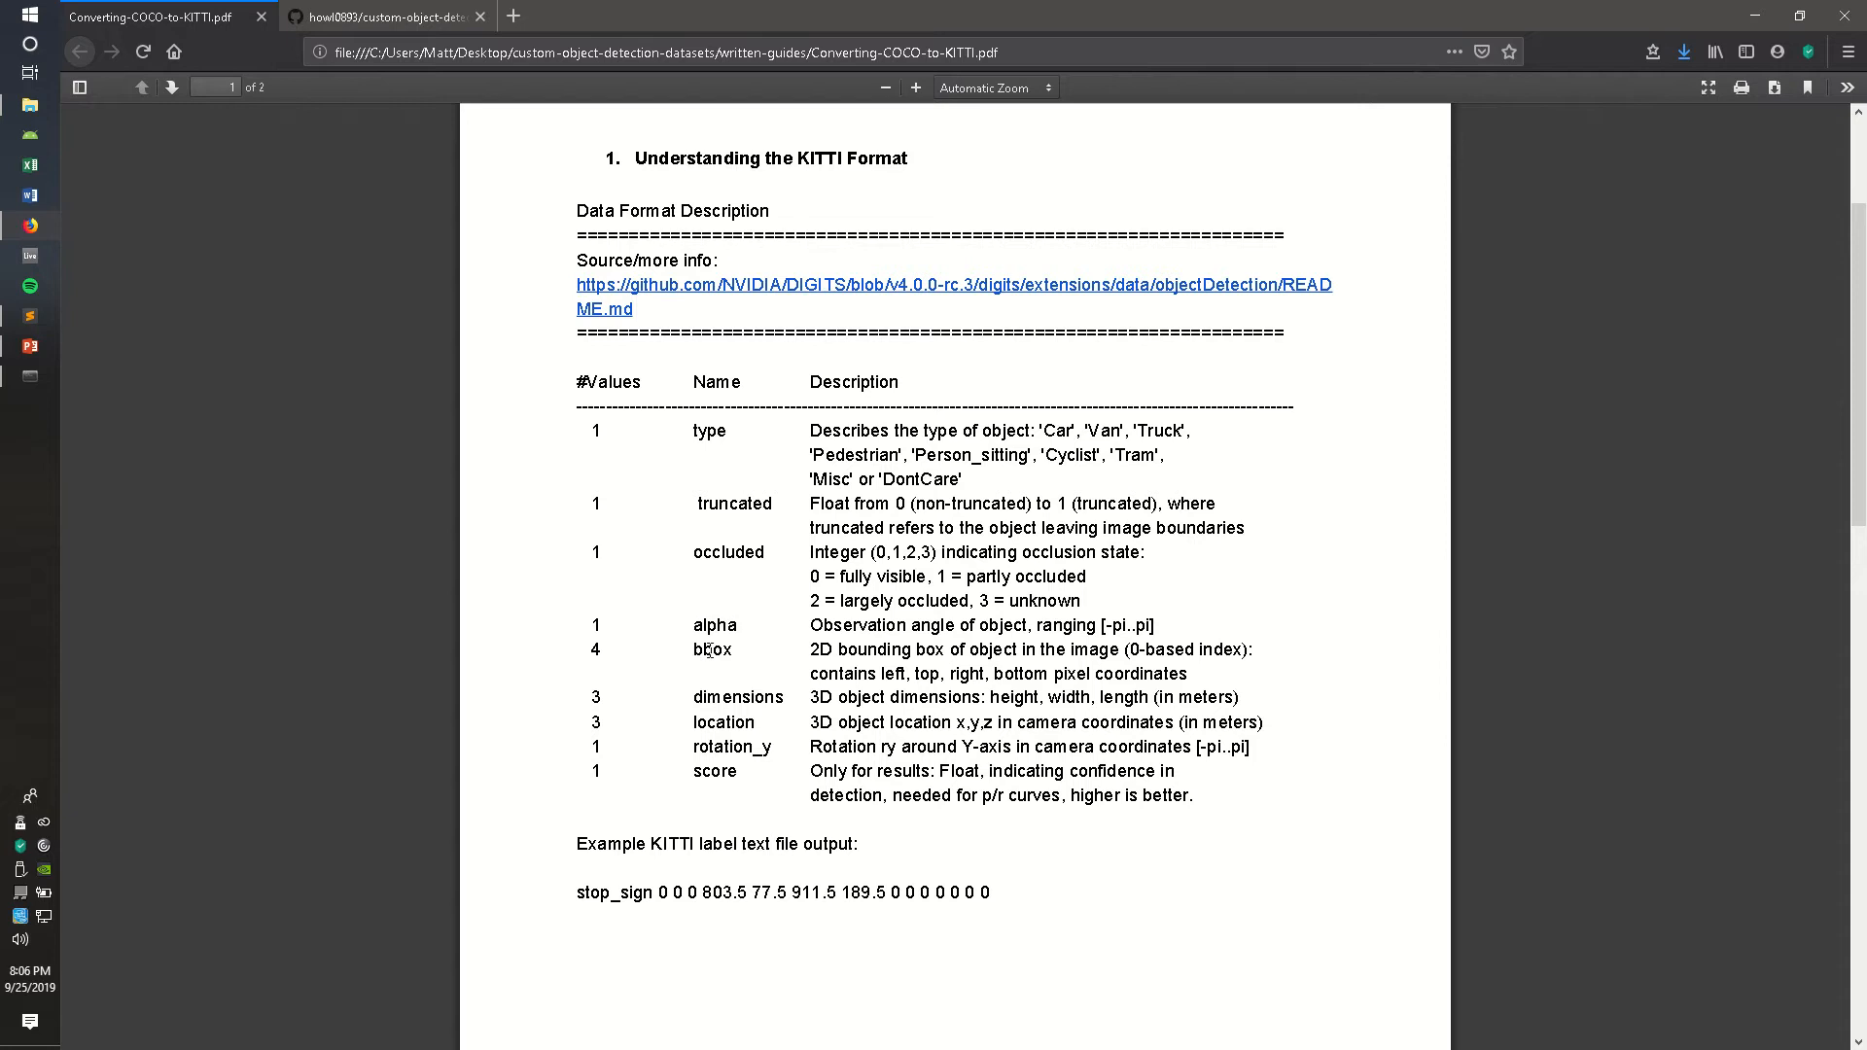
{"action": "double_click", "coordinate": [711, 649]}
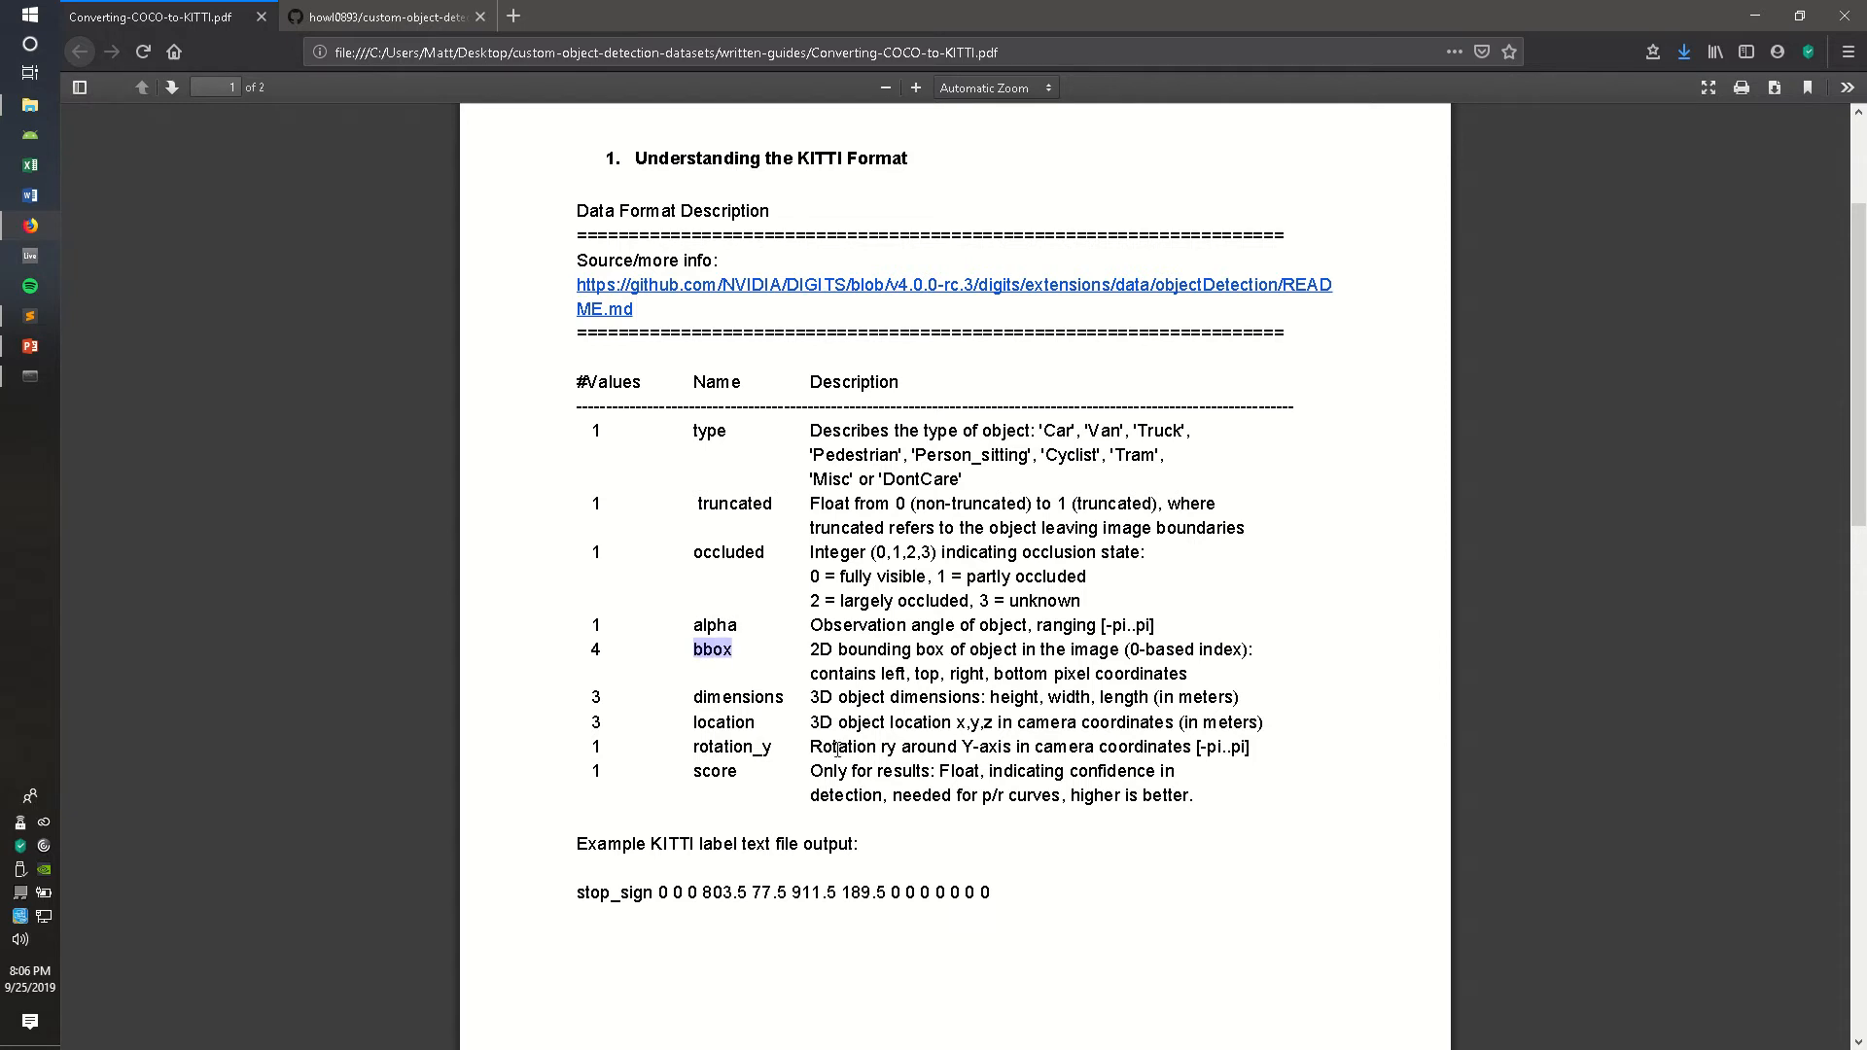
{"action": "scroll", "scroll_direction": "down", "scroll_amount": 3}
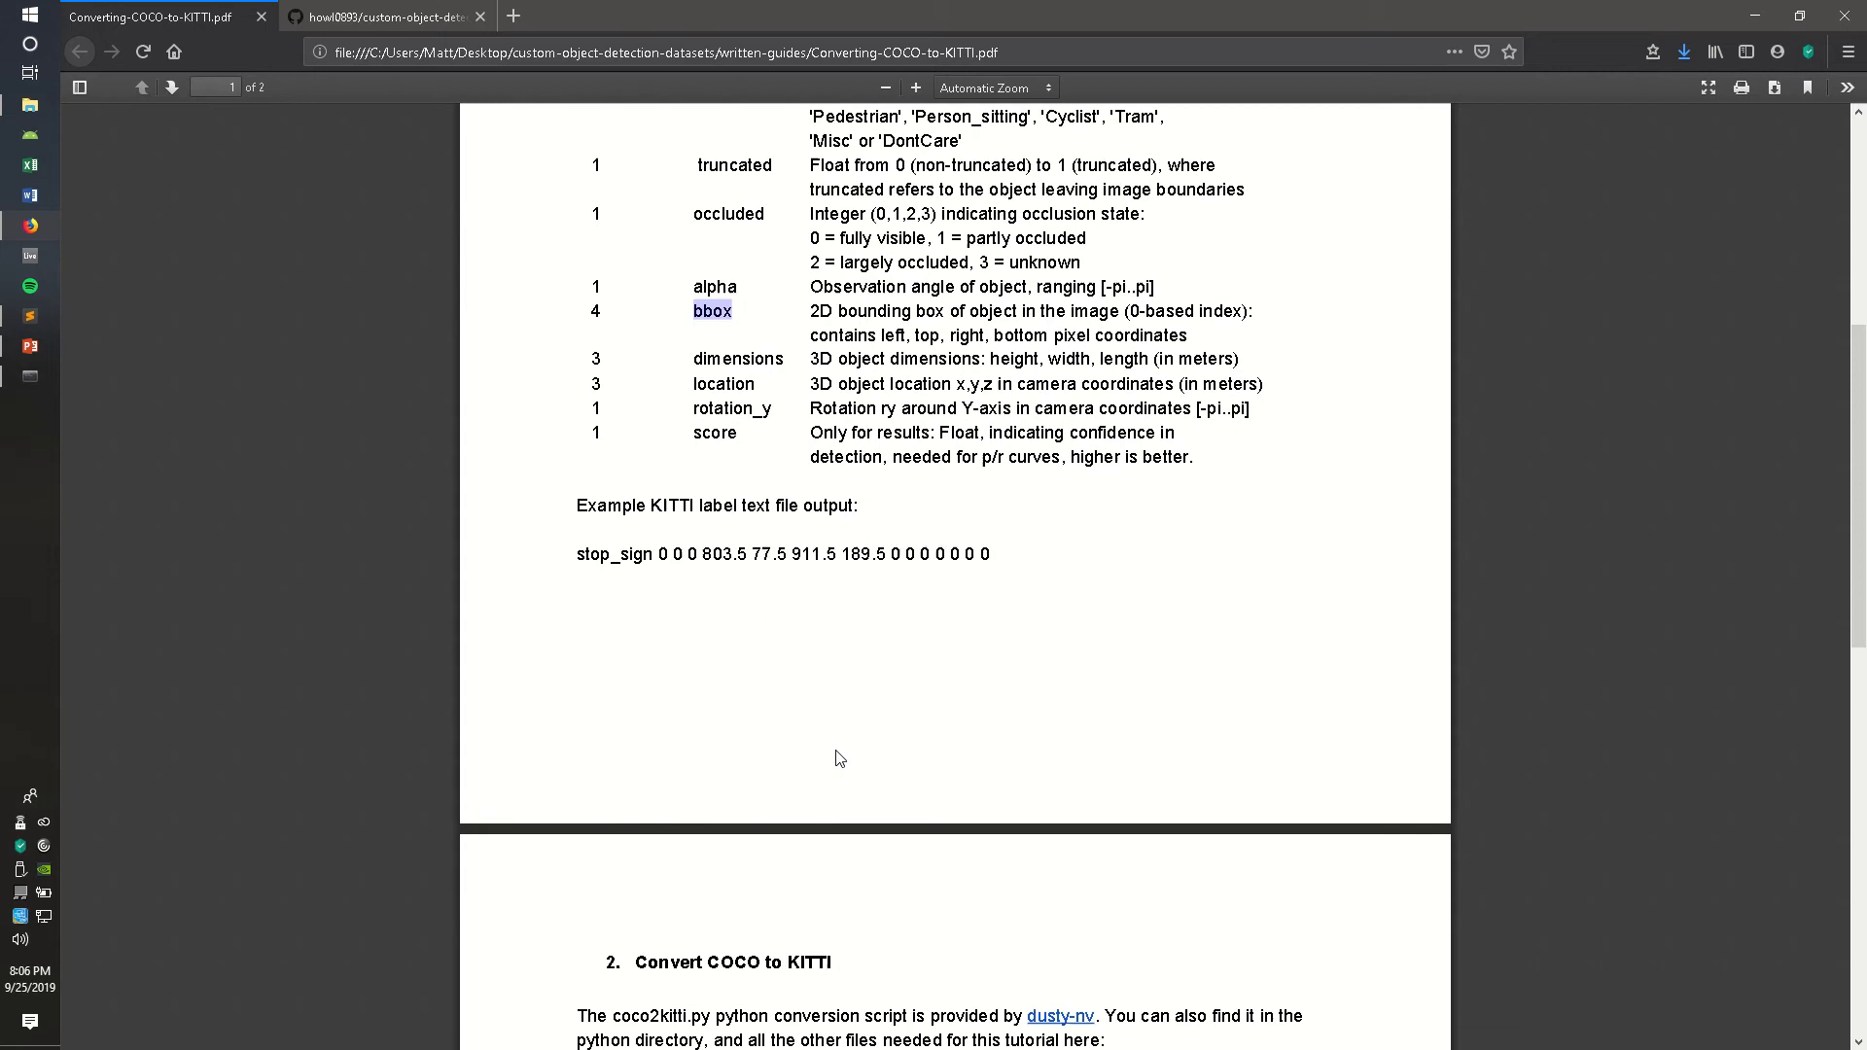
{"action": "scroll", "scroll_direction": "down", "scroll_amount": 3}
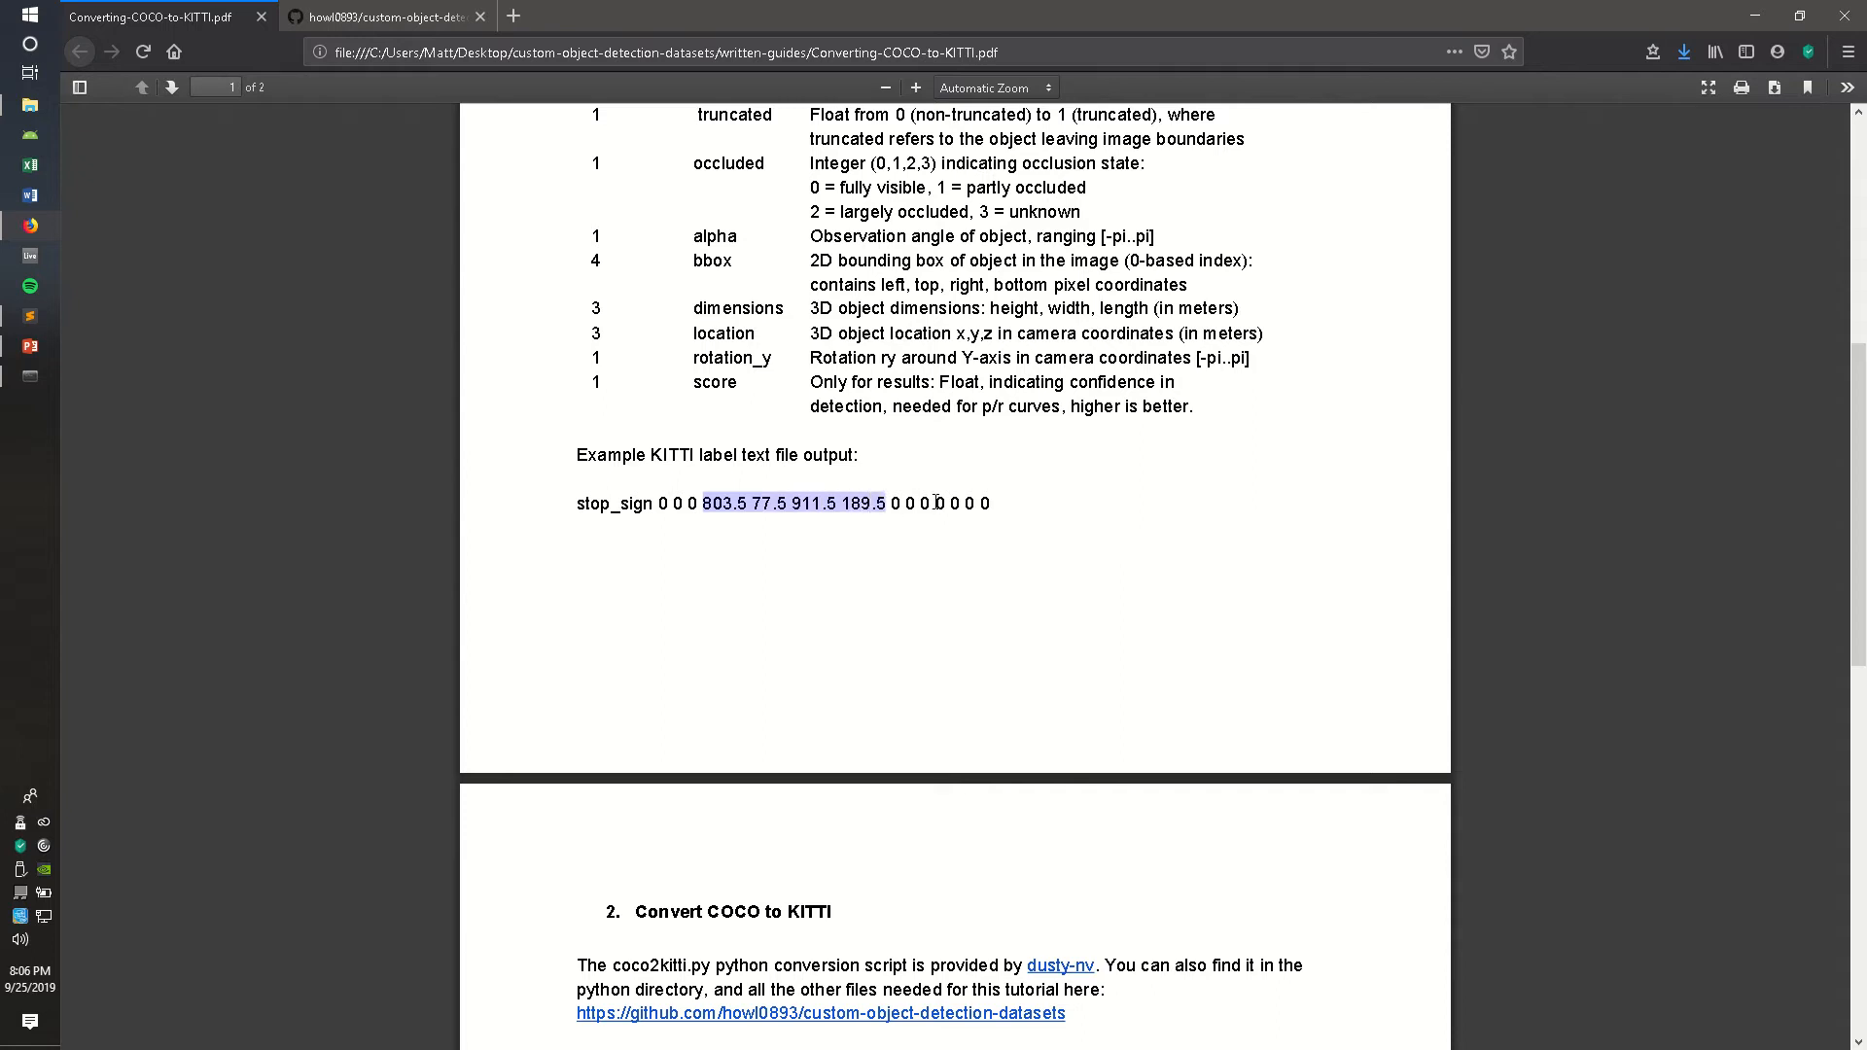
{"action": "scroll", "scroll_direction": "down", "scroll_amount": 3}
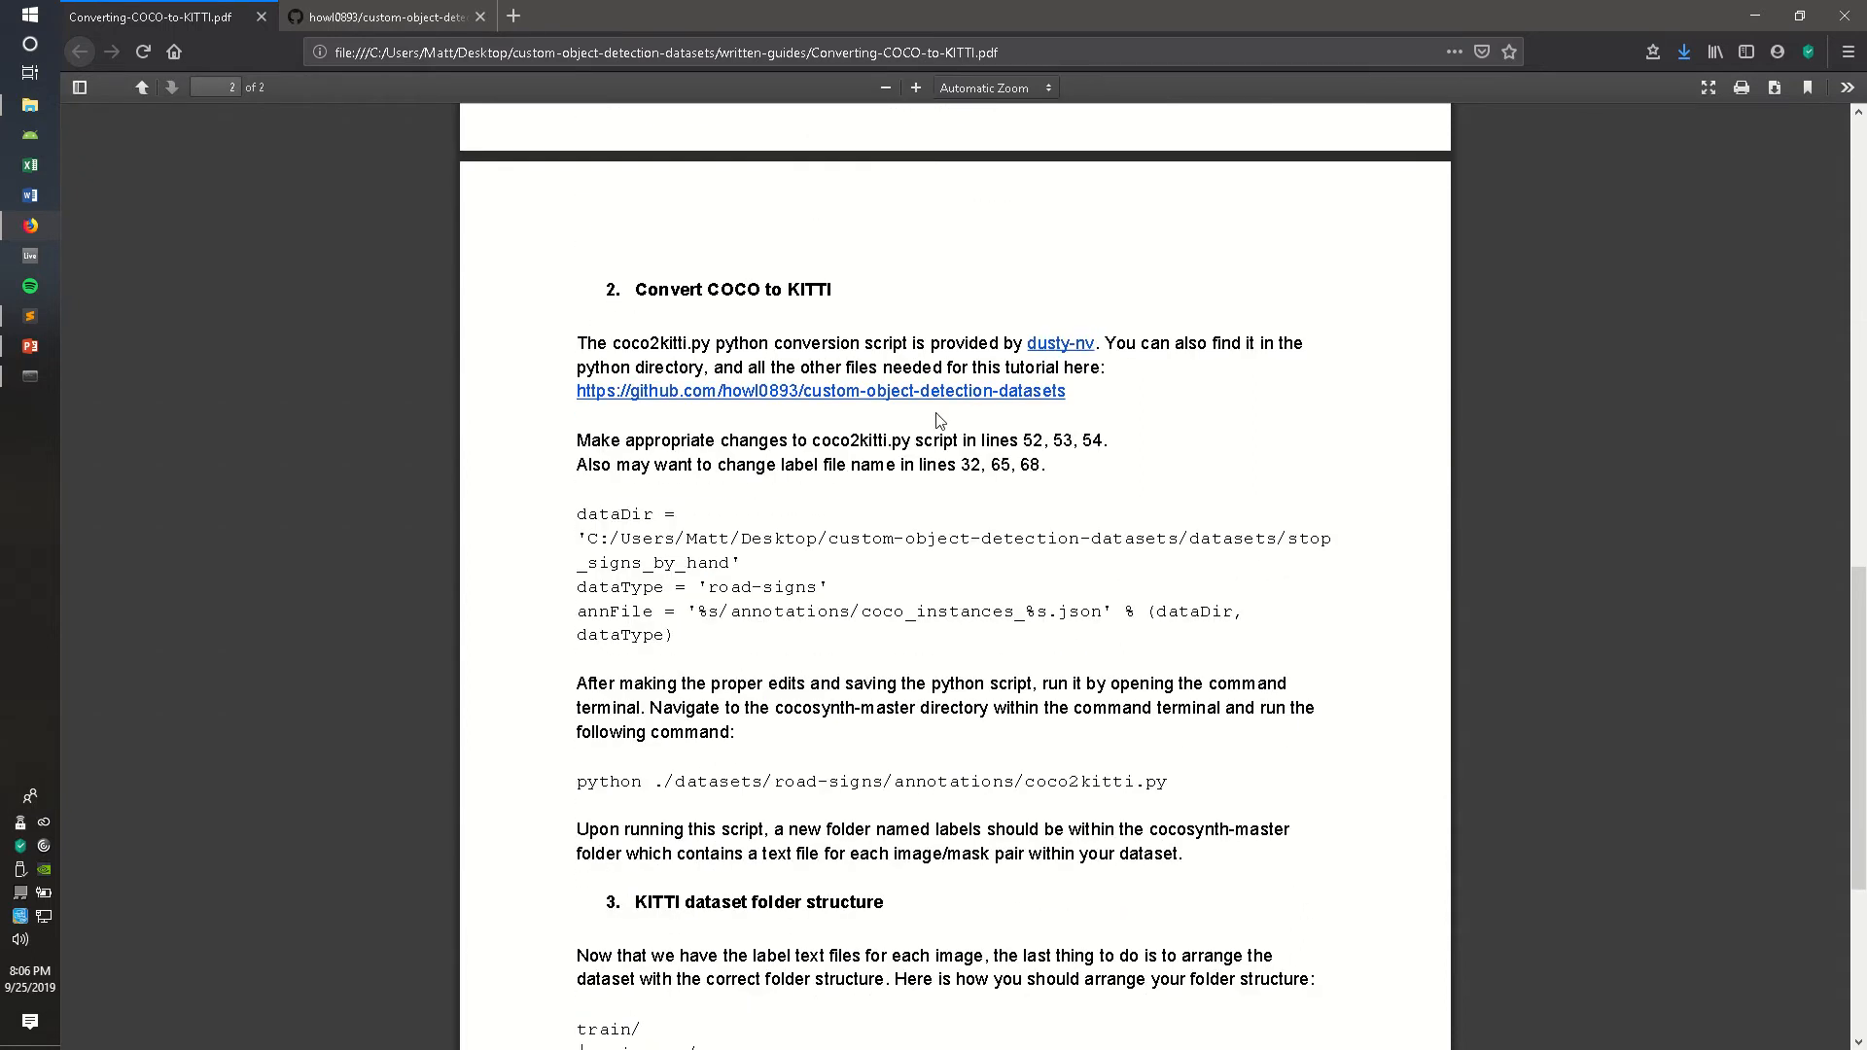
Scroll the guide to its Convert COCO to KITTI section with the coco2kitti.py command
{"action": "scroll", "scroll_direction": "up", "scroll_amount": 3}
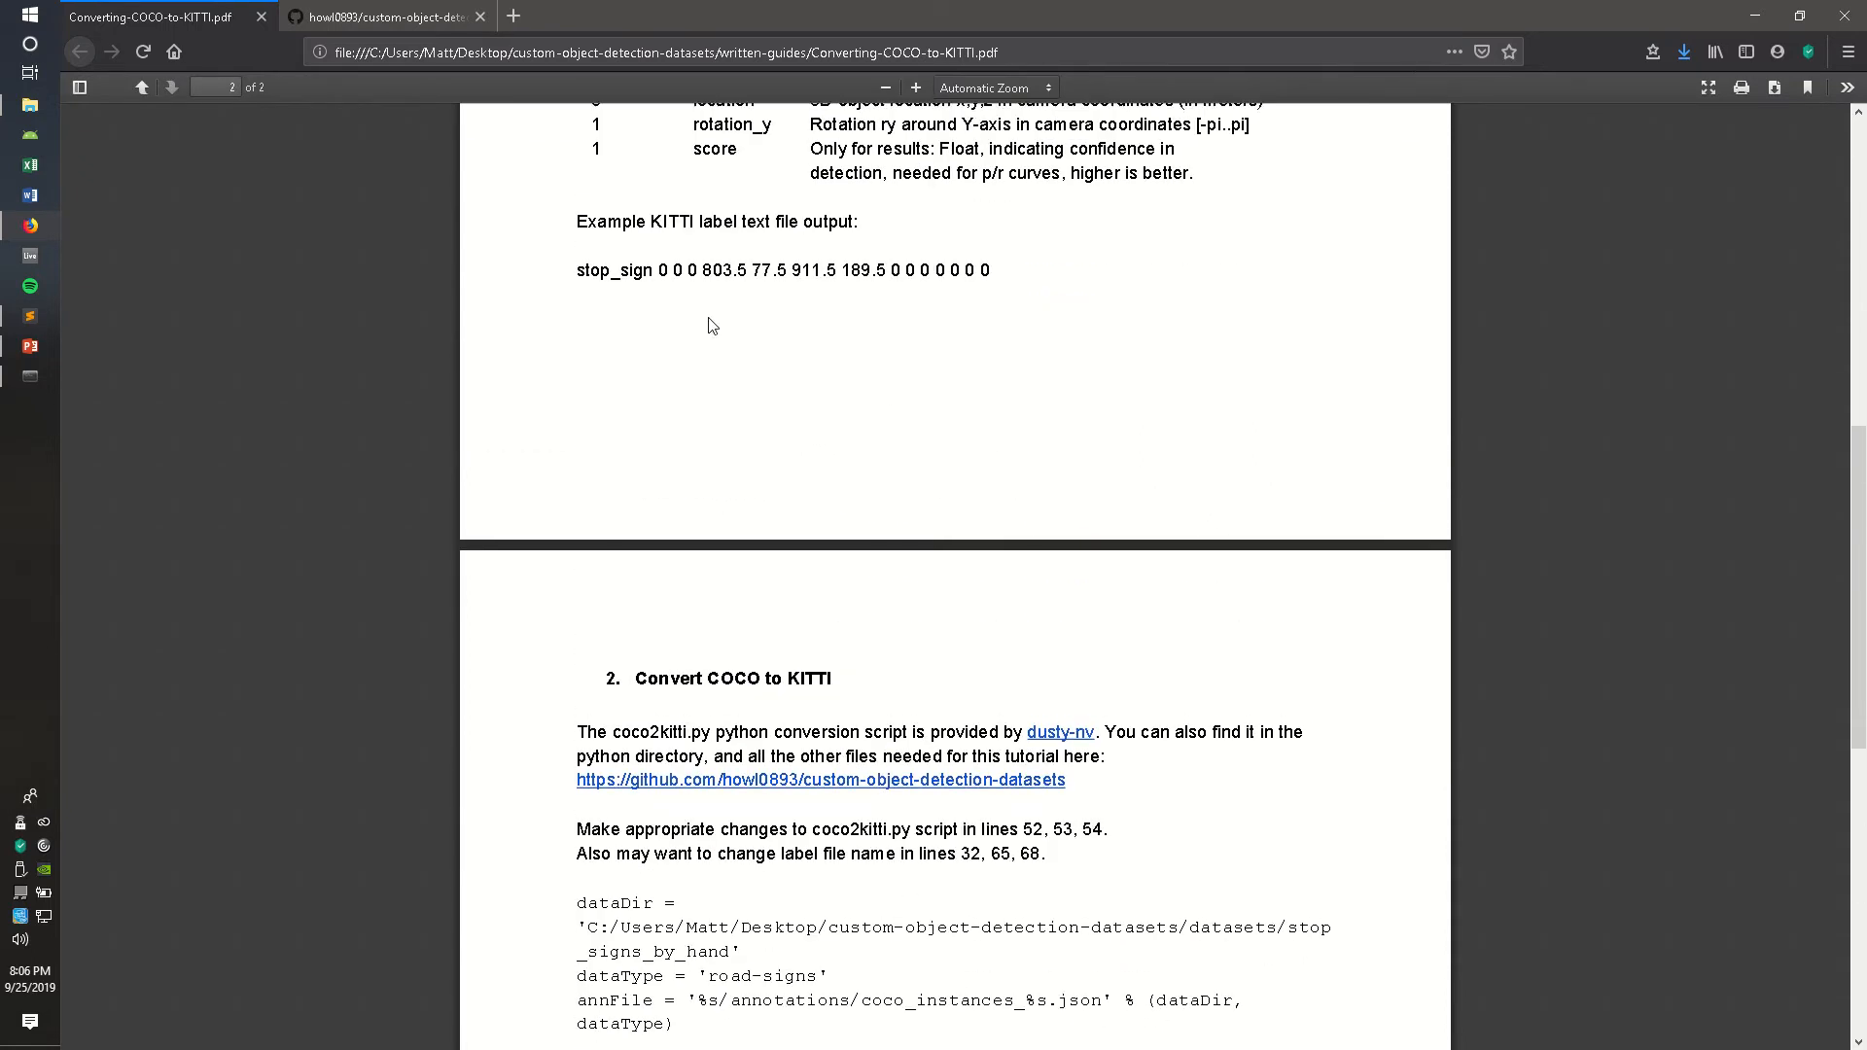
{"action": "scroll", "scroll_direction": "up", "scroll_amount": 3}
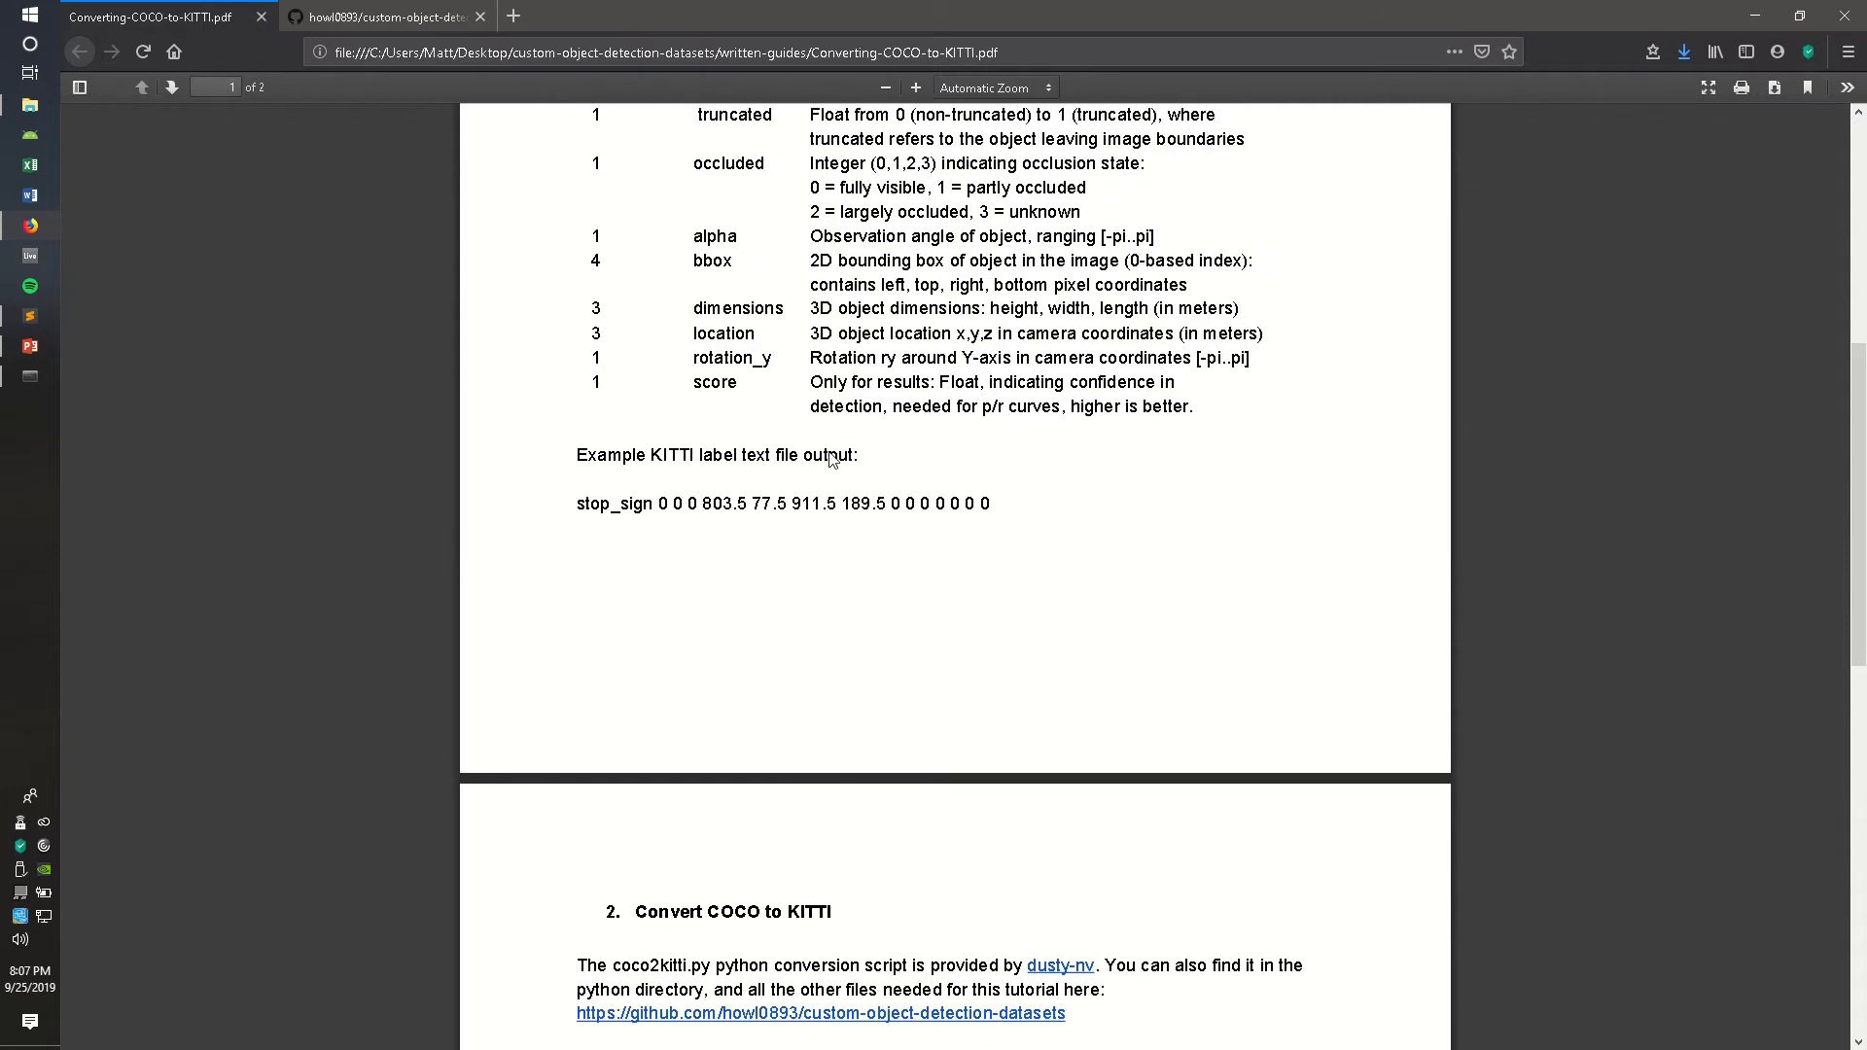
{"action": "scroll", "scroll_direction": "up", "scroll_amount": 3}
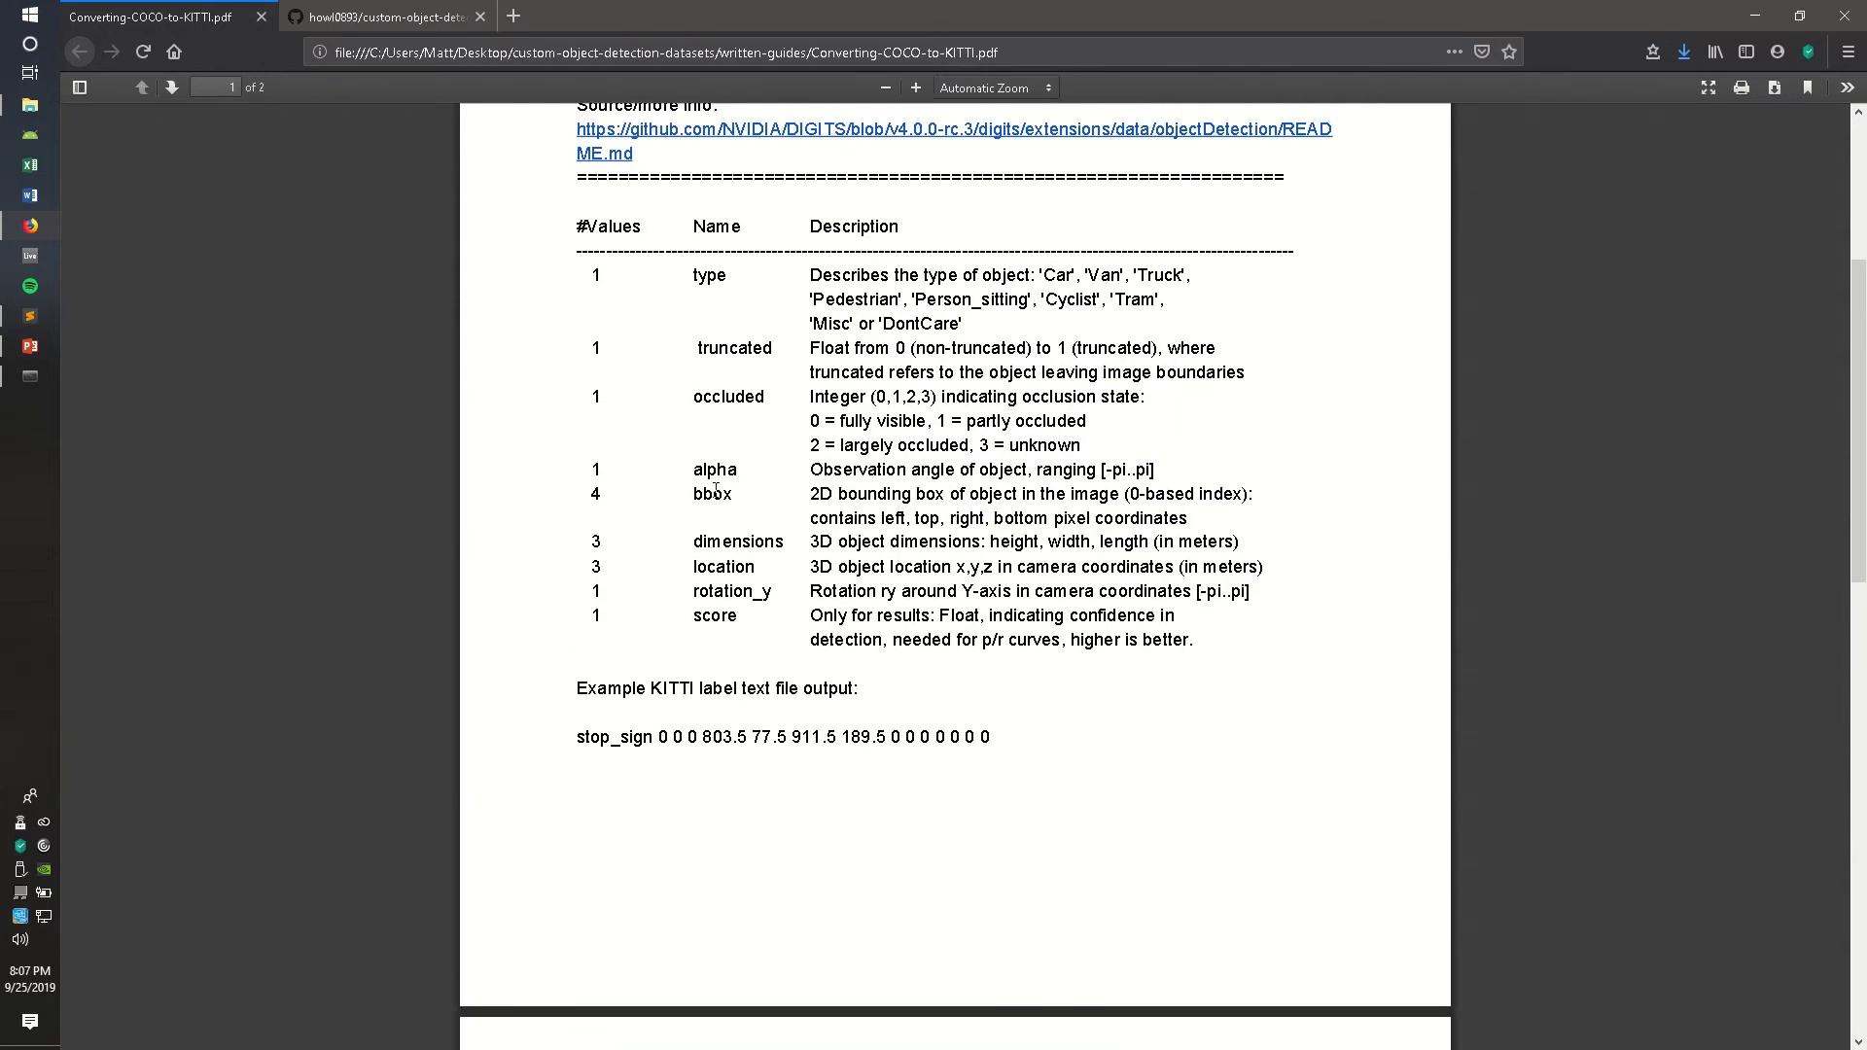
{"action": "scroll", "scroll_direction": "down", "scroll_amount": 3}
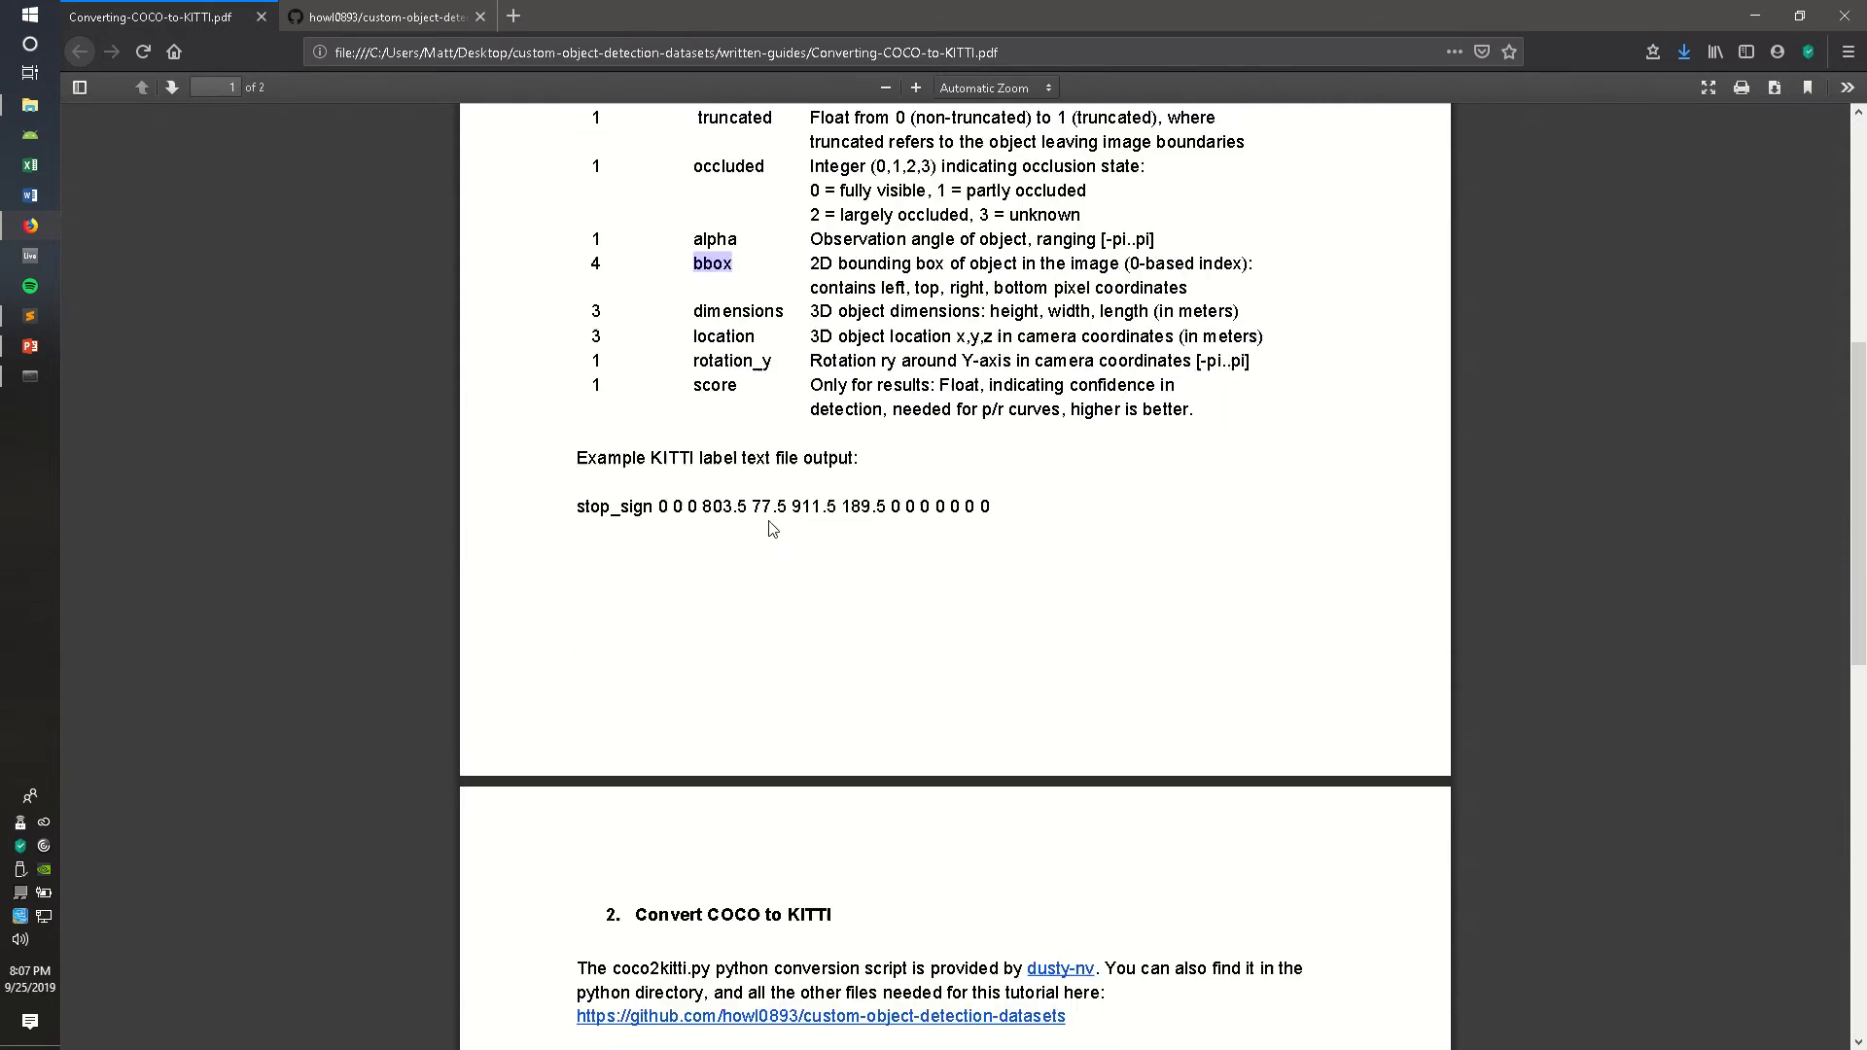
{"action": "scroll", "scroll_direction": "down", "scroll_amount": 3}
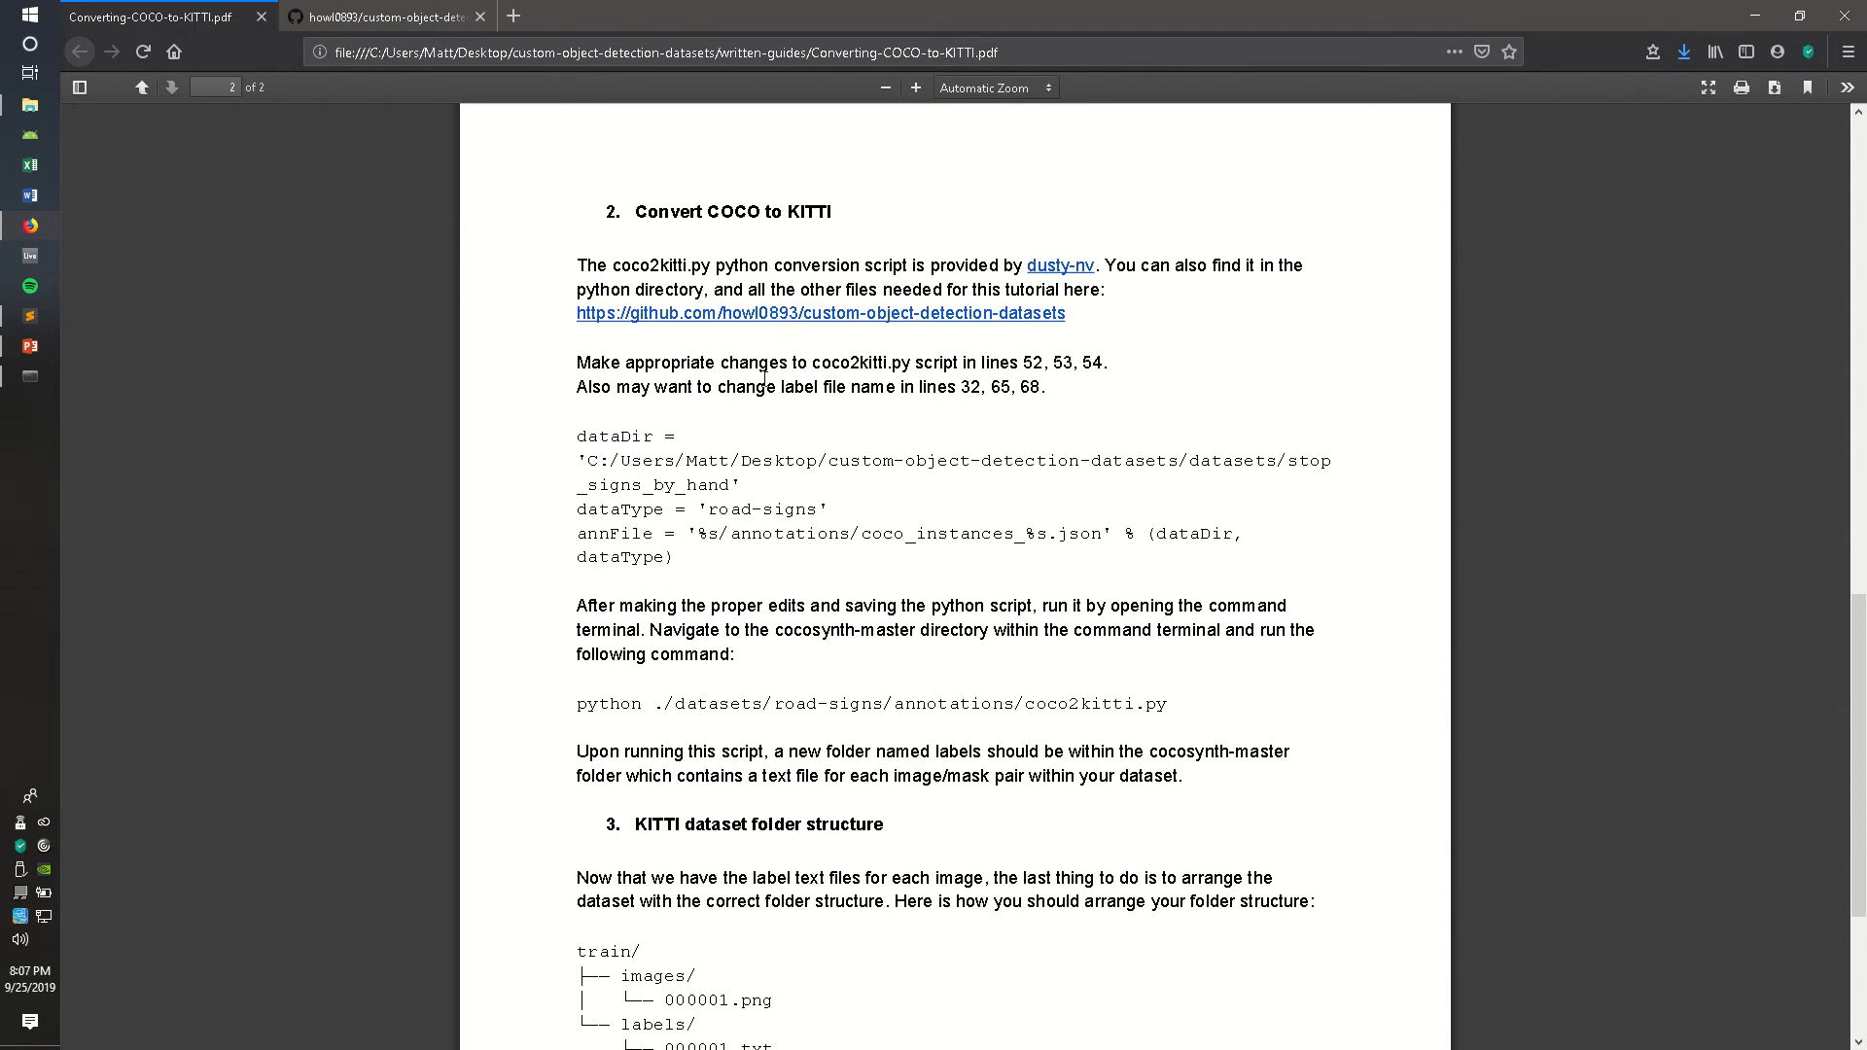
{"action": "mouse_move", "coordinate": [797, 293]}
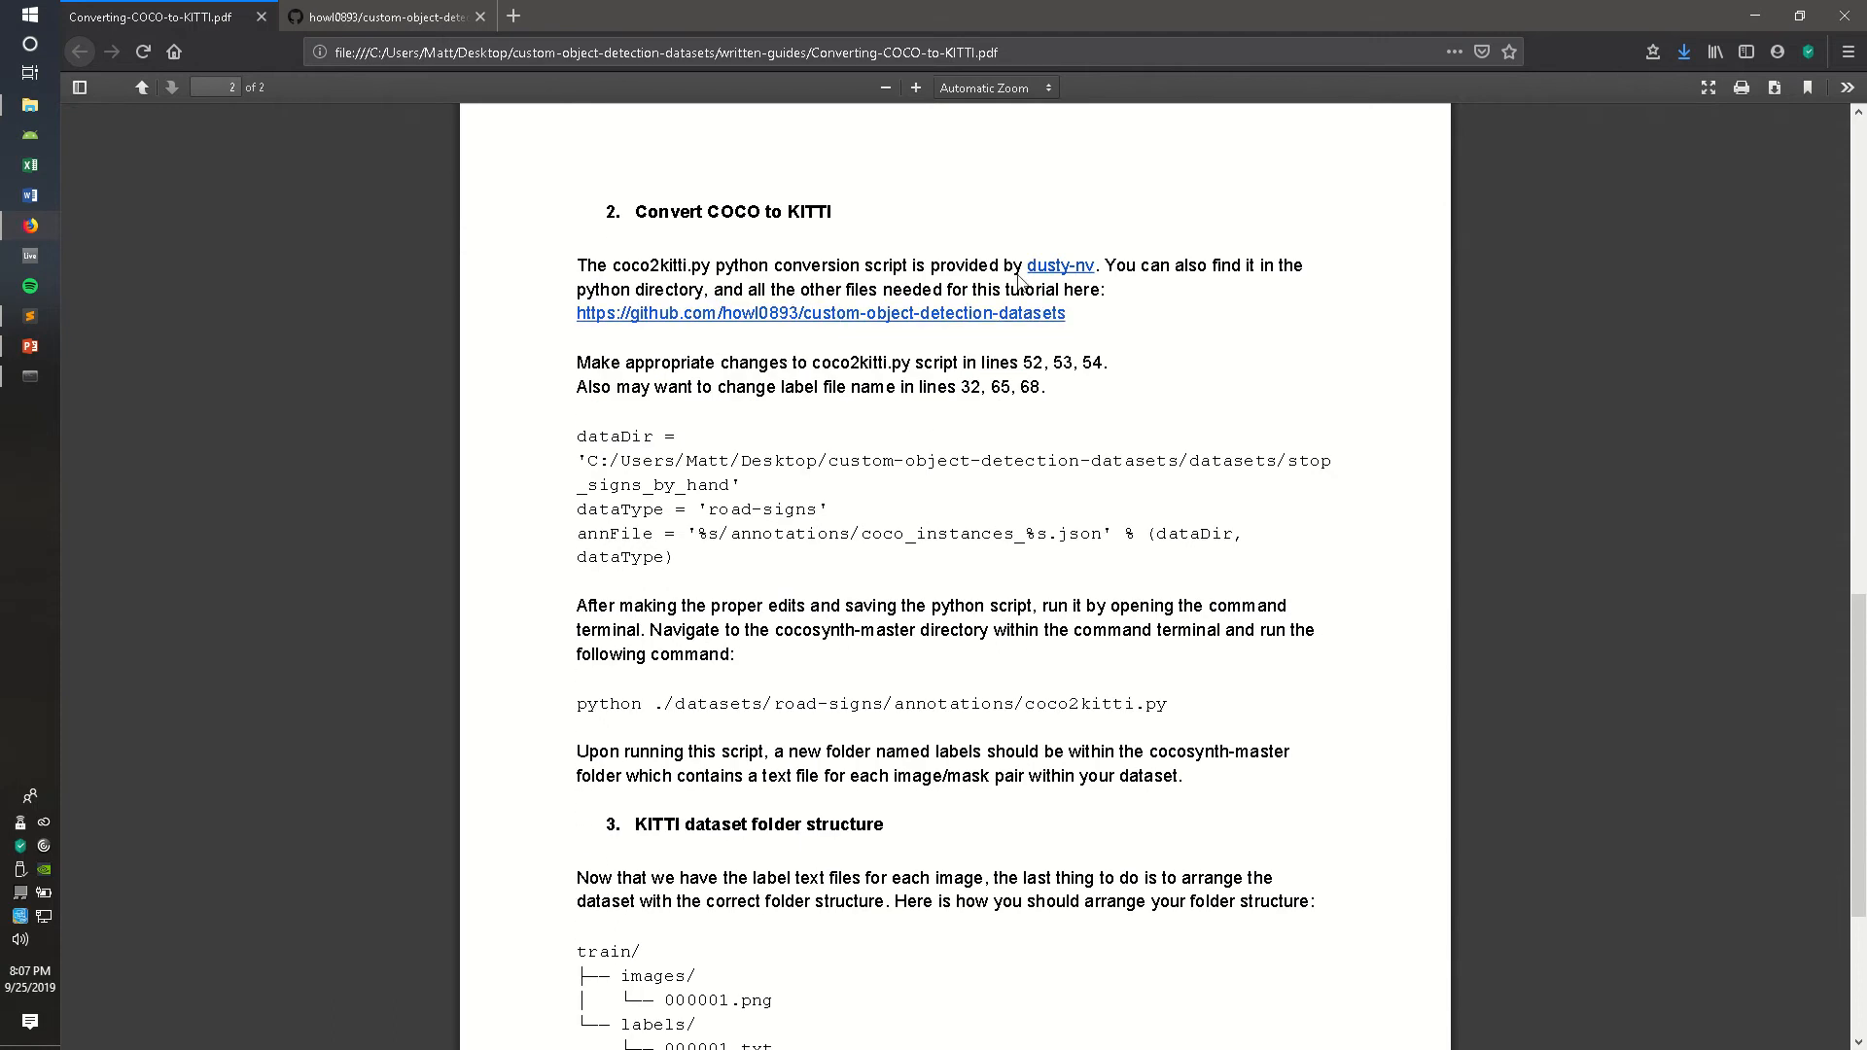
{"action": "mouse_move", "coordinate": [1058, 266]}
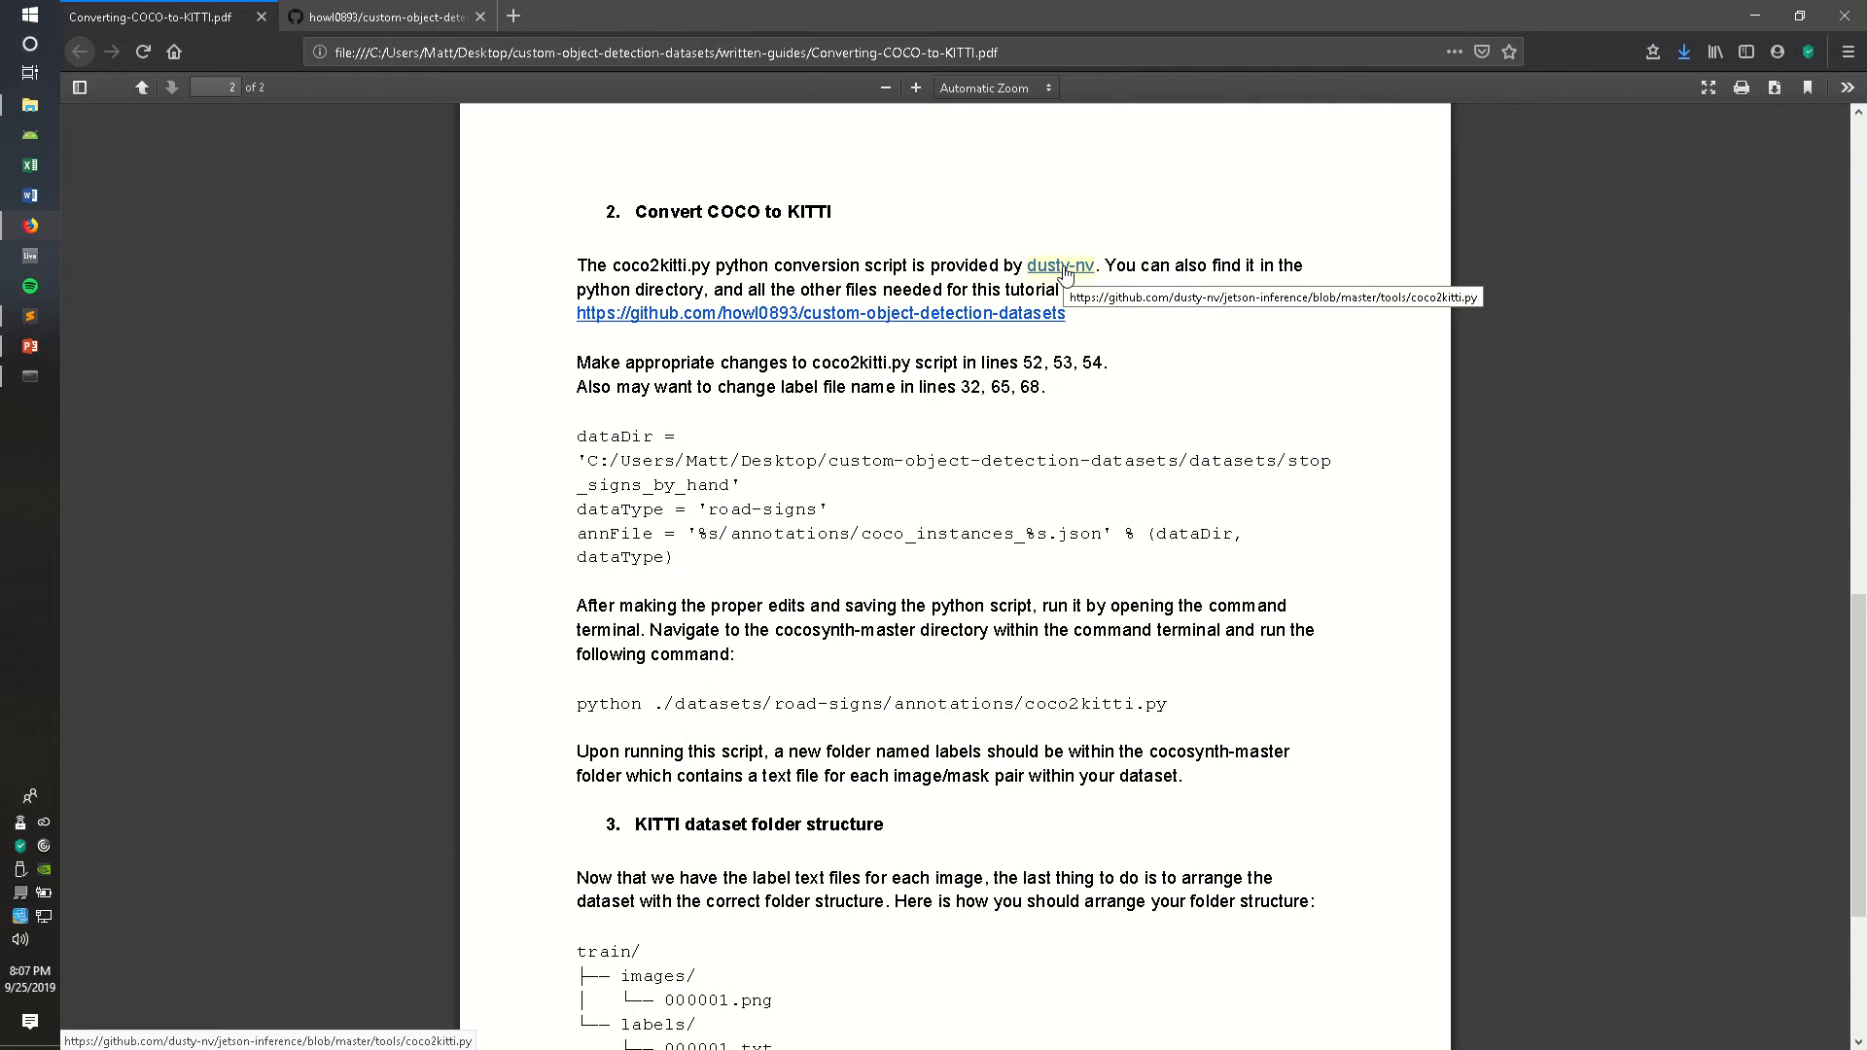
{"action": "mouse_move", "coordinate": [70, 334]}
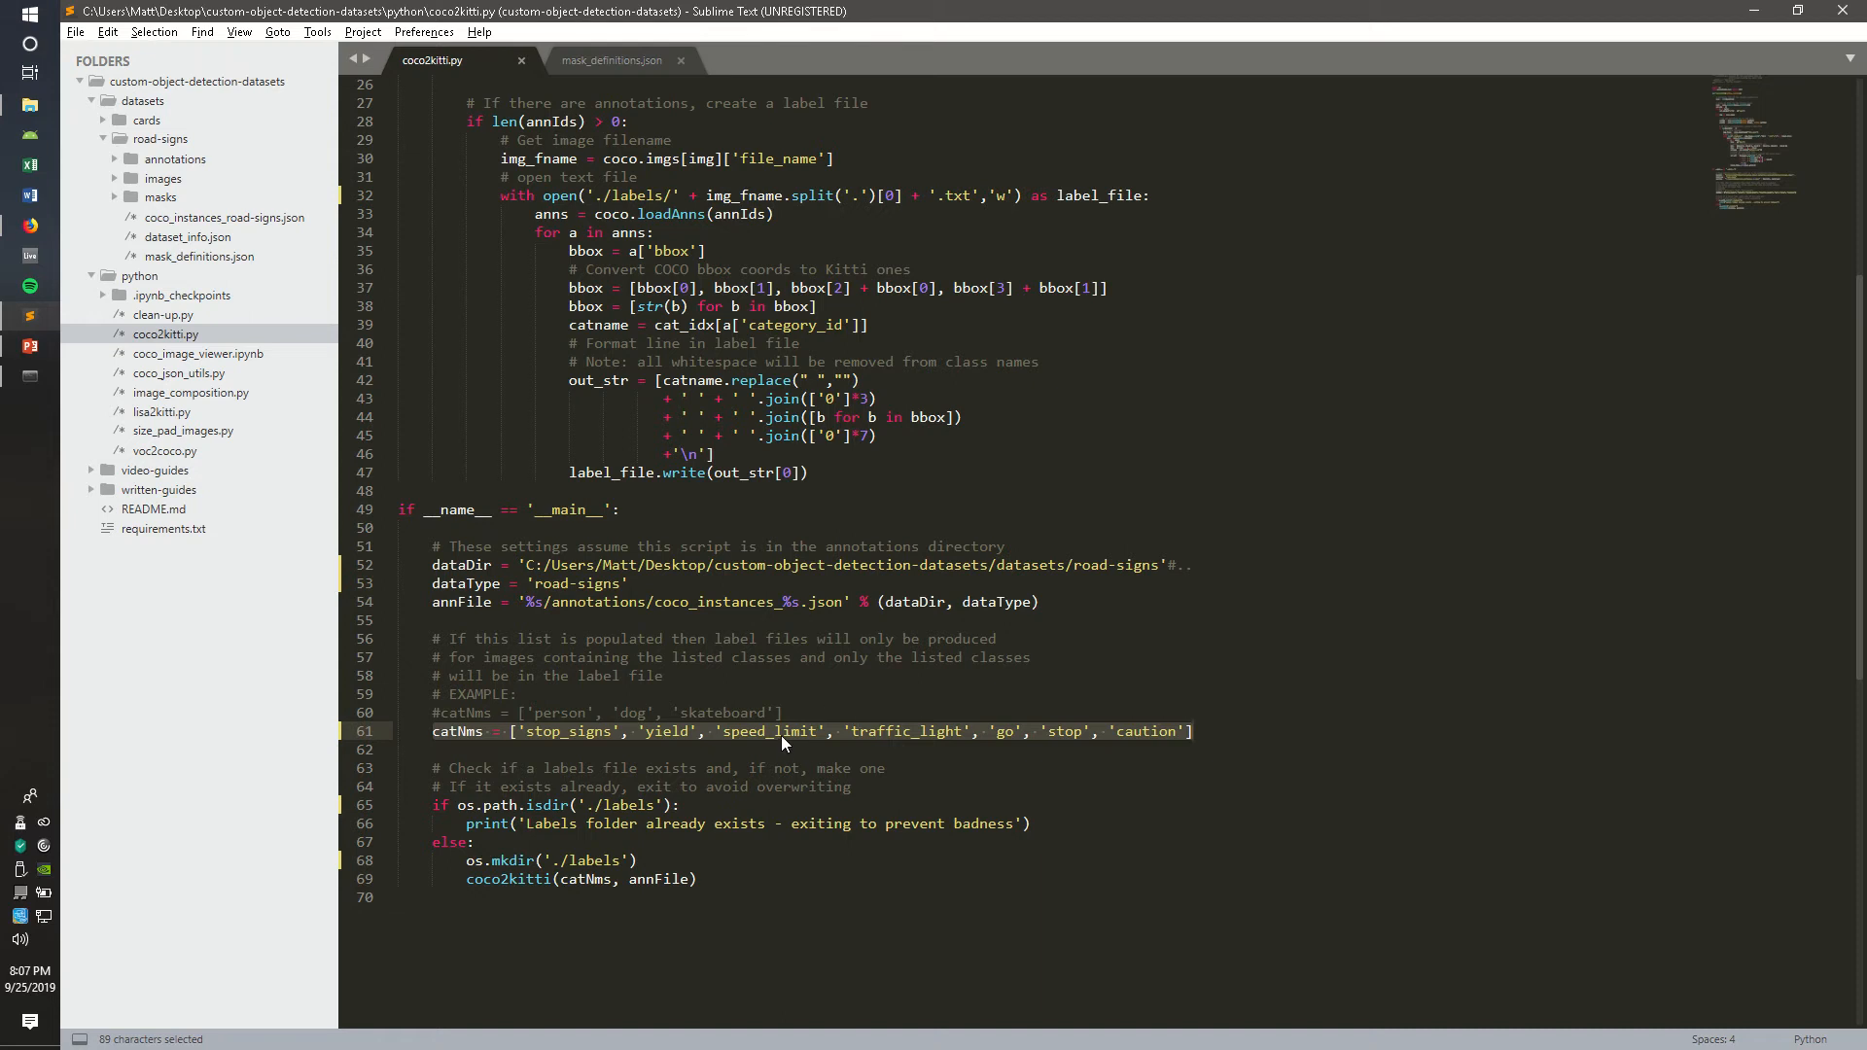
View the road-signs mask_definitions.json with its sign and traffic-light super-categories
{"action": "left_click", "coordinate": [610, 61]}
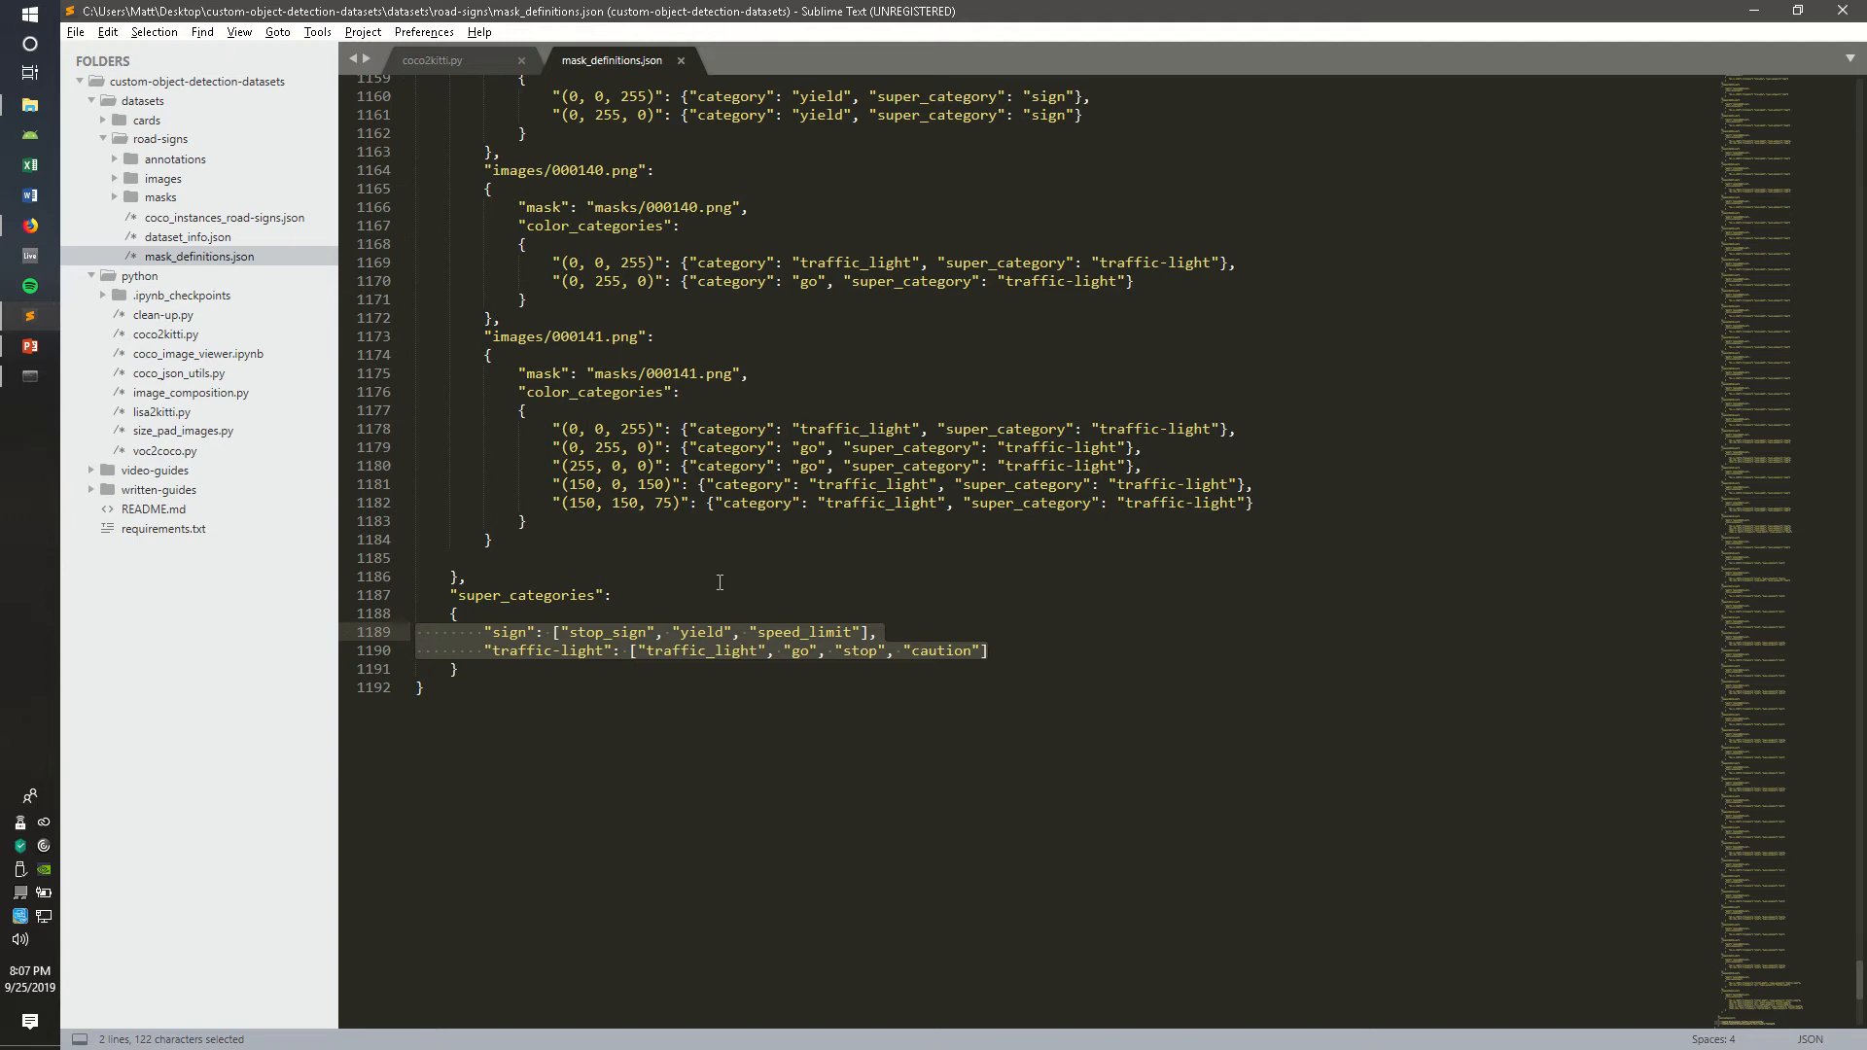
Switch back to the coco2kitti.py script with its labels folder check
{"action": "left_click", "coordinate": [432, 61]}
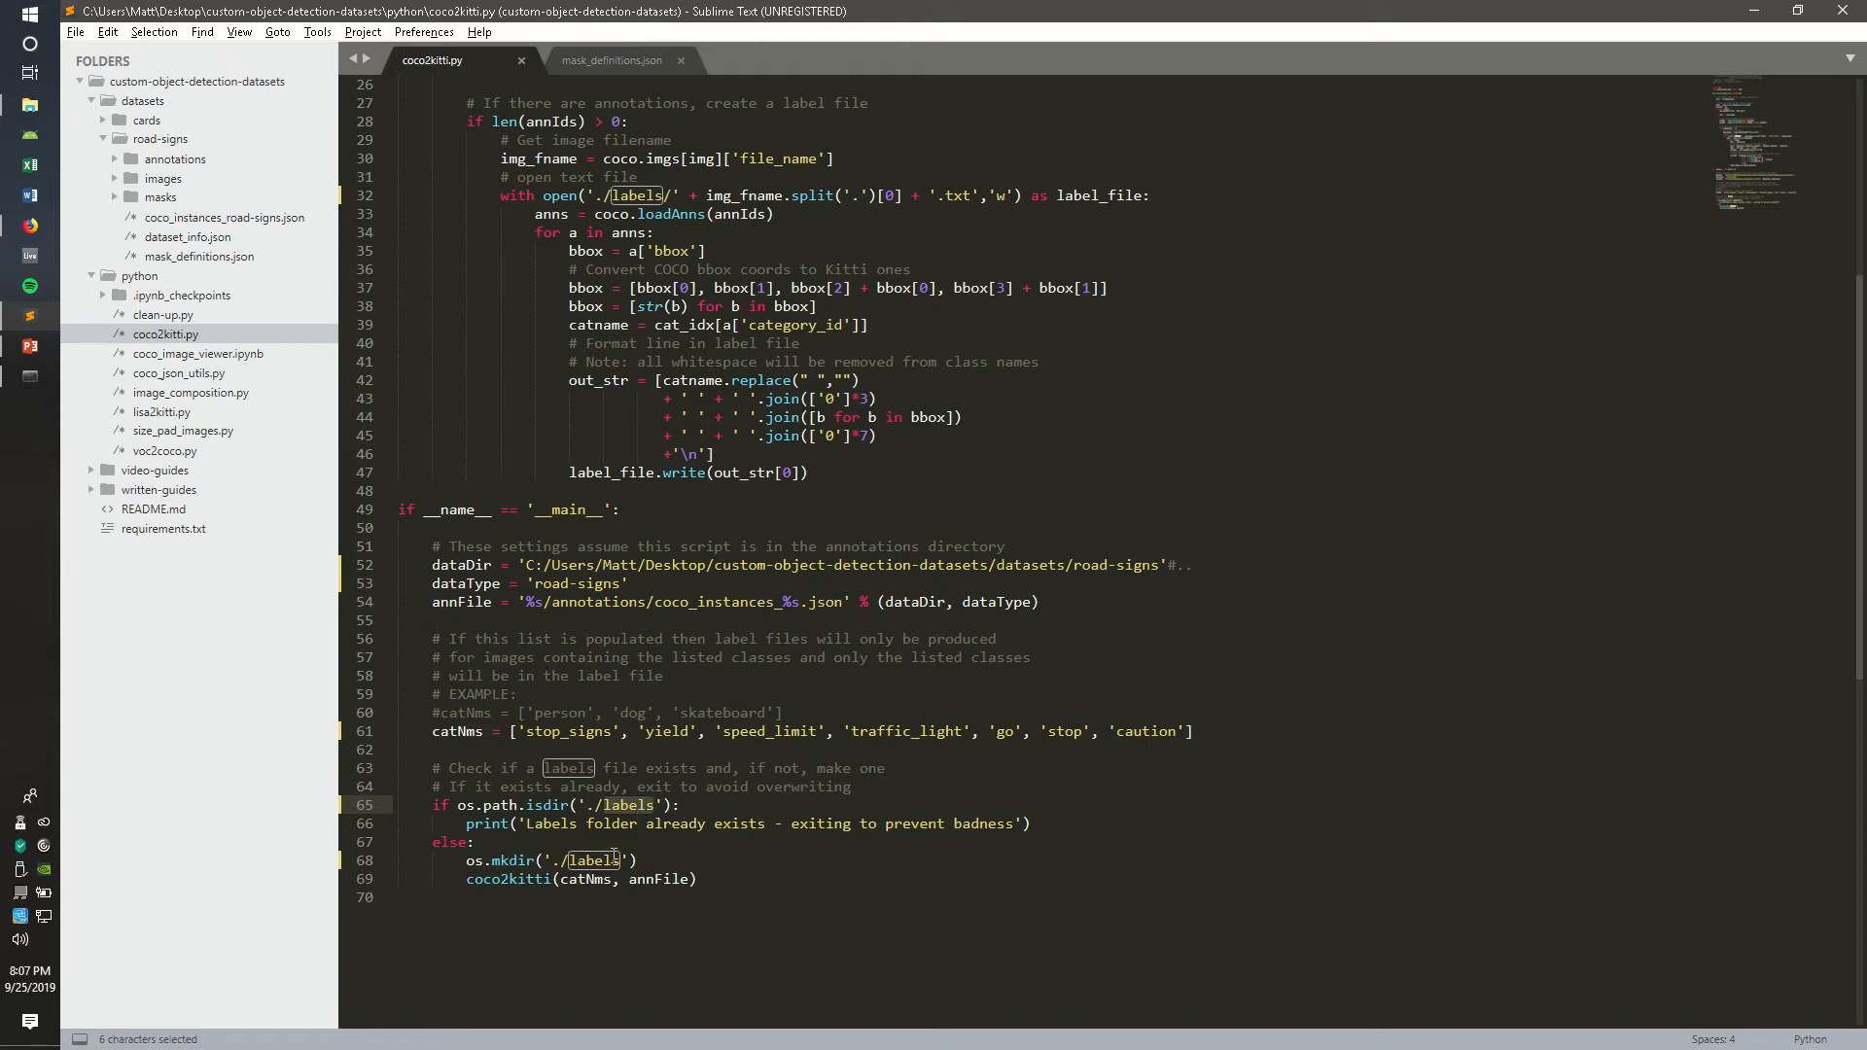
In Anaconda Prompt, move into the python folder and run python coco2kitti.py
{"action": "left_click", "coordinate": [644, 195]}
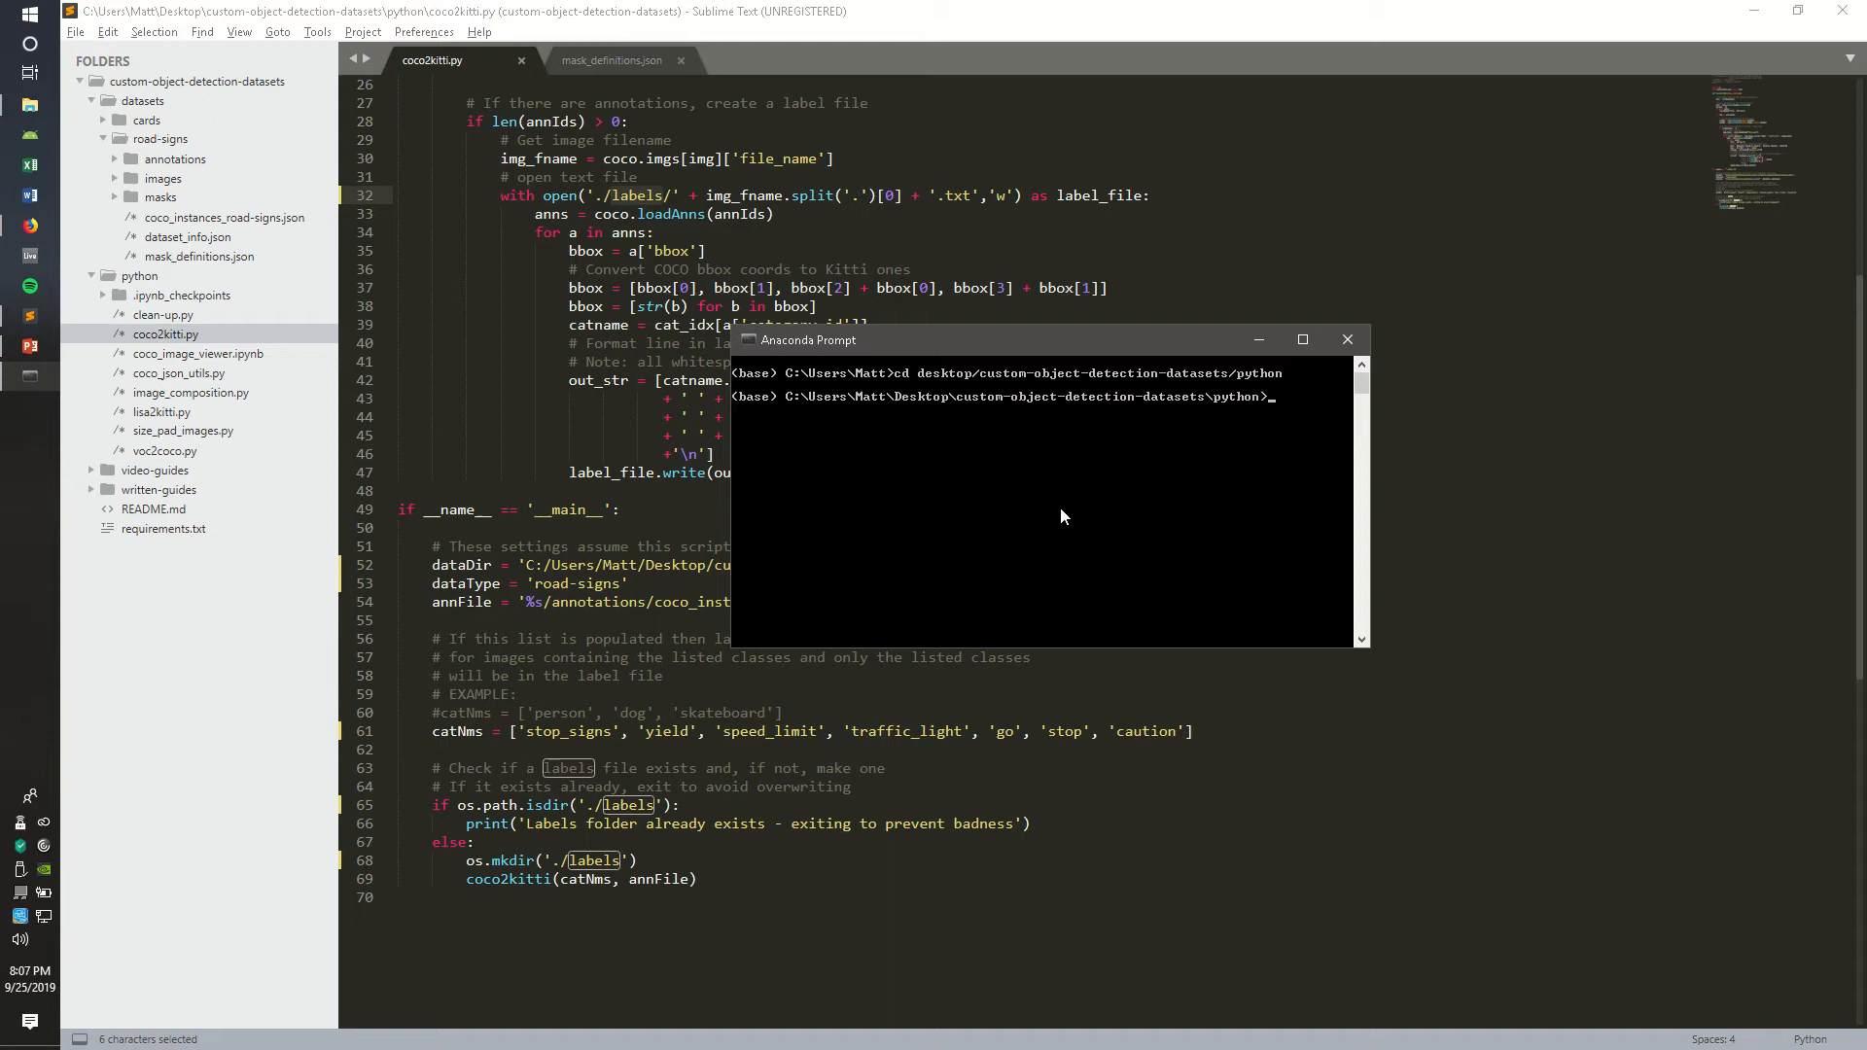
{"action": "mouse_move", "coordinate": [1138, 474]}
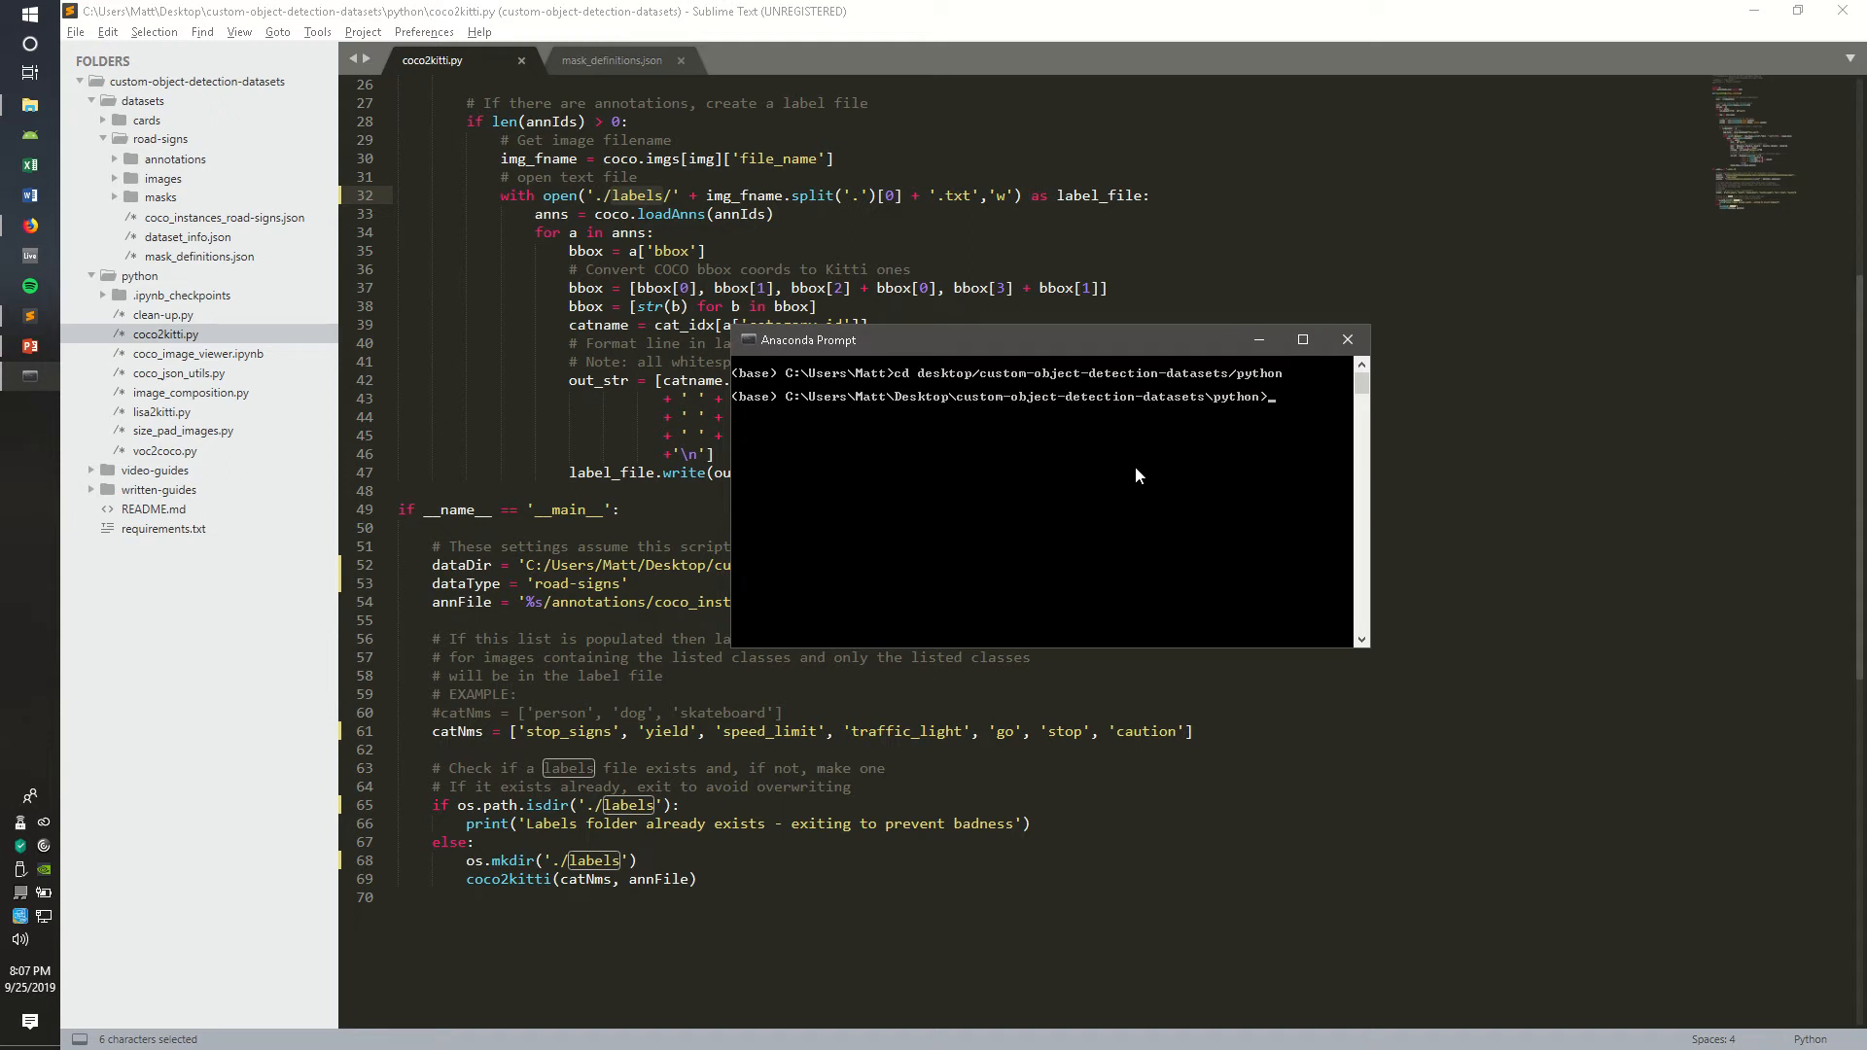
{"action": "mouse_move", "coordinate": [1280, 385]}
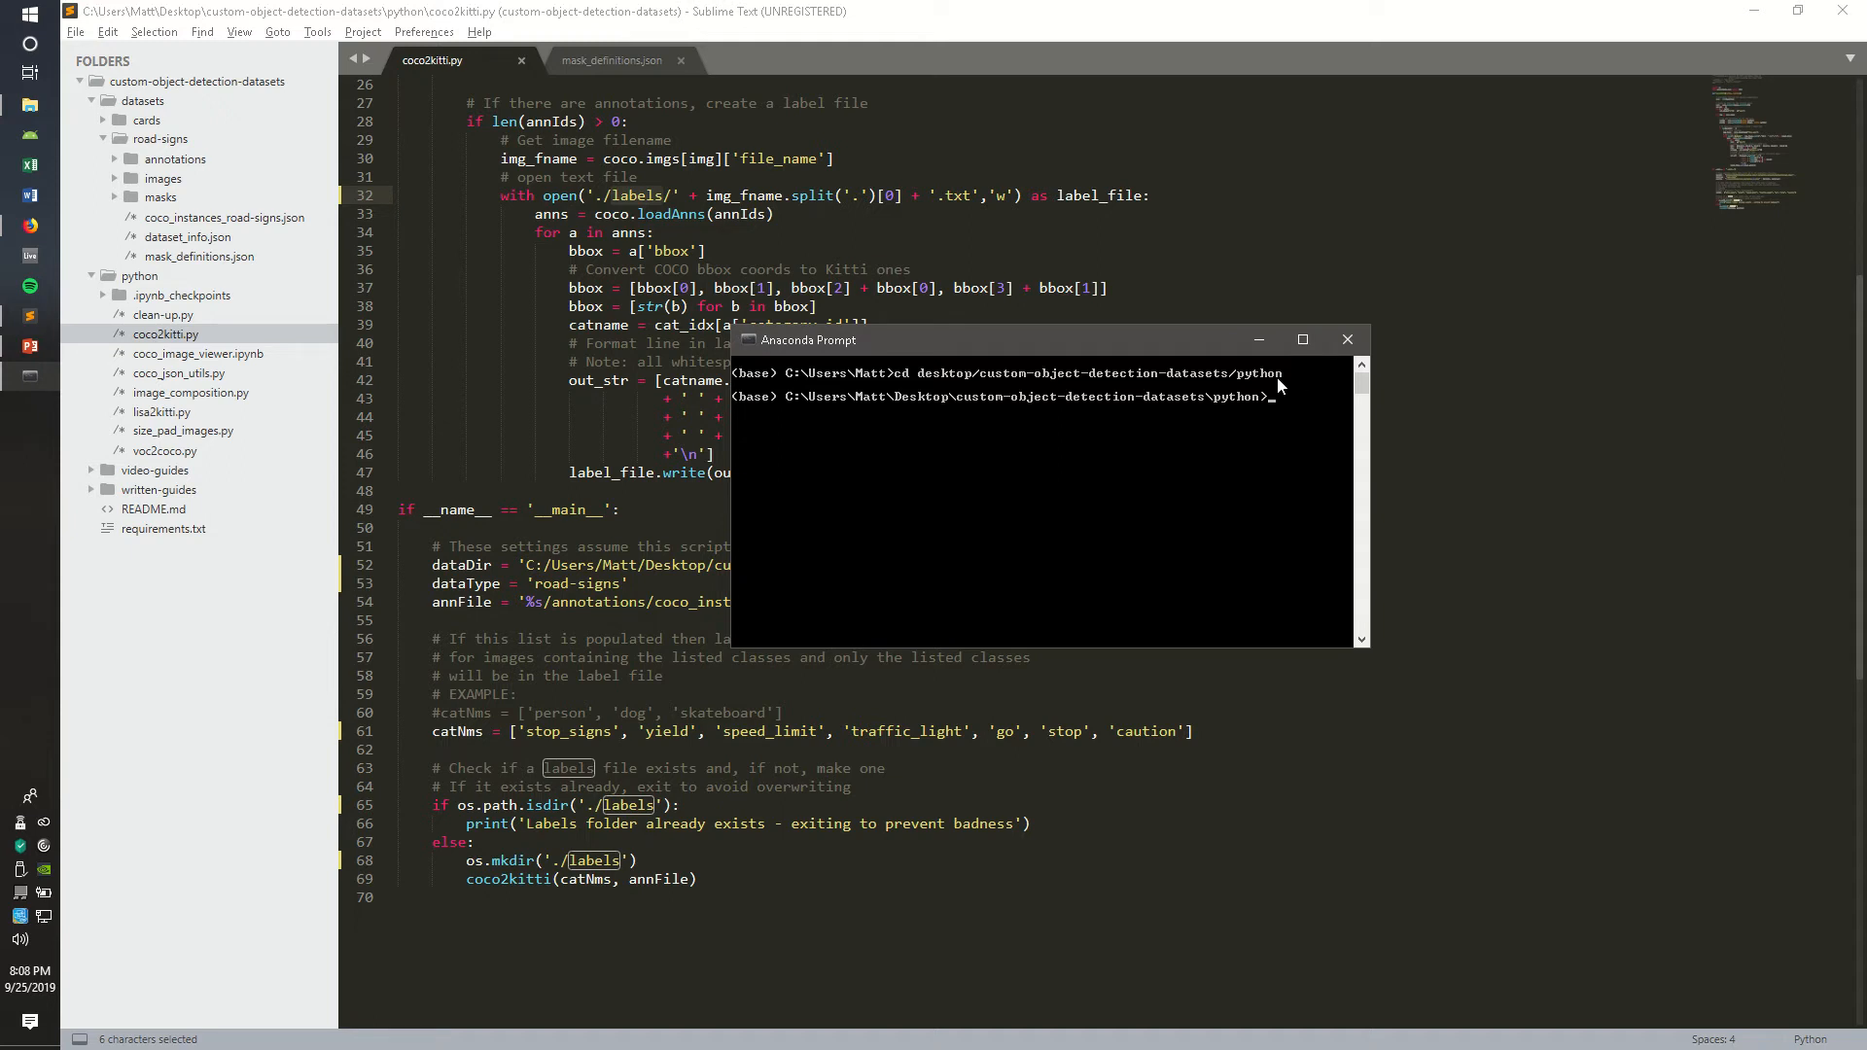
{"action": "mouse_move", "coordinate": [1042, 389]}
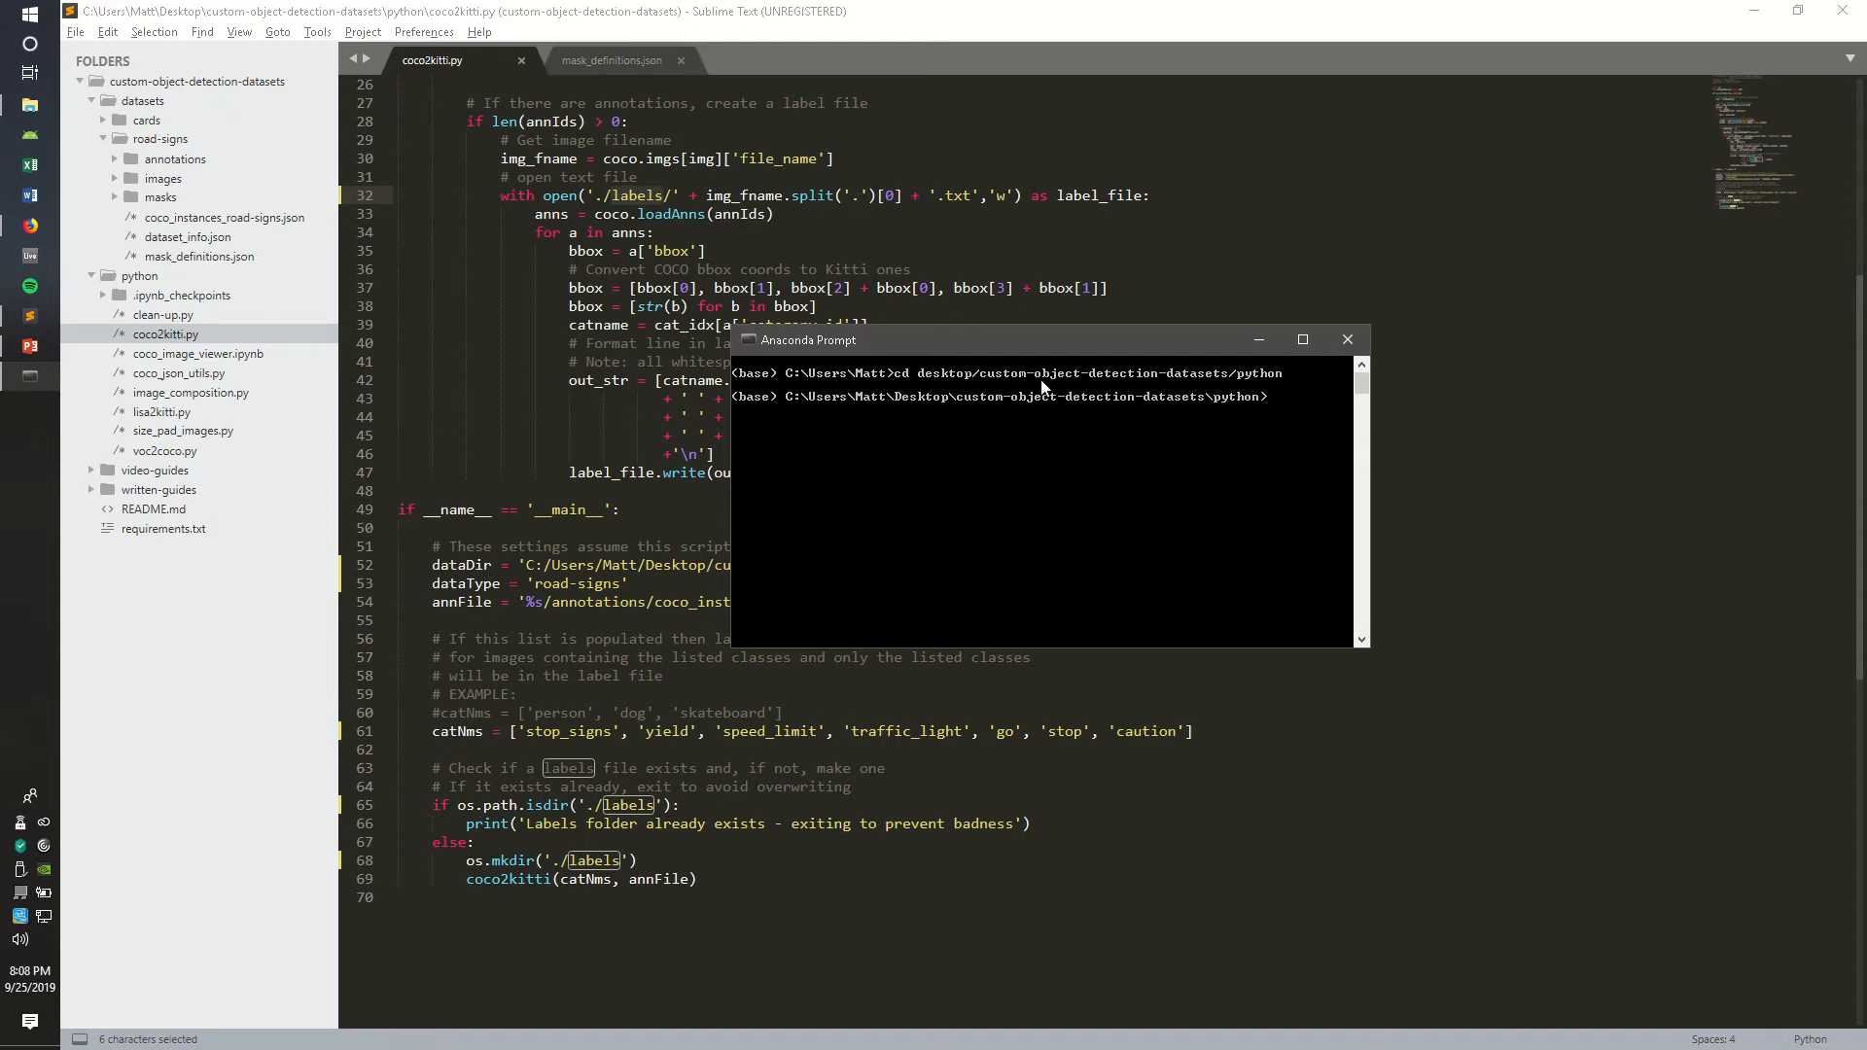
{"action": "mouse_move", "coordinate": [1128, 323]}
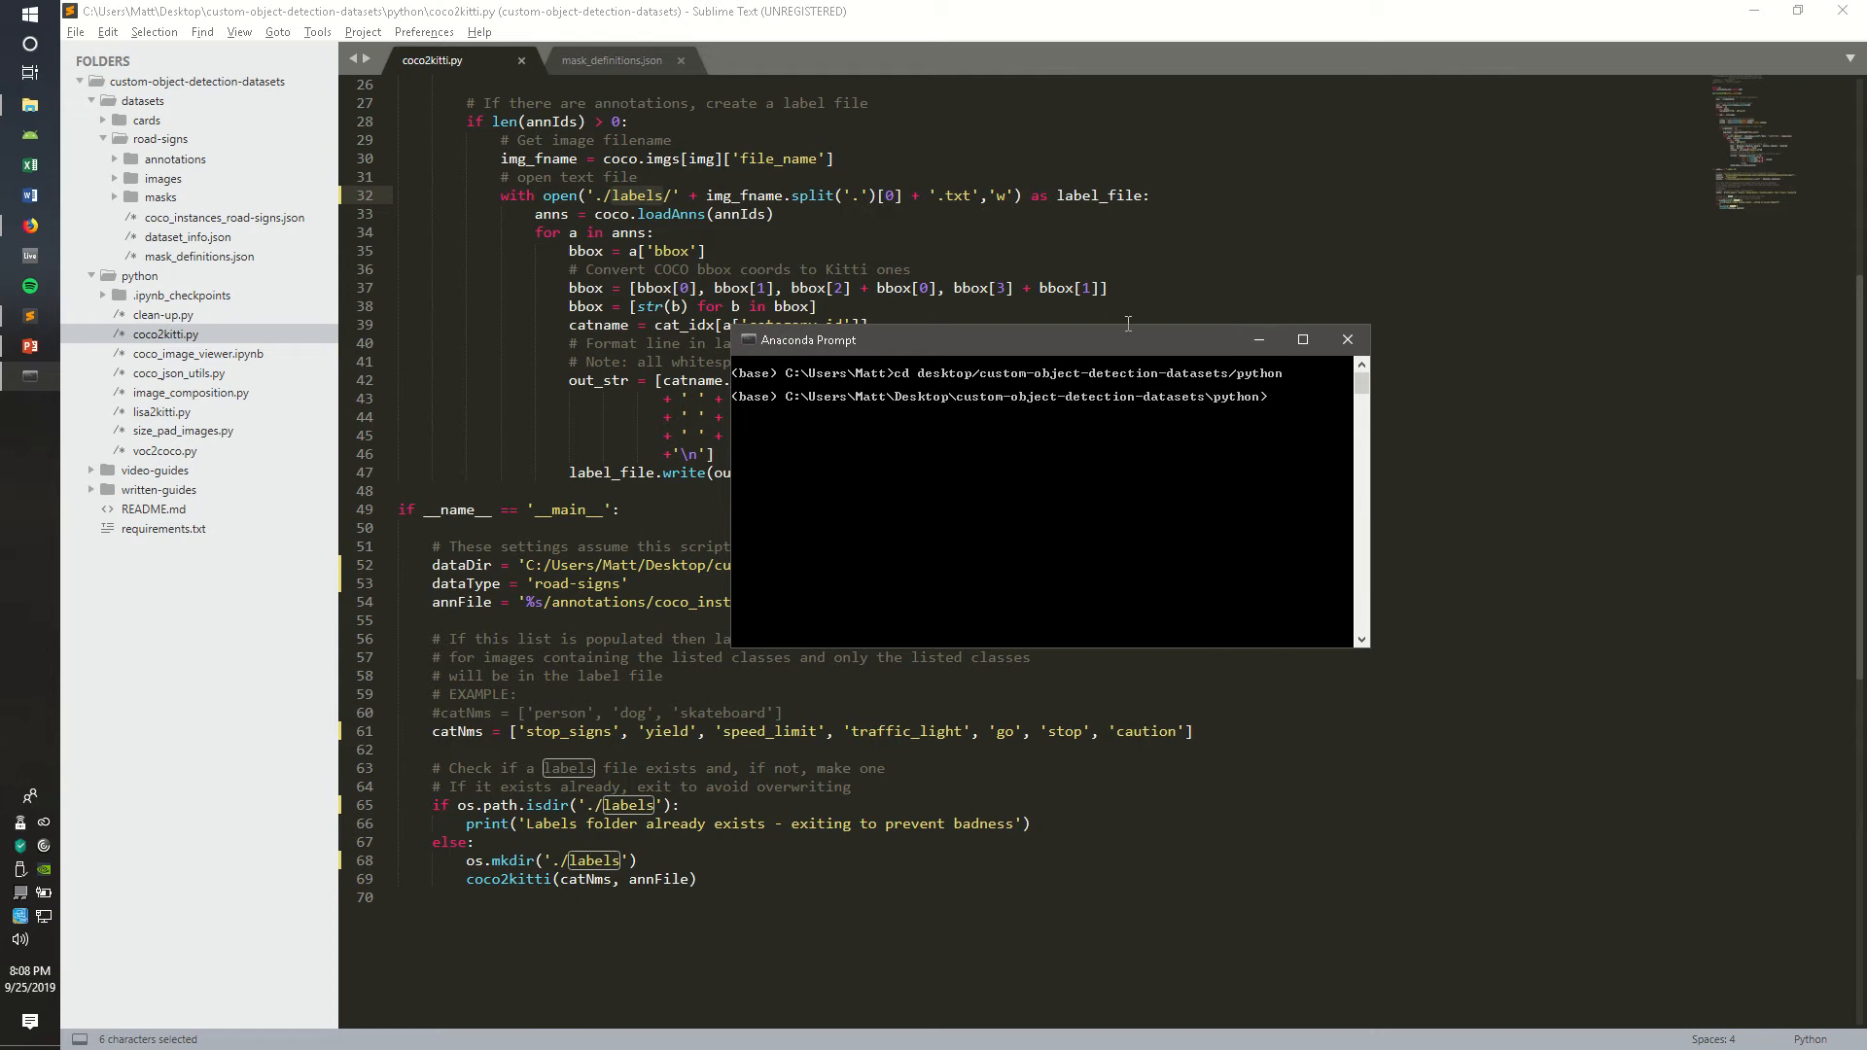
{"action": "type", "text": "p"}
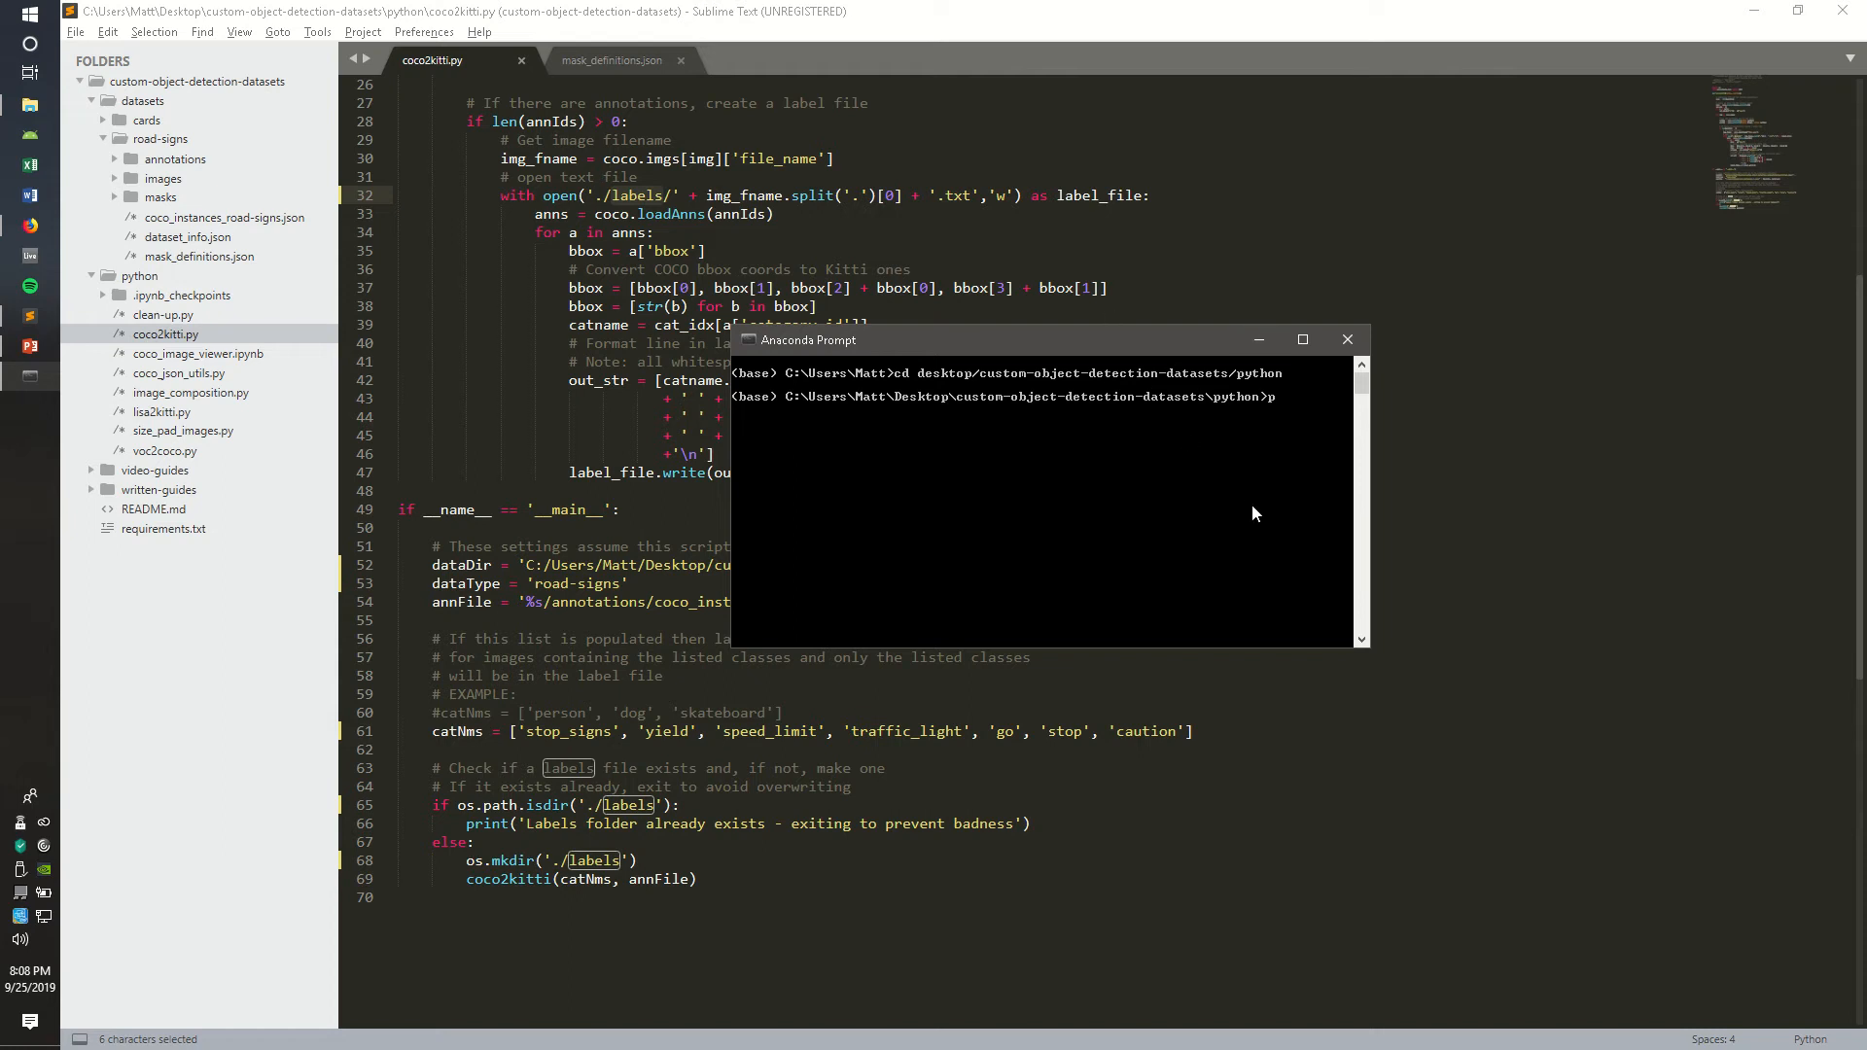
{"action": "type", "text": "python"}
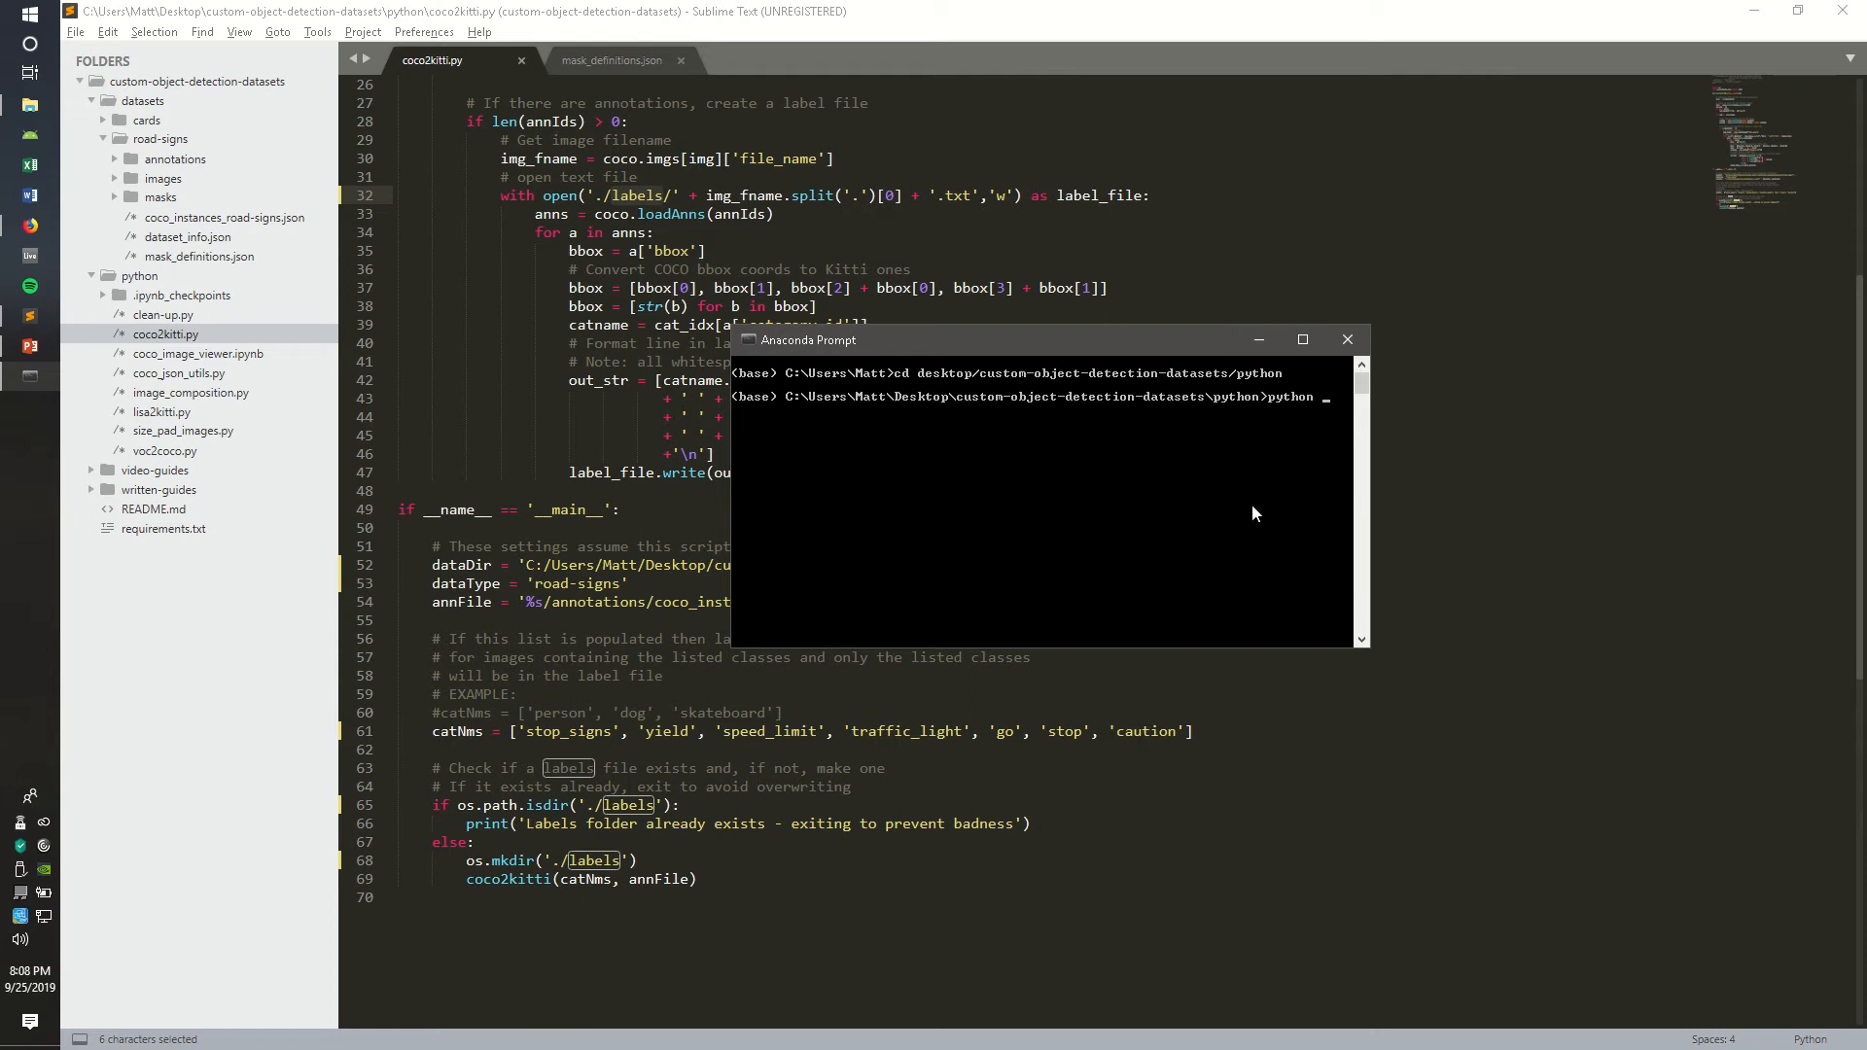
{"action": "type", "text": "coco2kit"}
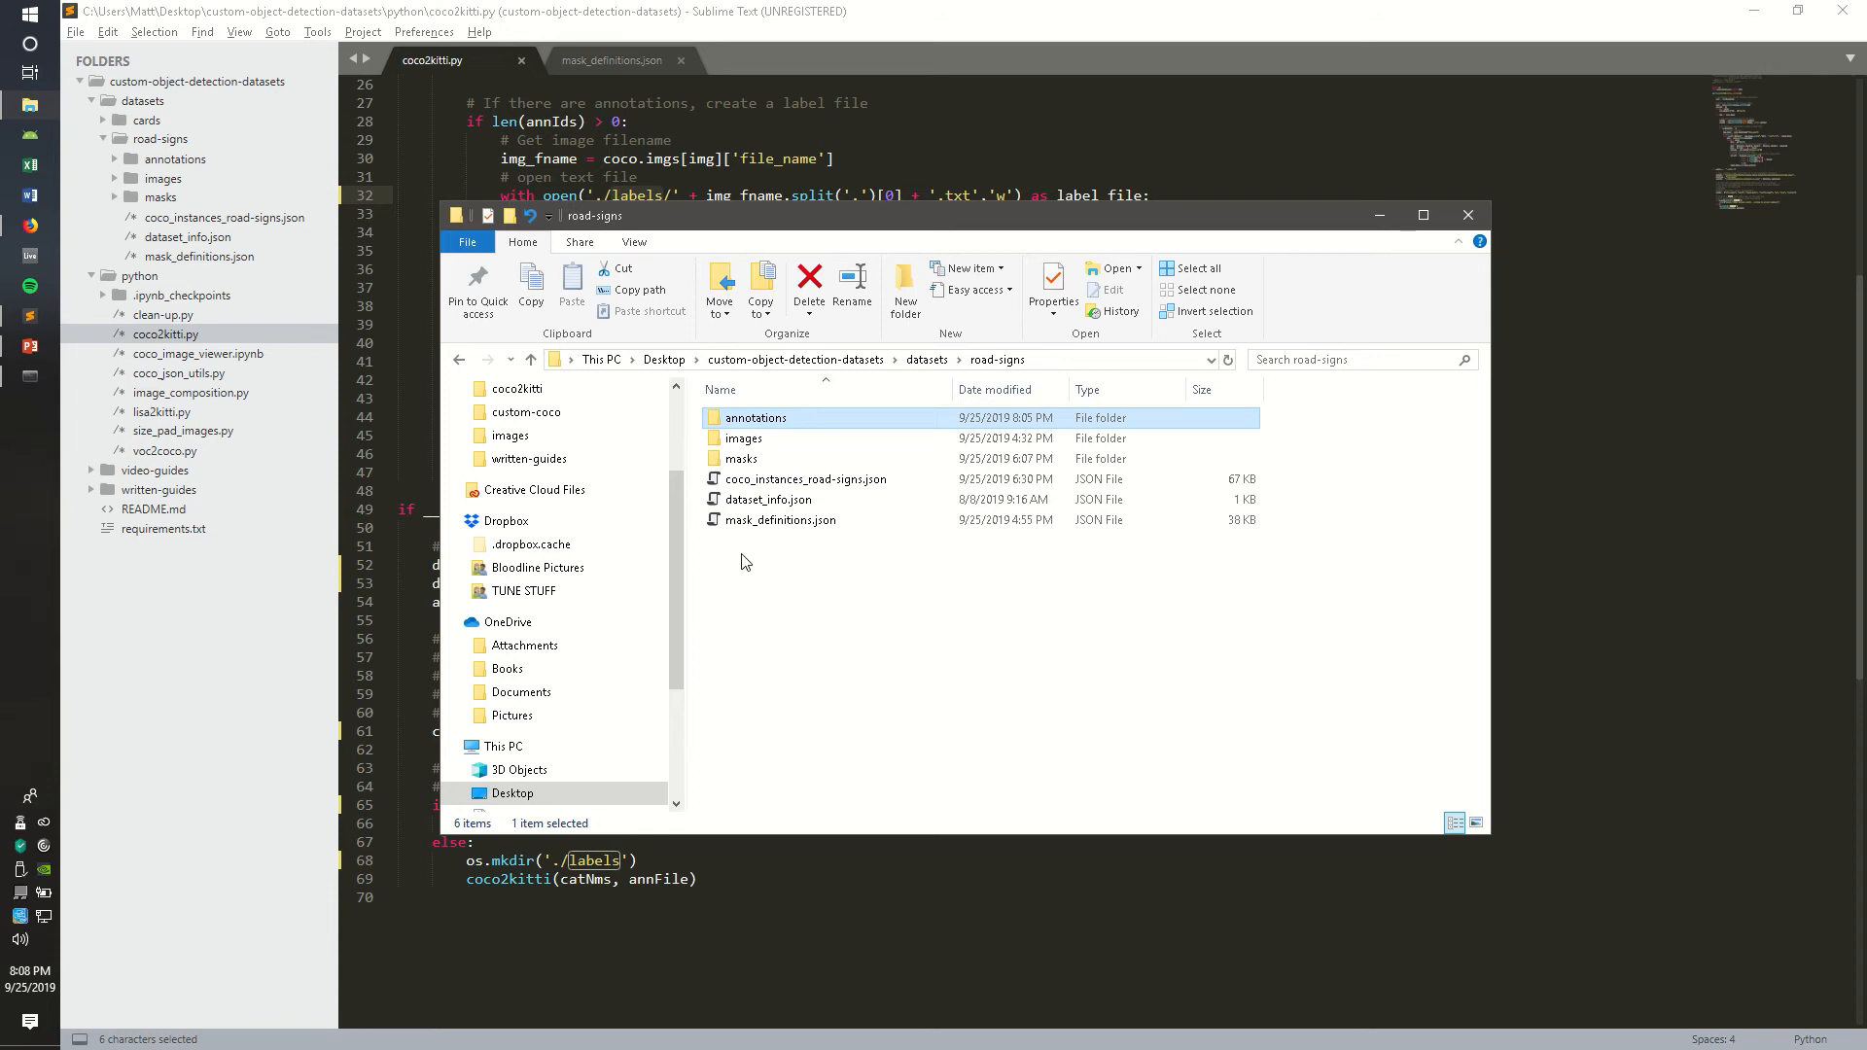
Move the three JSON files in road-signs into the annotations folder
{"action": "left_click", "coordinate": [807, 478]}
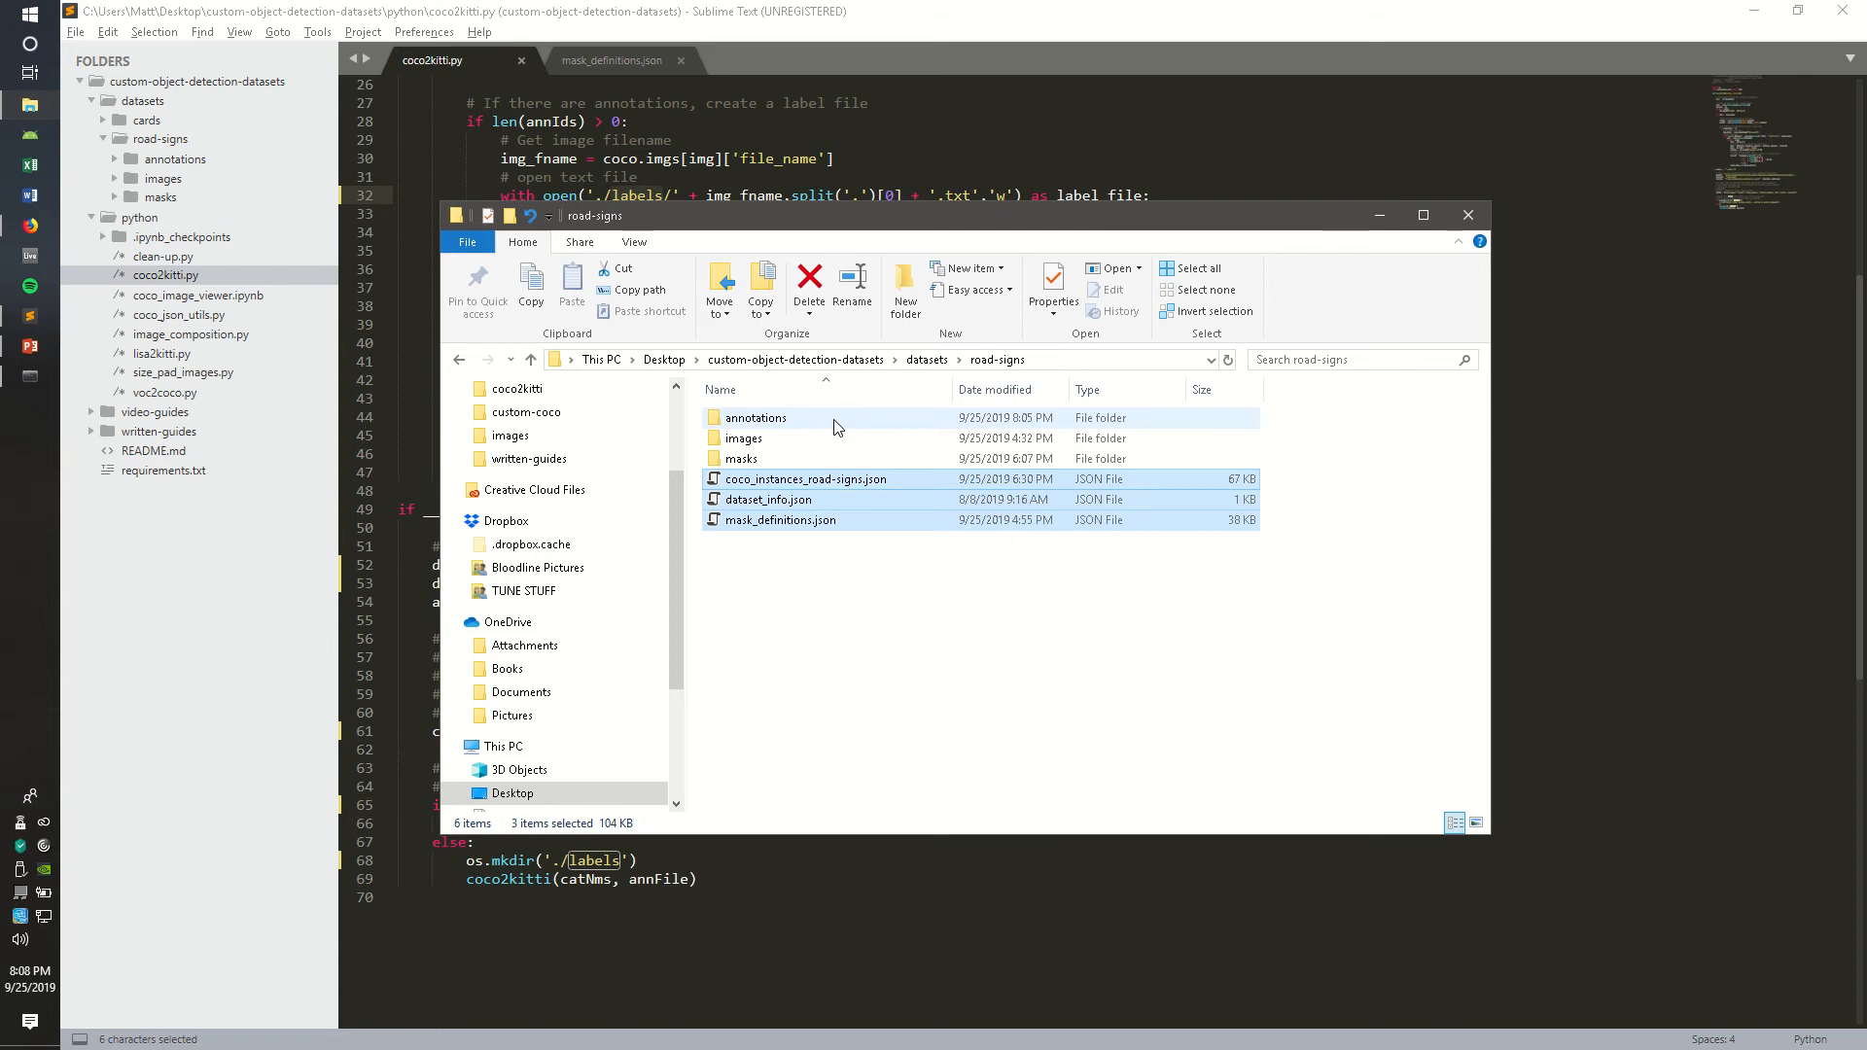
{"action": "left_click", "coordinate": [809, 280]}
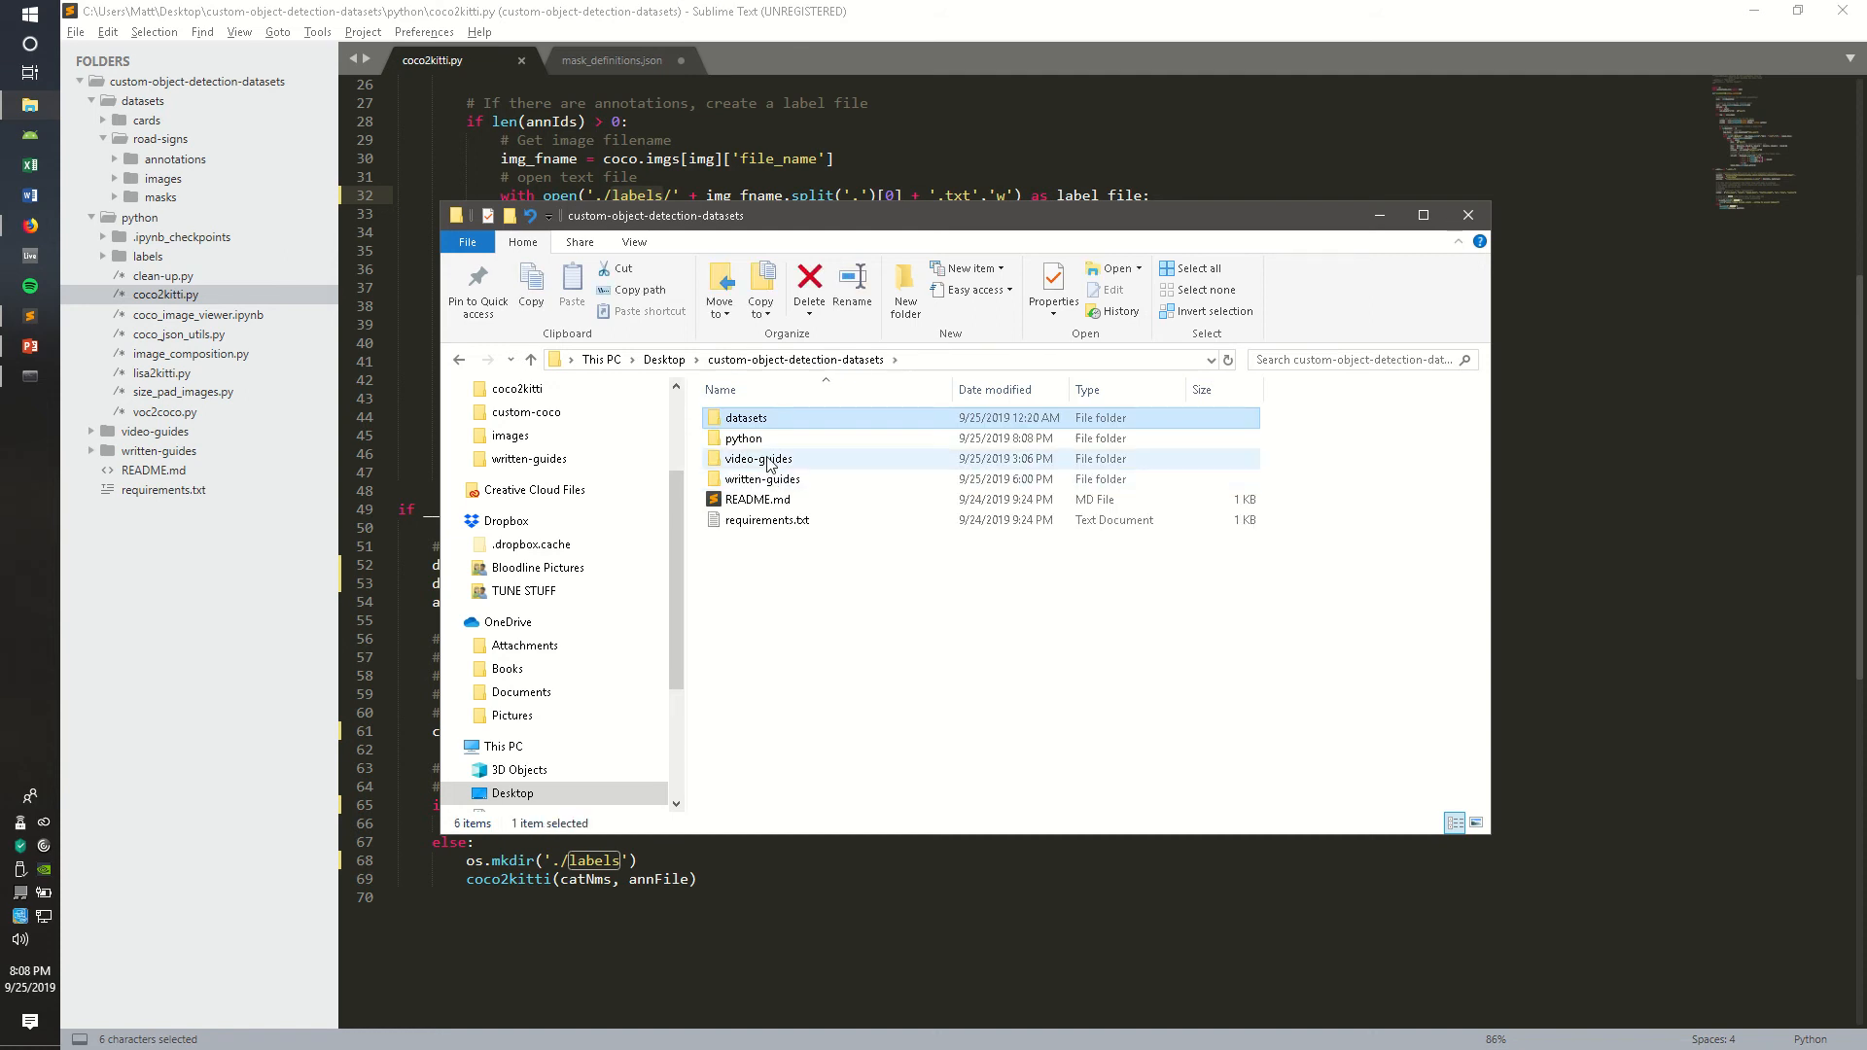
Open the generated labels folder and view 000126.txt's yield sign entry in Notepad
{"action": "double_click", "coordinate": [743, 438]}
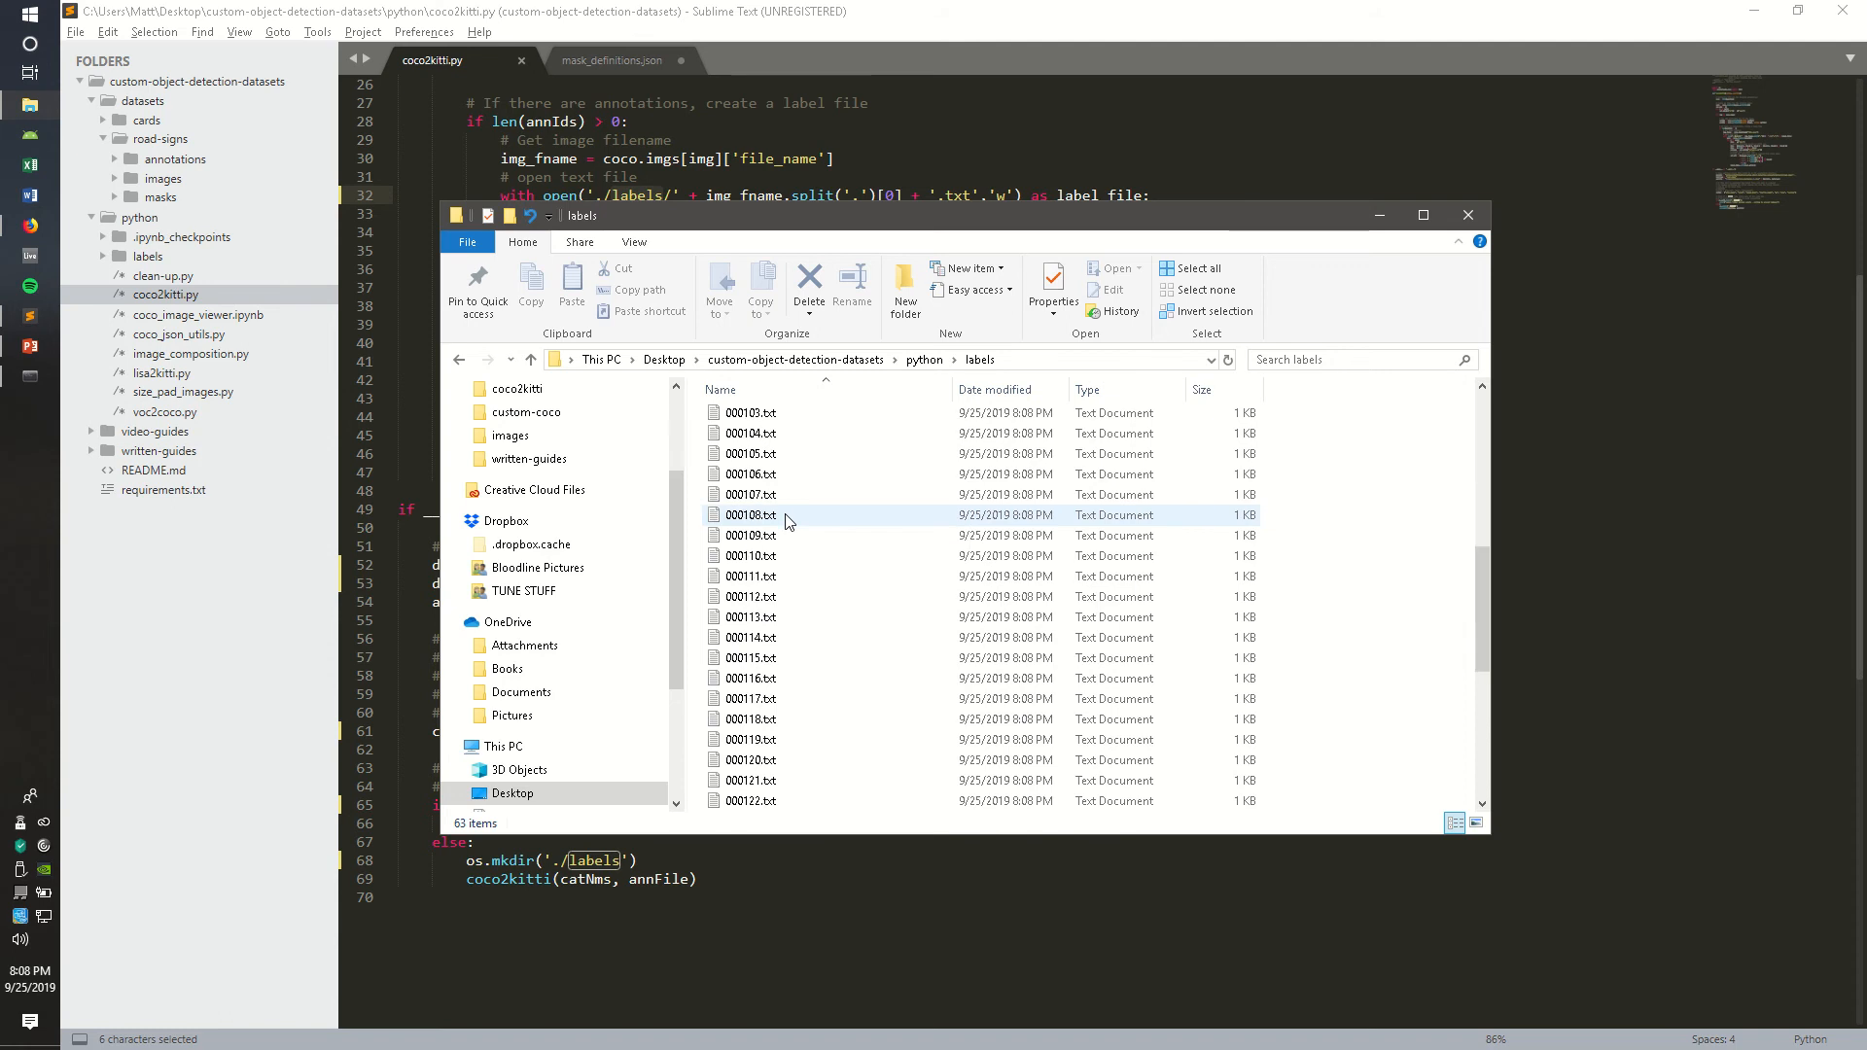
{"action": "scroll", "scroll_direction": "down", "scroll_amount": 3}
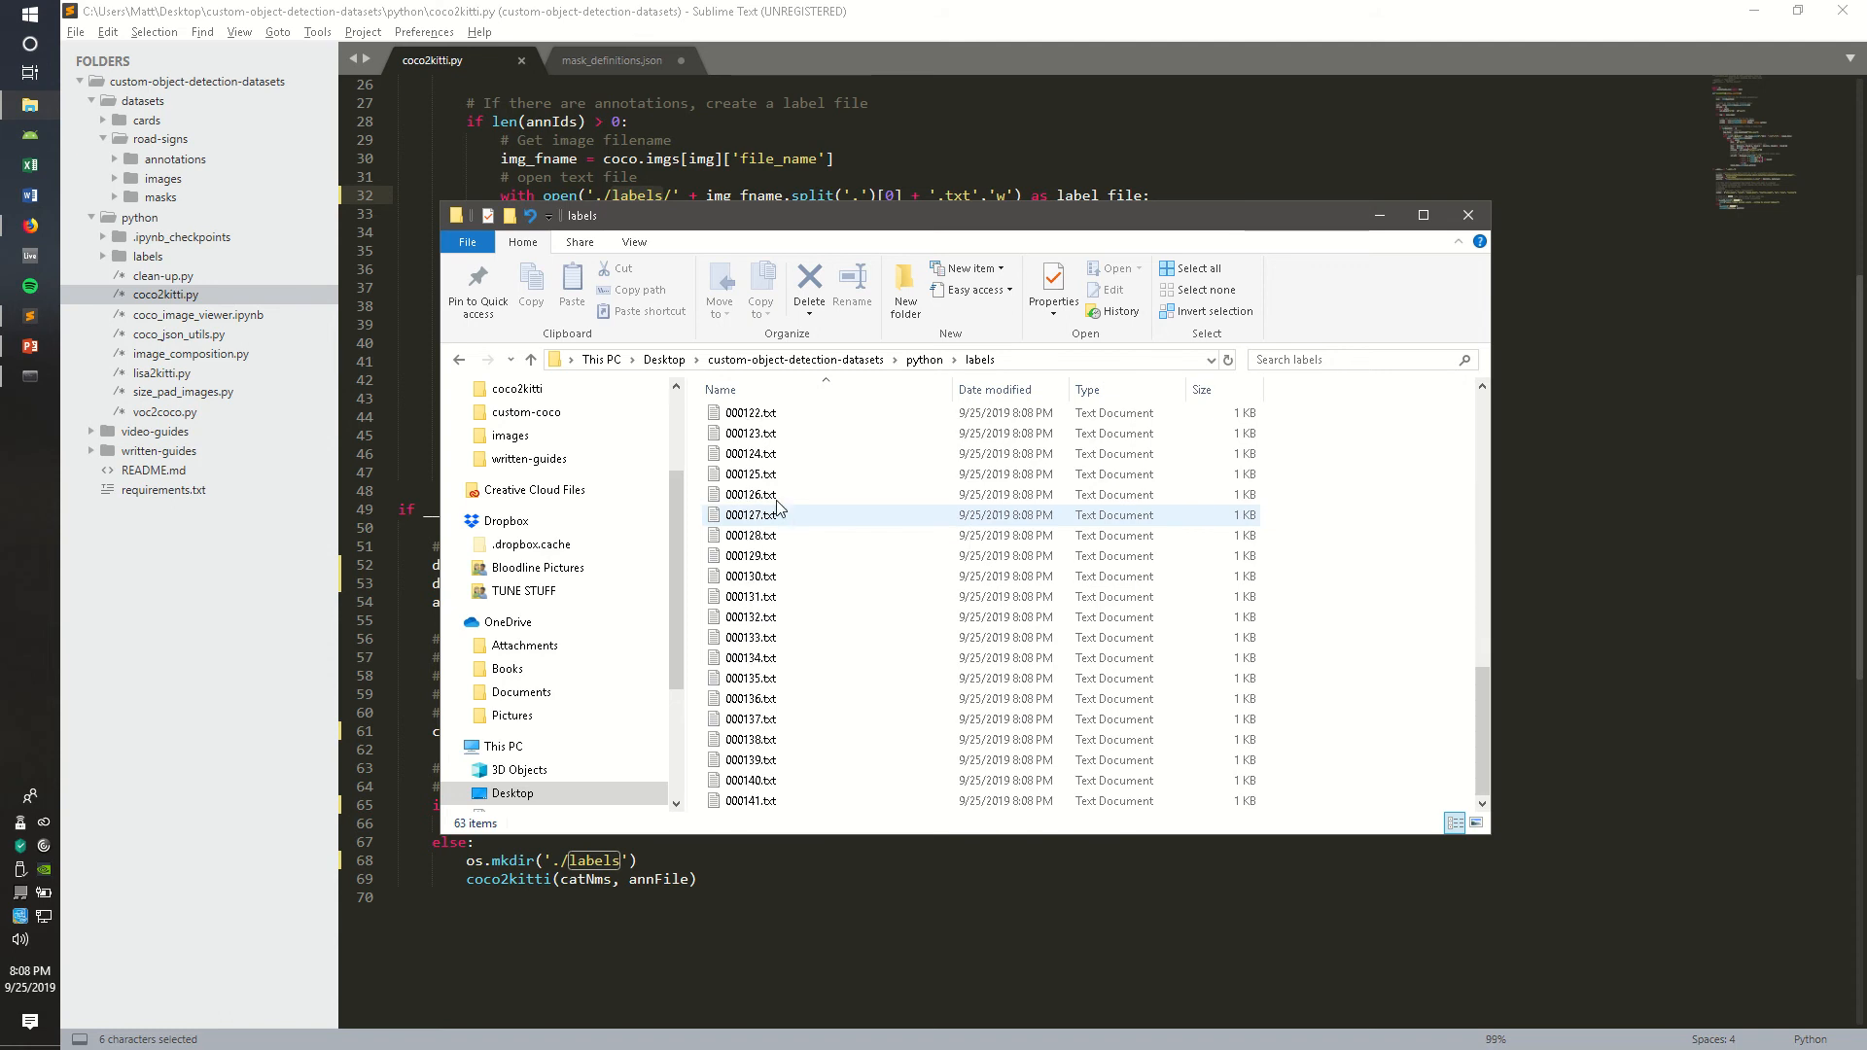
{"action": "left_click", "coordinate": [751, 494]}
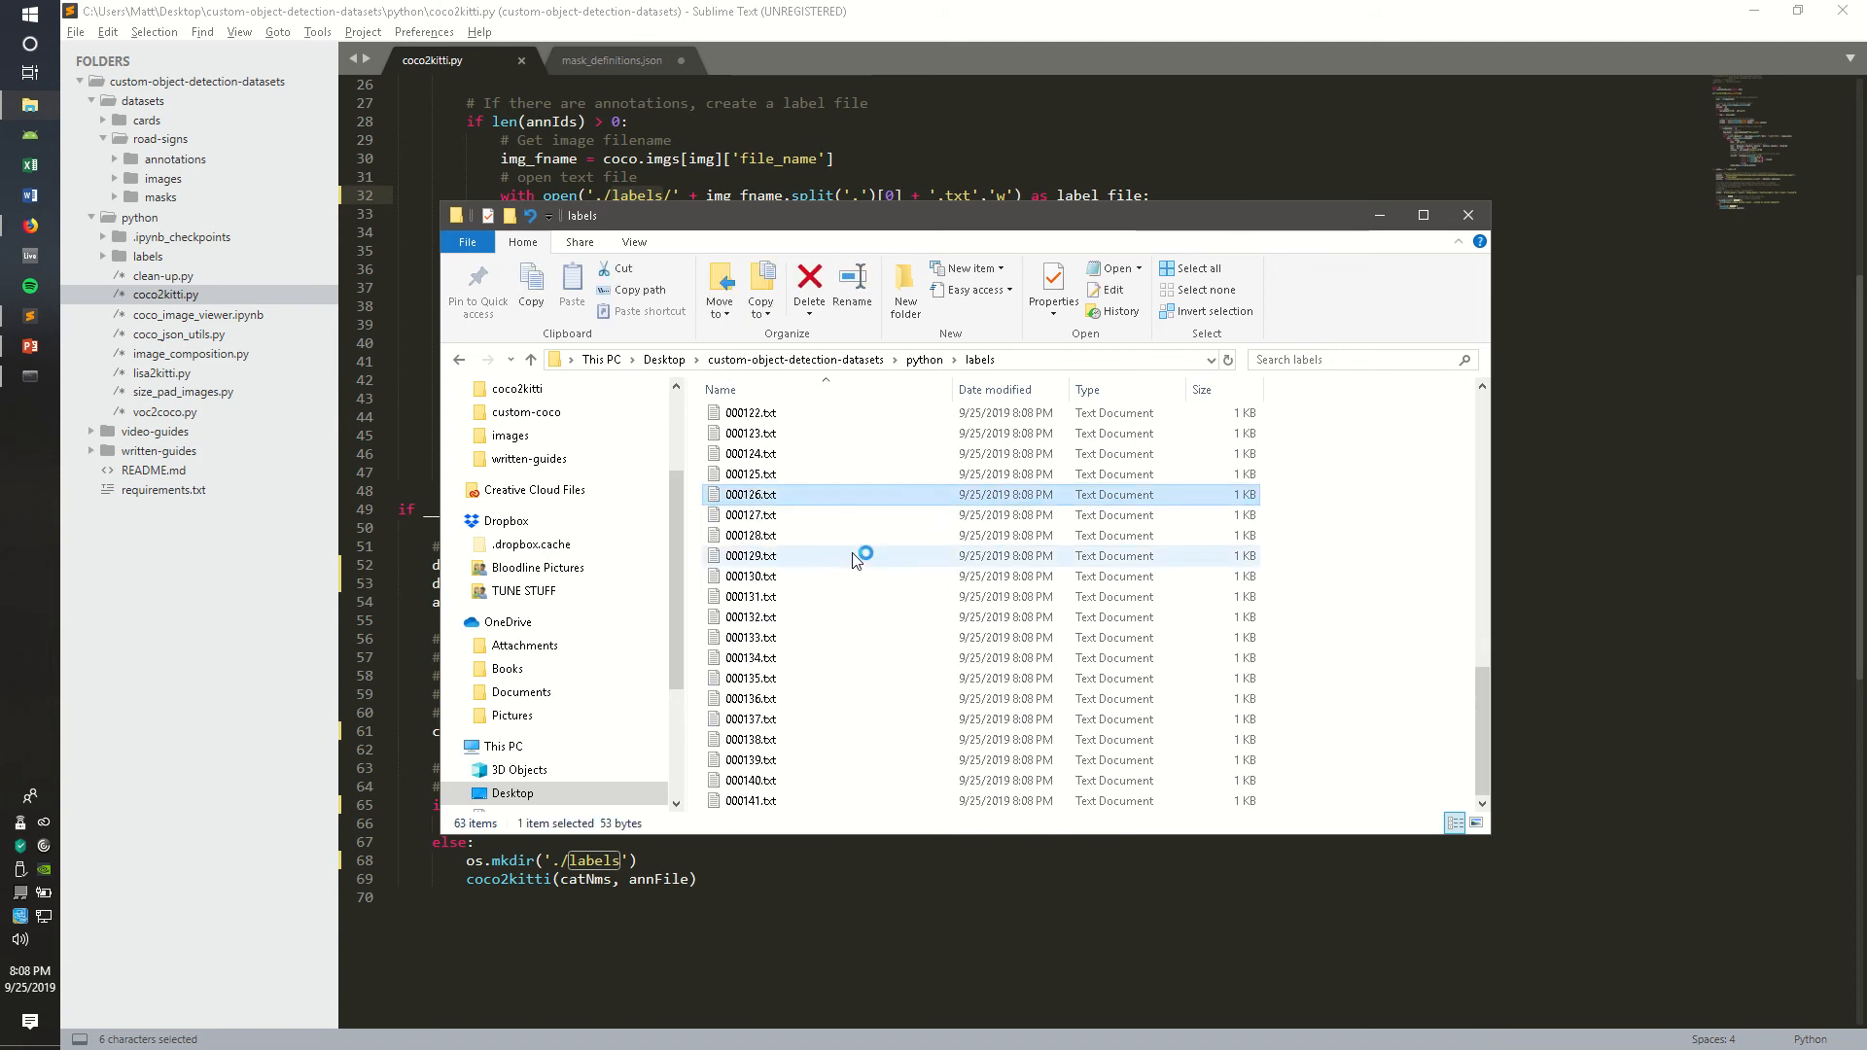
{"action": "double_click", "coordinate": [750, 494]}
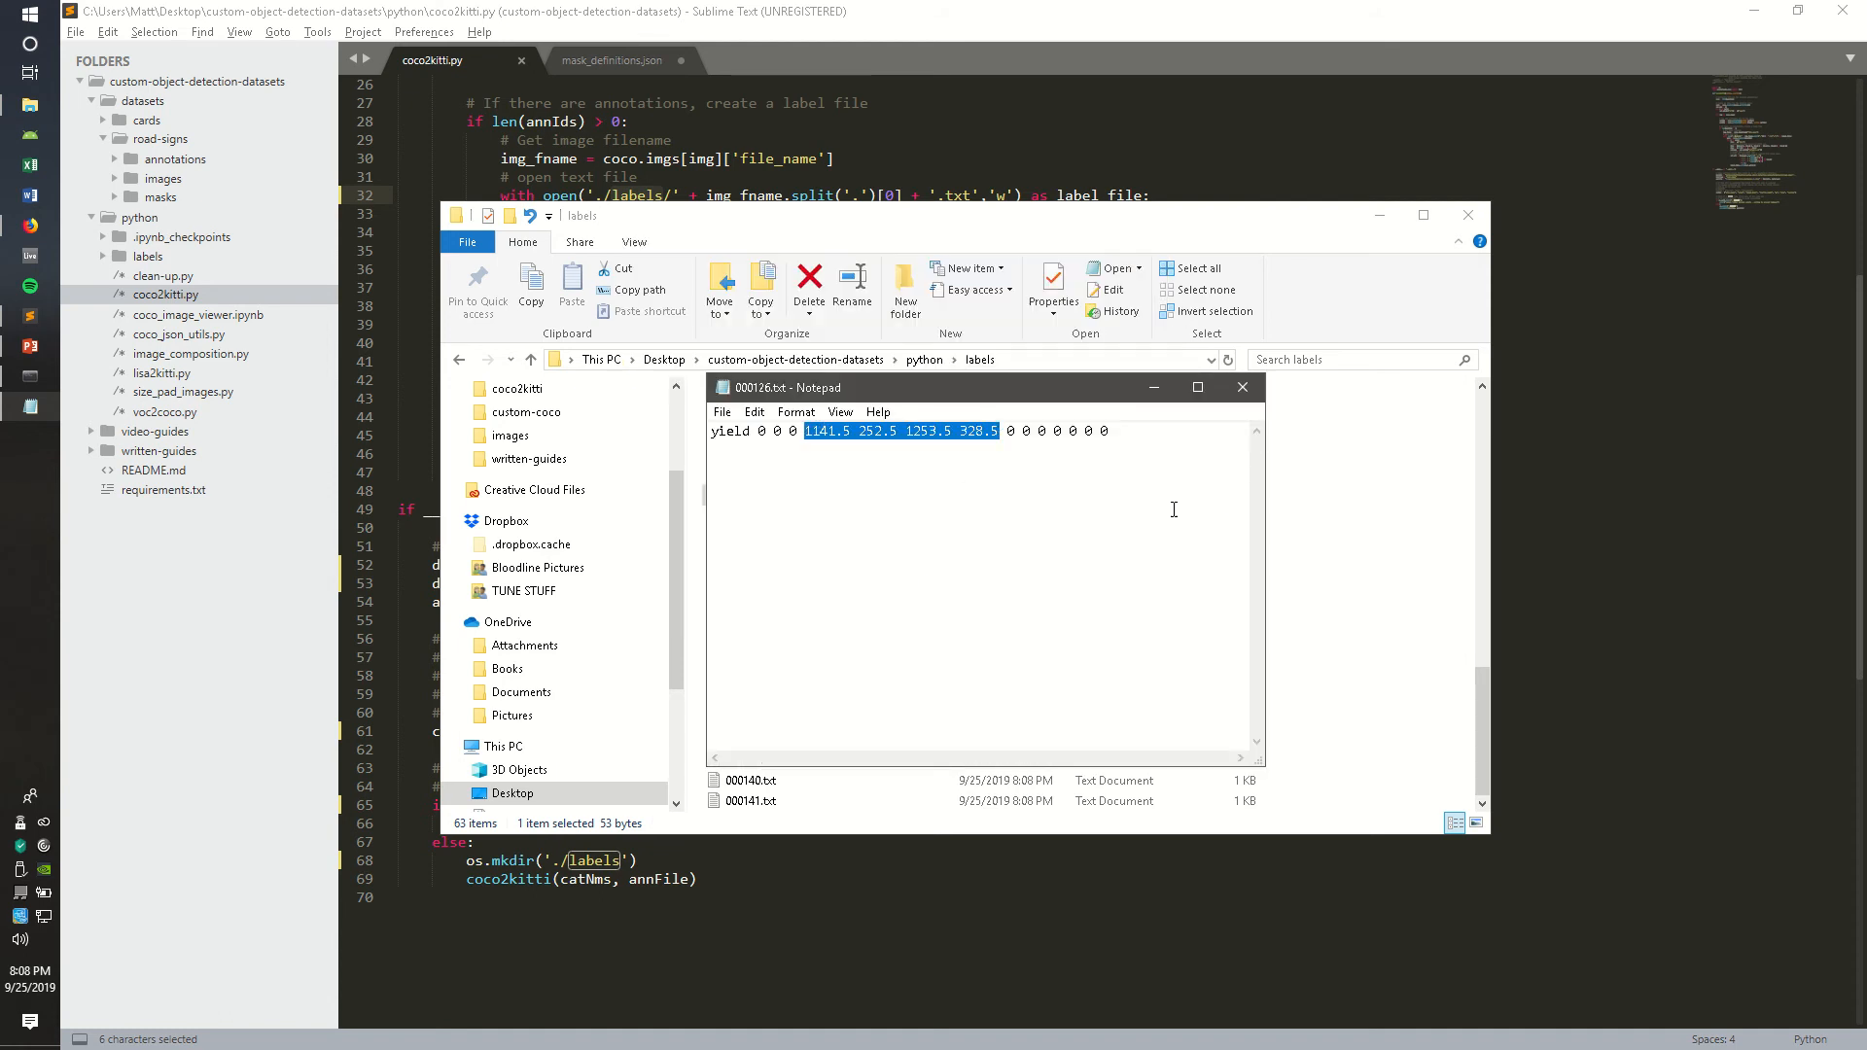
{"action": "mouse_move", "coordinate": [1243, 387]}
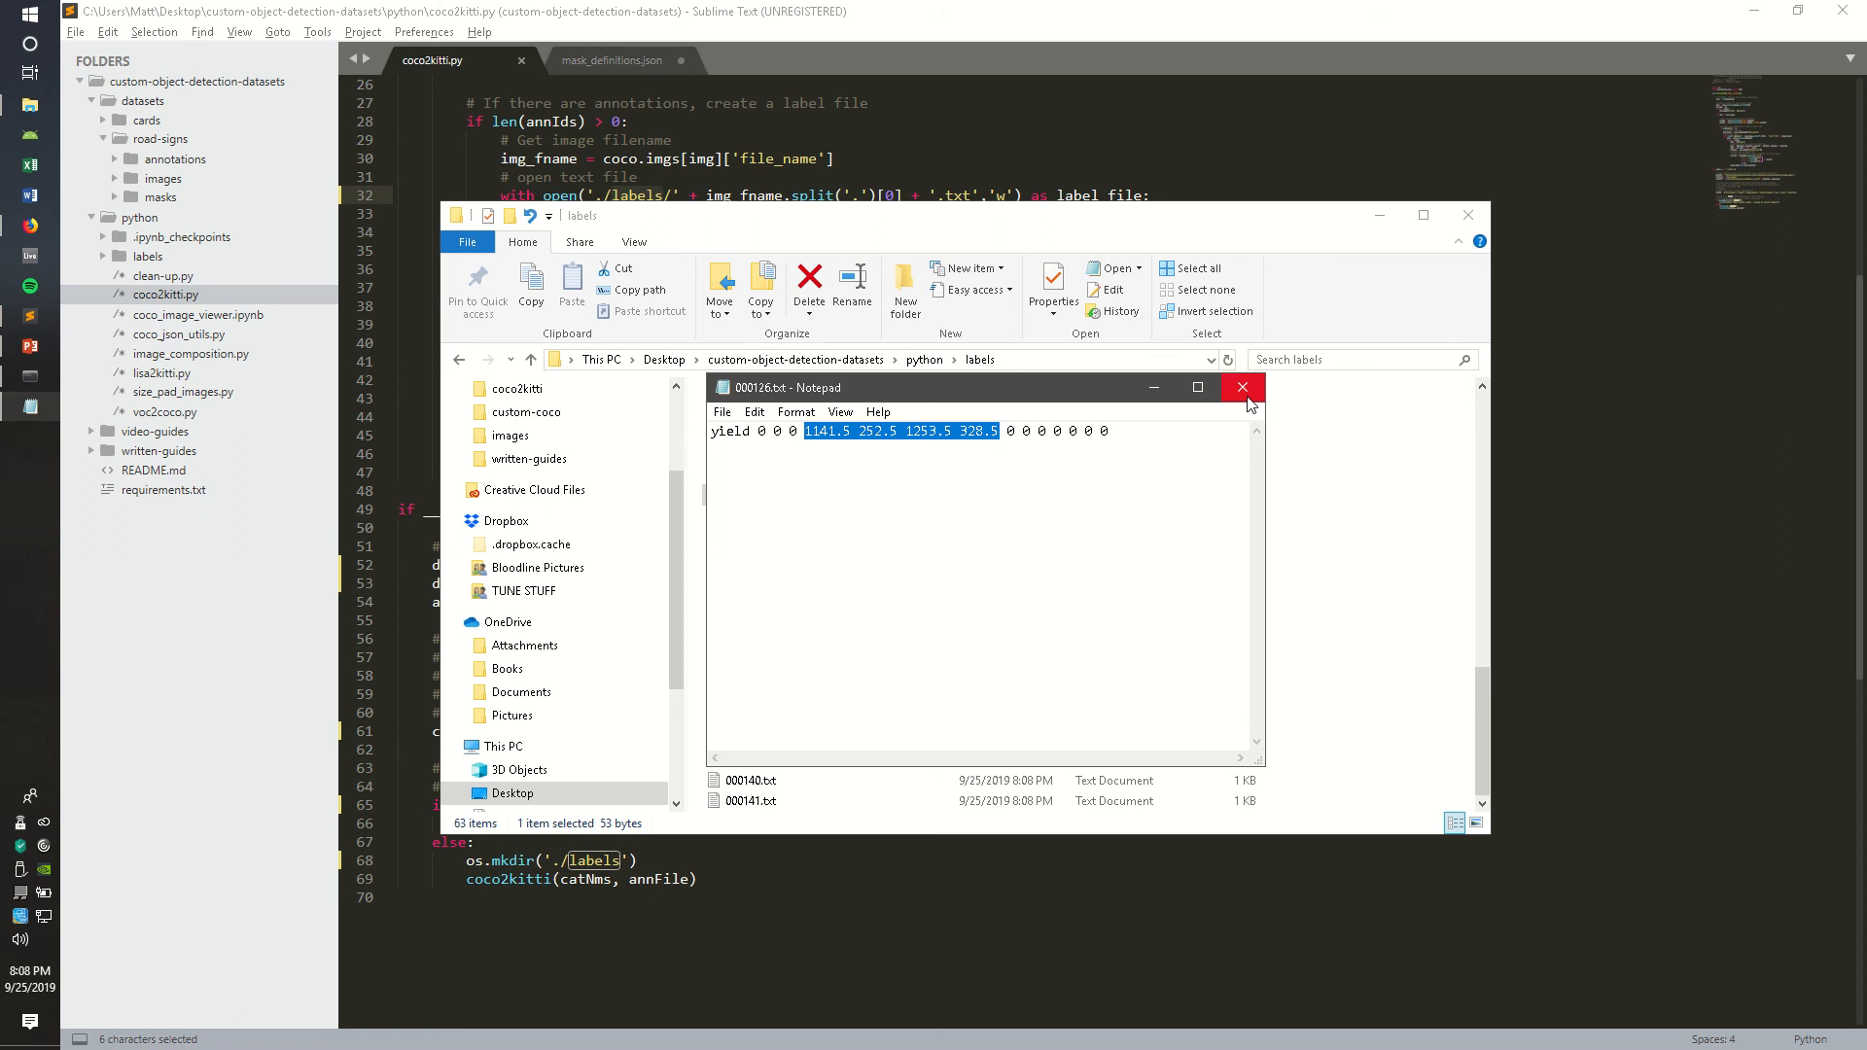
{"action": "left_click", "coordinate": [1243, 387]}
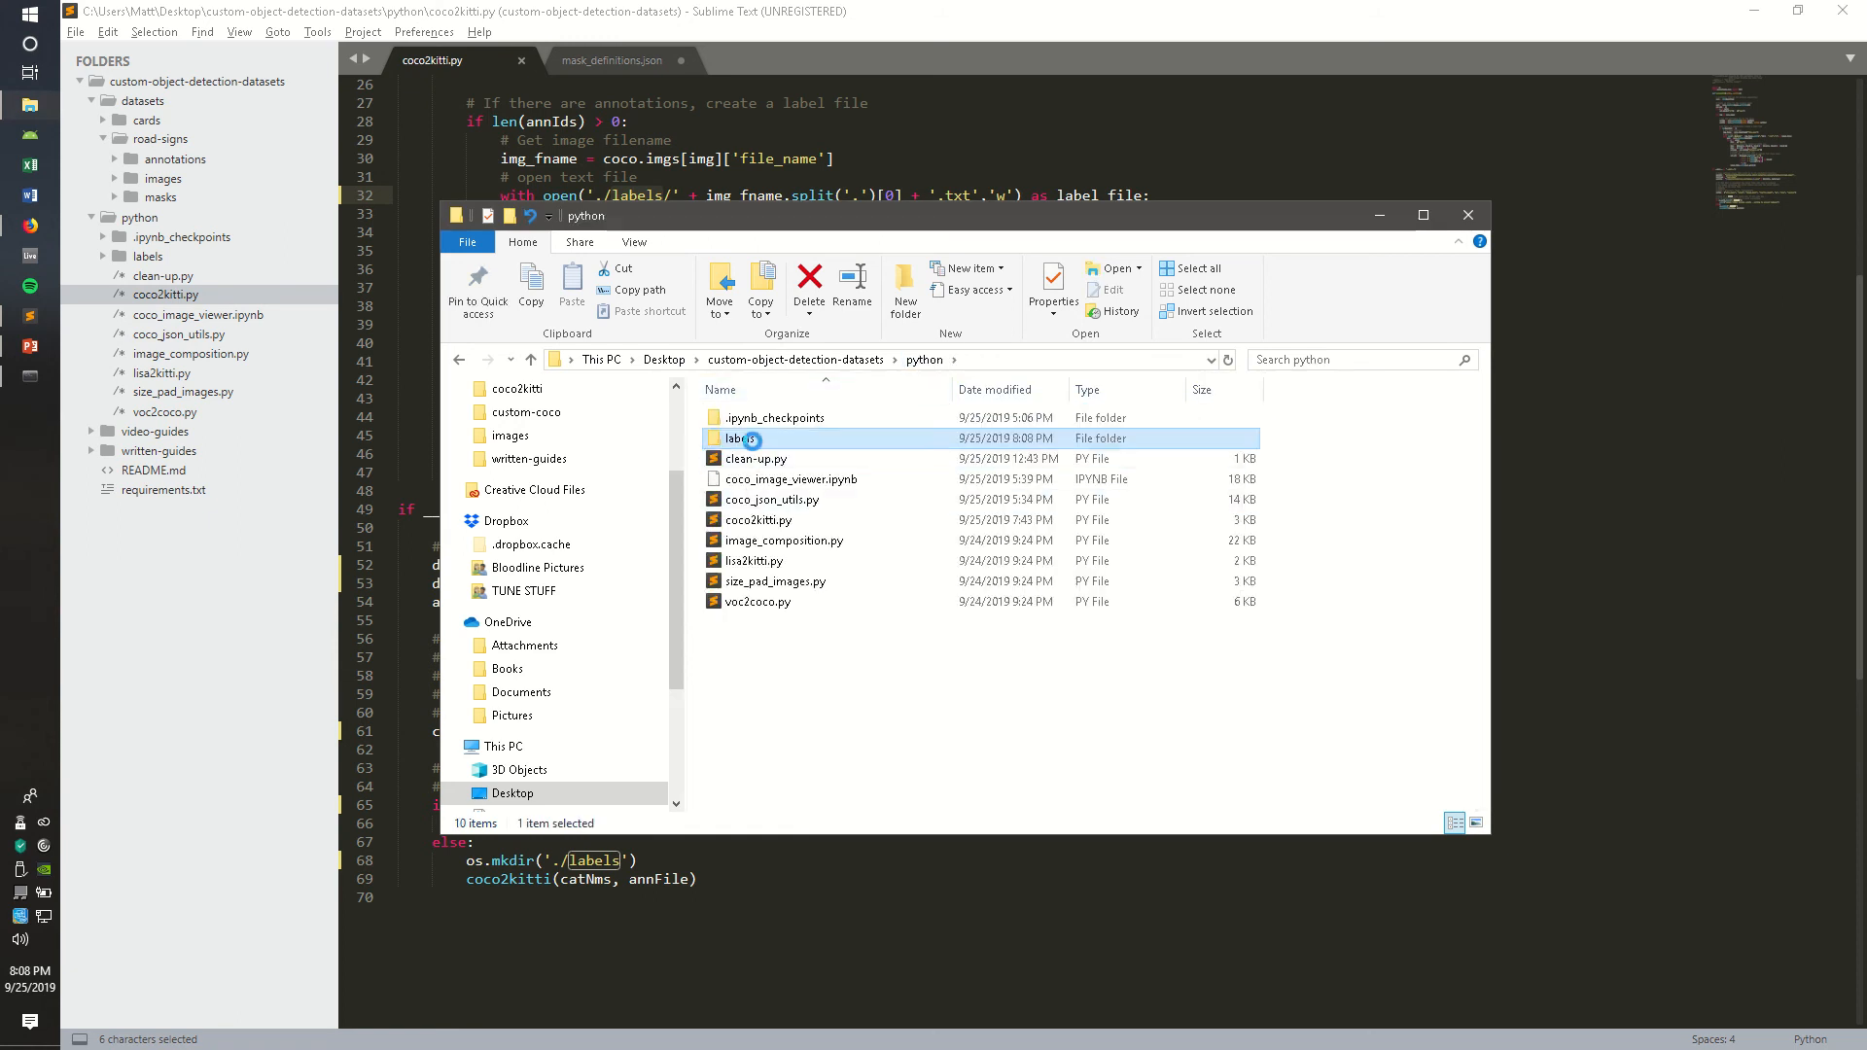
Cut the labels folder from python and paste it into datasets/road-signs
{"action": "right_click", "coordinate": [739, 437]}
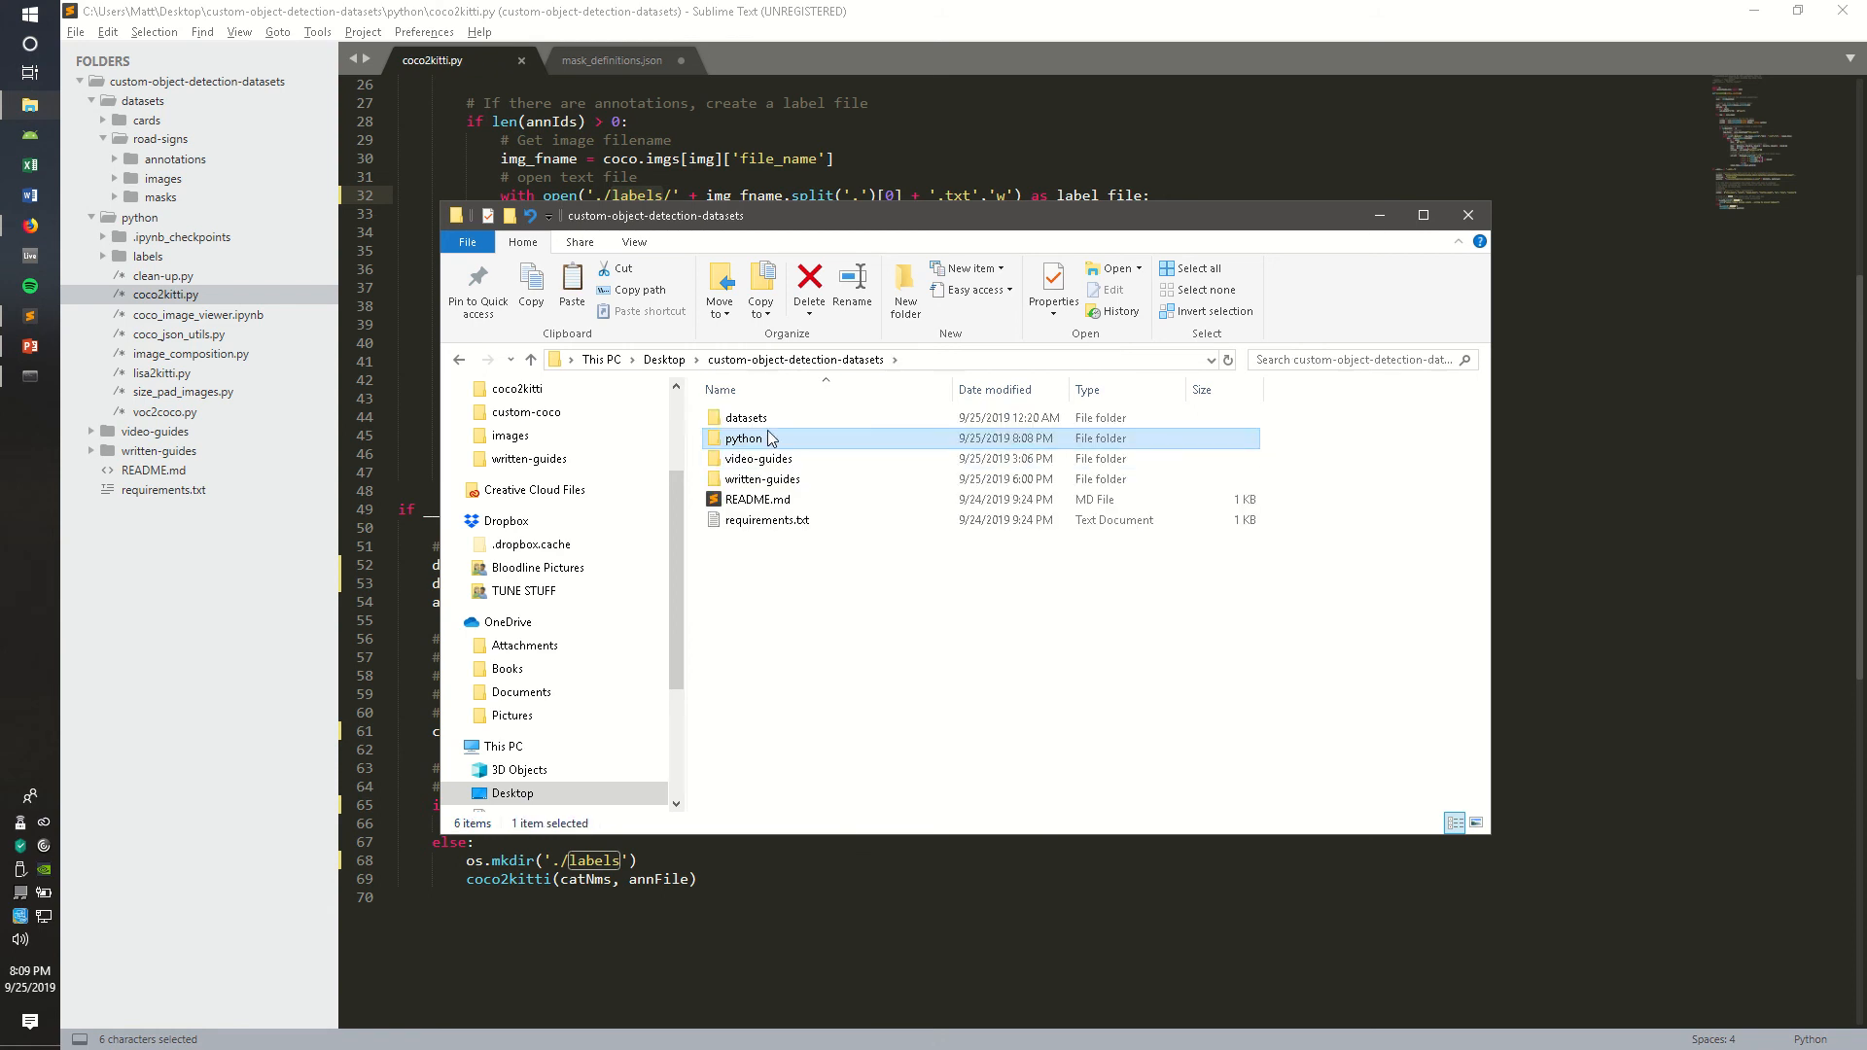
{"action": "double_click", "coordinate": [745, 416]}
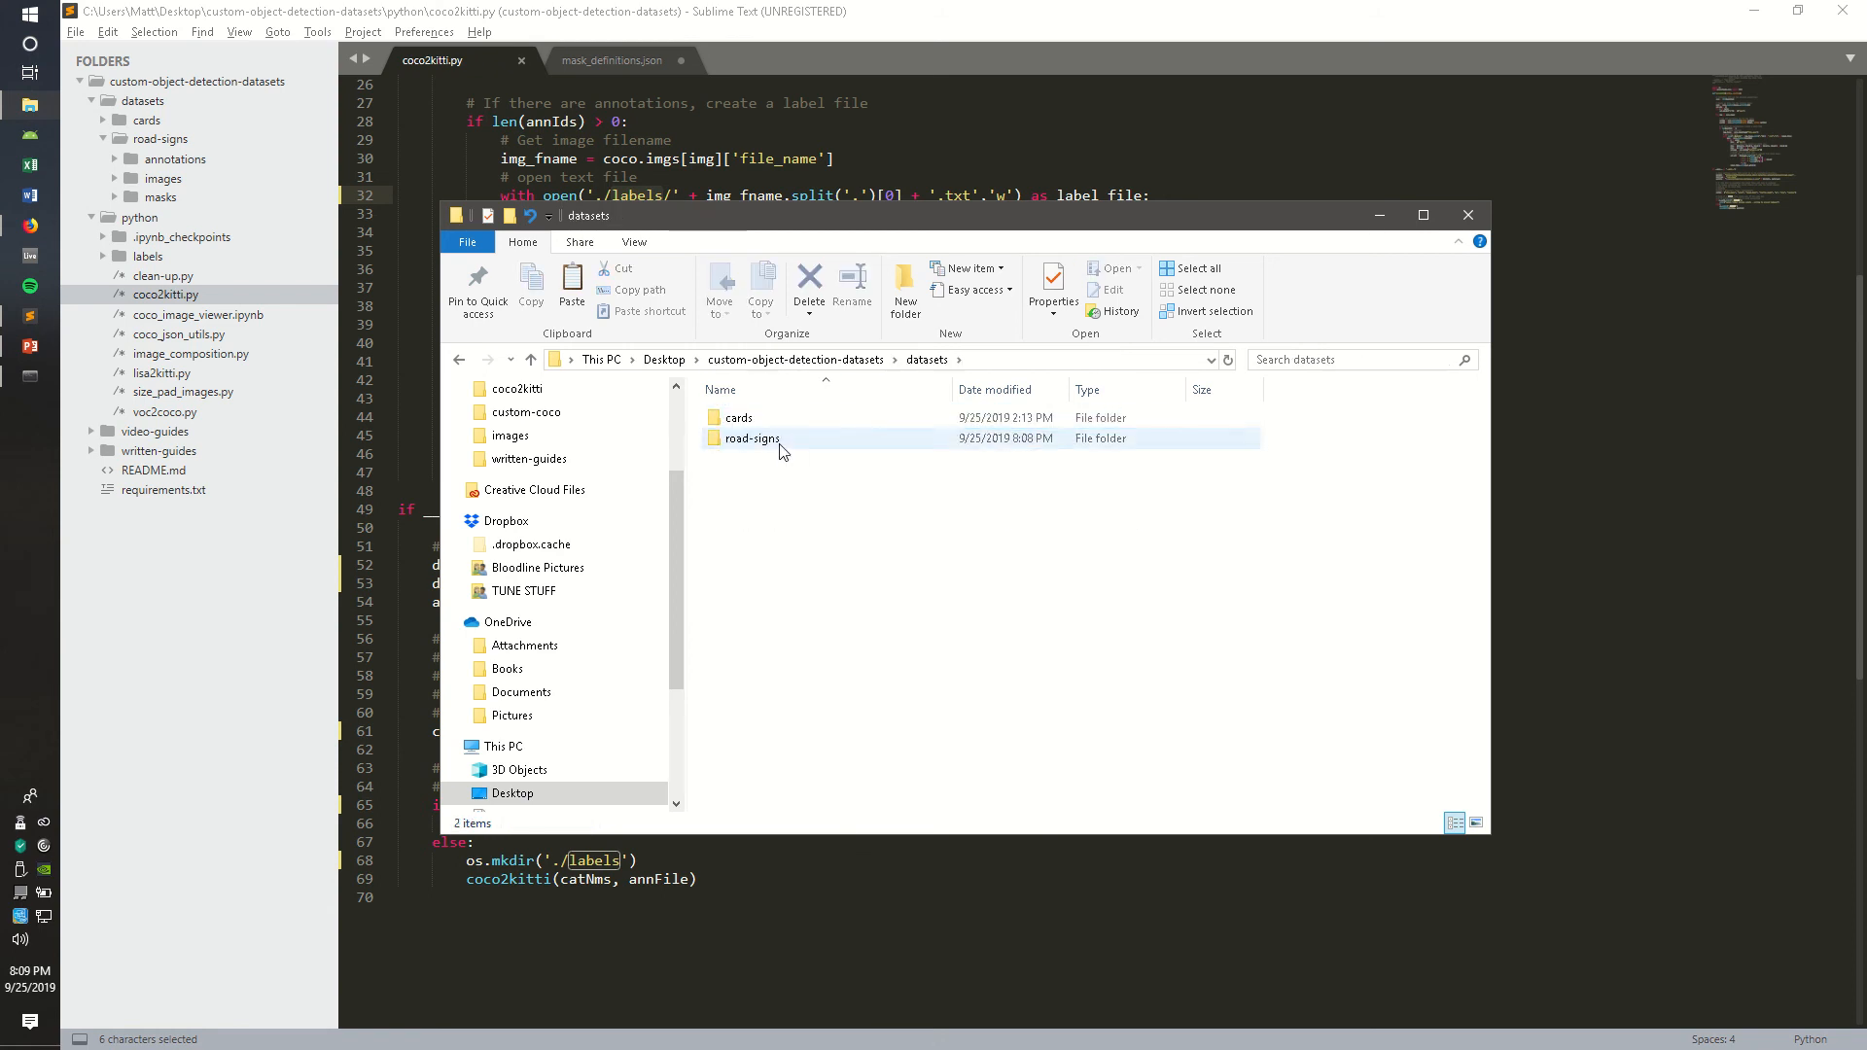
{"action": "double_click", "coordinate": [753, 438]}
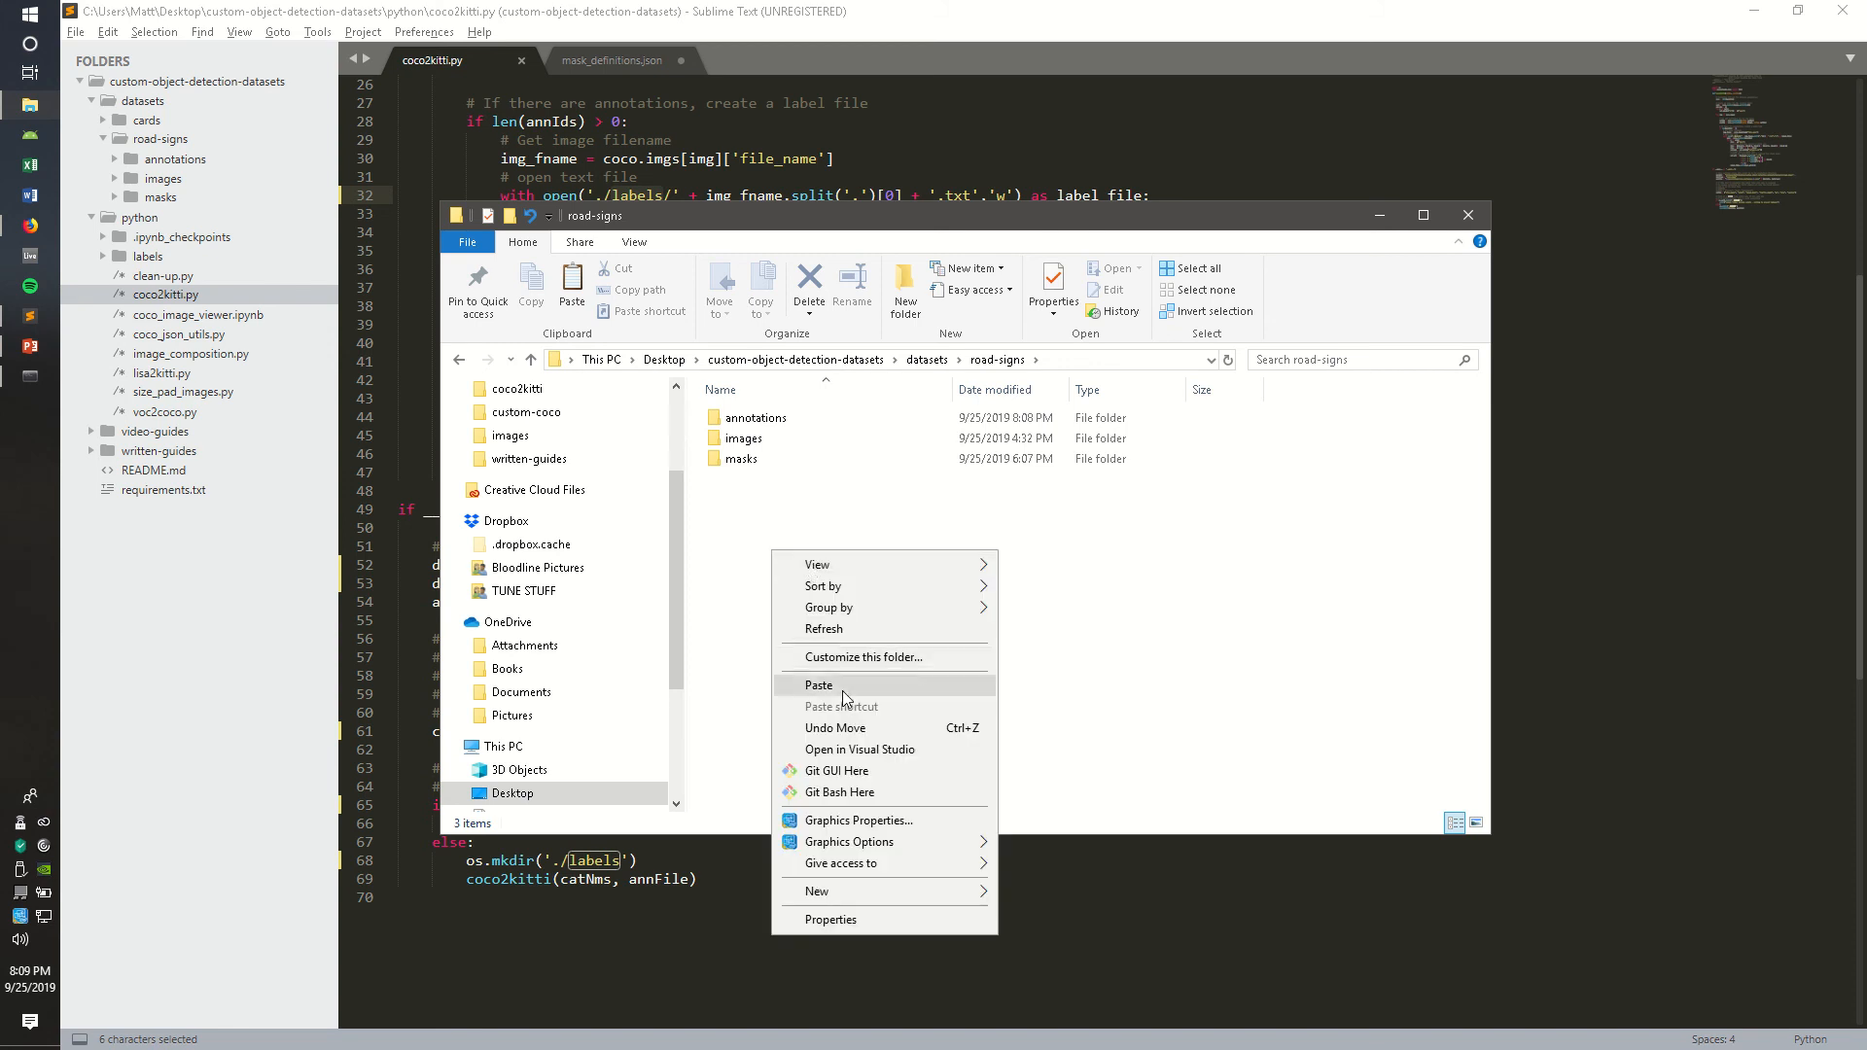
{"action": "left_click", "coordinate": [819, 685]}
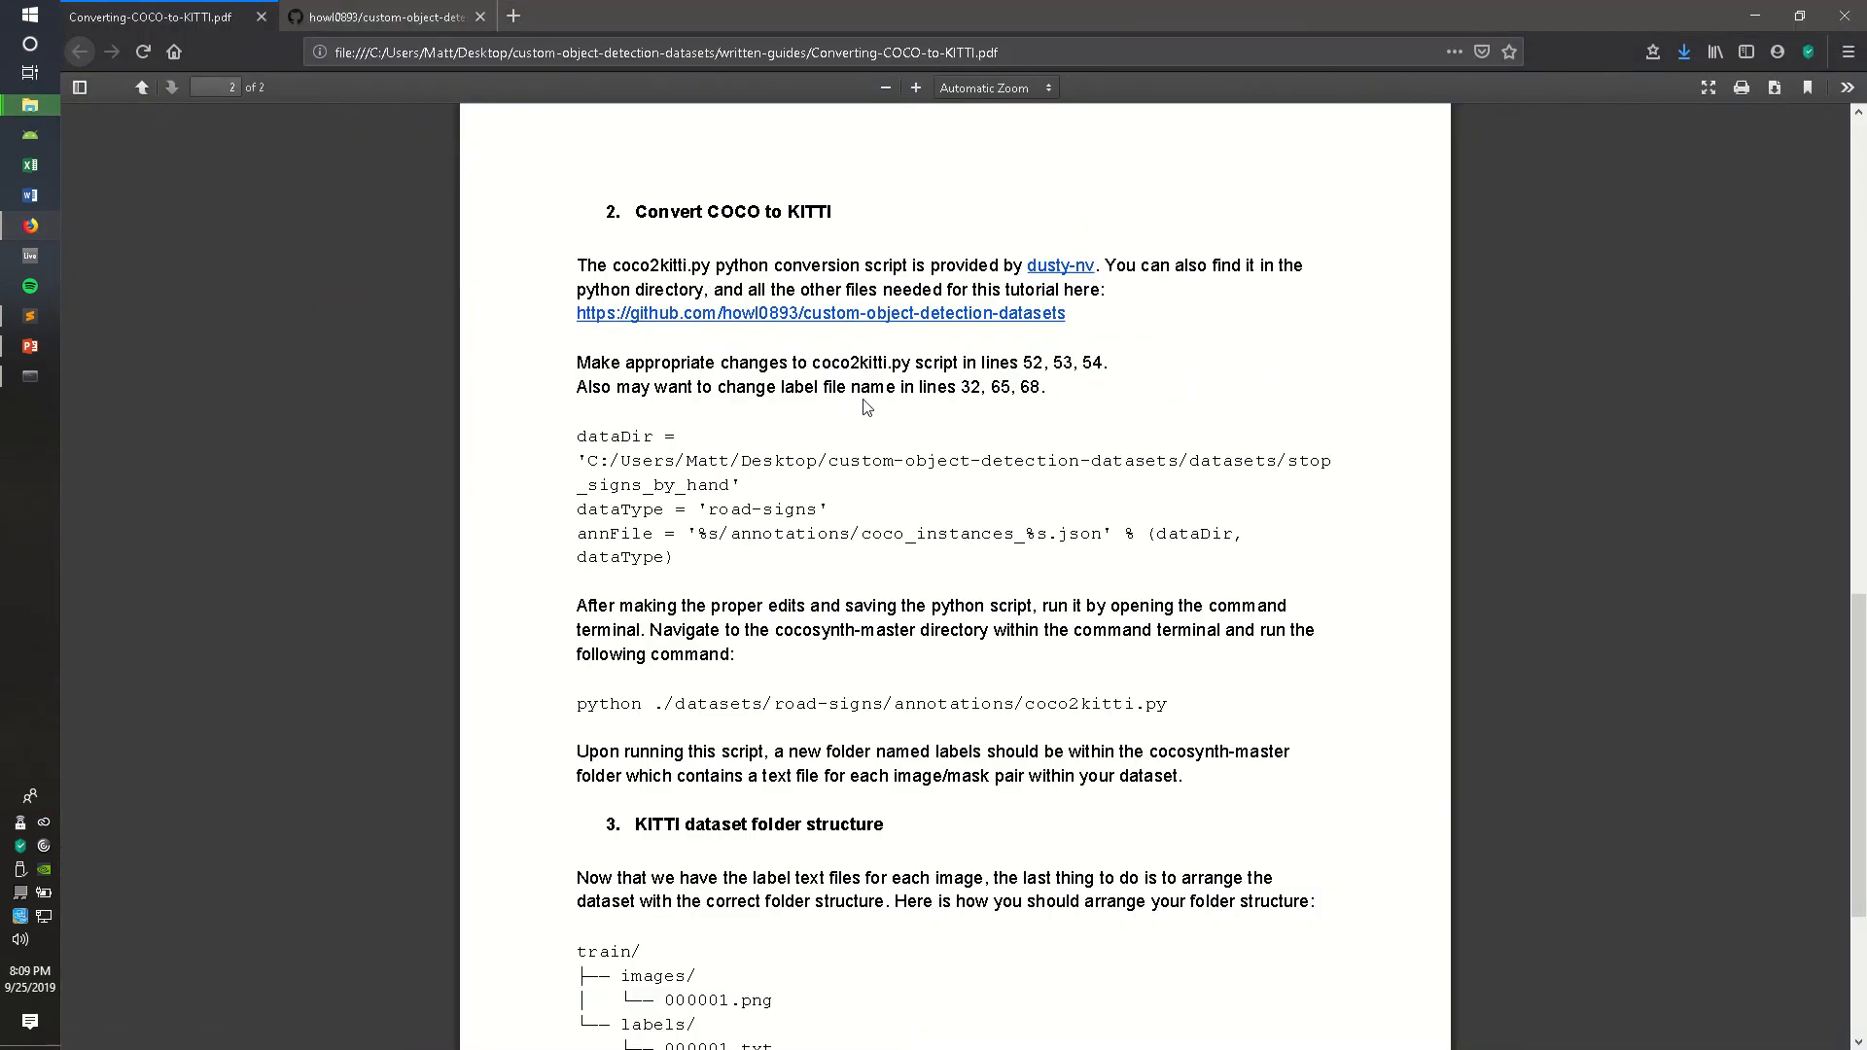
Walk through the guide's KITTI folder tree, highlighting train, its subfolders and val's images folder
{"action": "scroll", "scroll_direction": "down", "scroll_amount": 3}
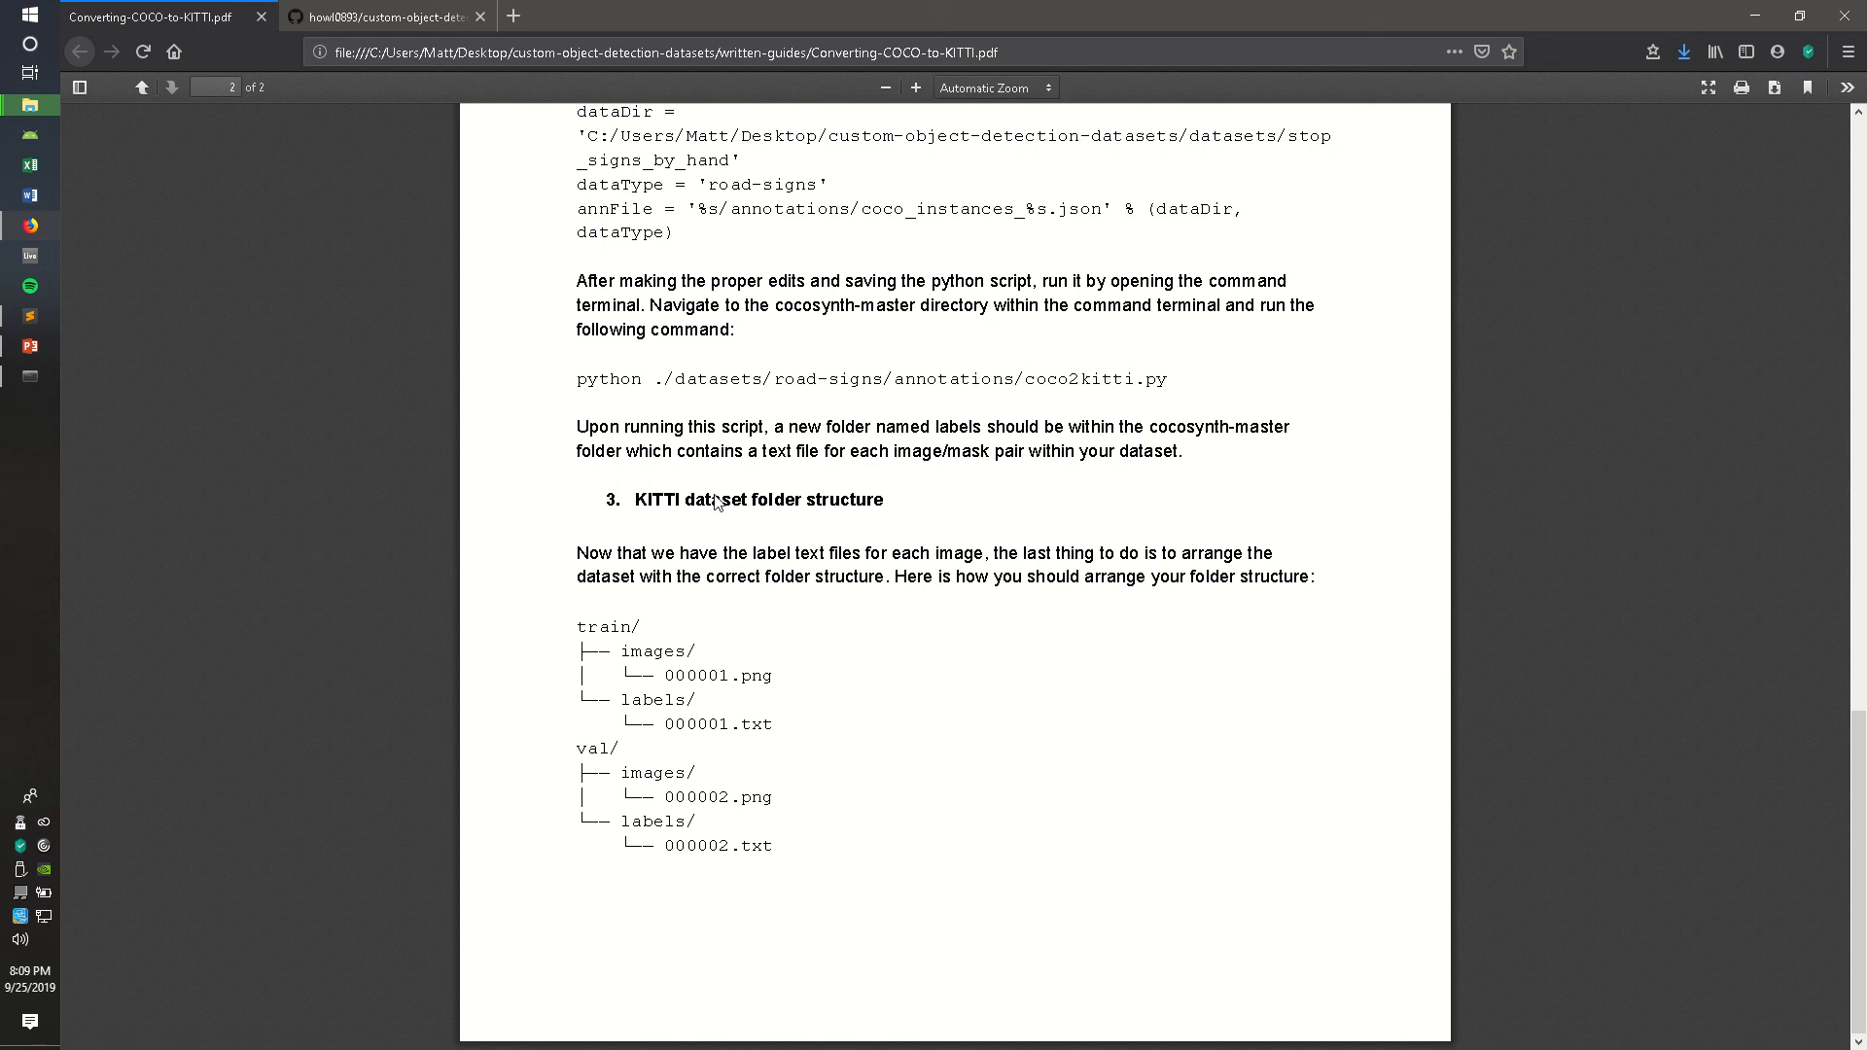
{"action": "double_click", "coordinate": [597, 626]}
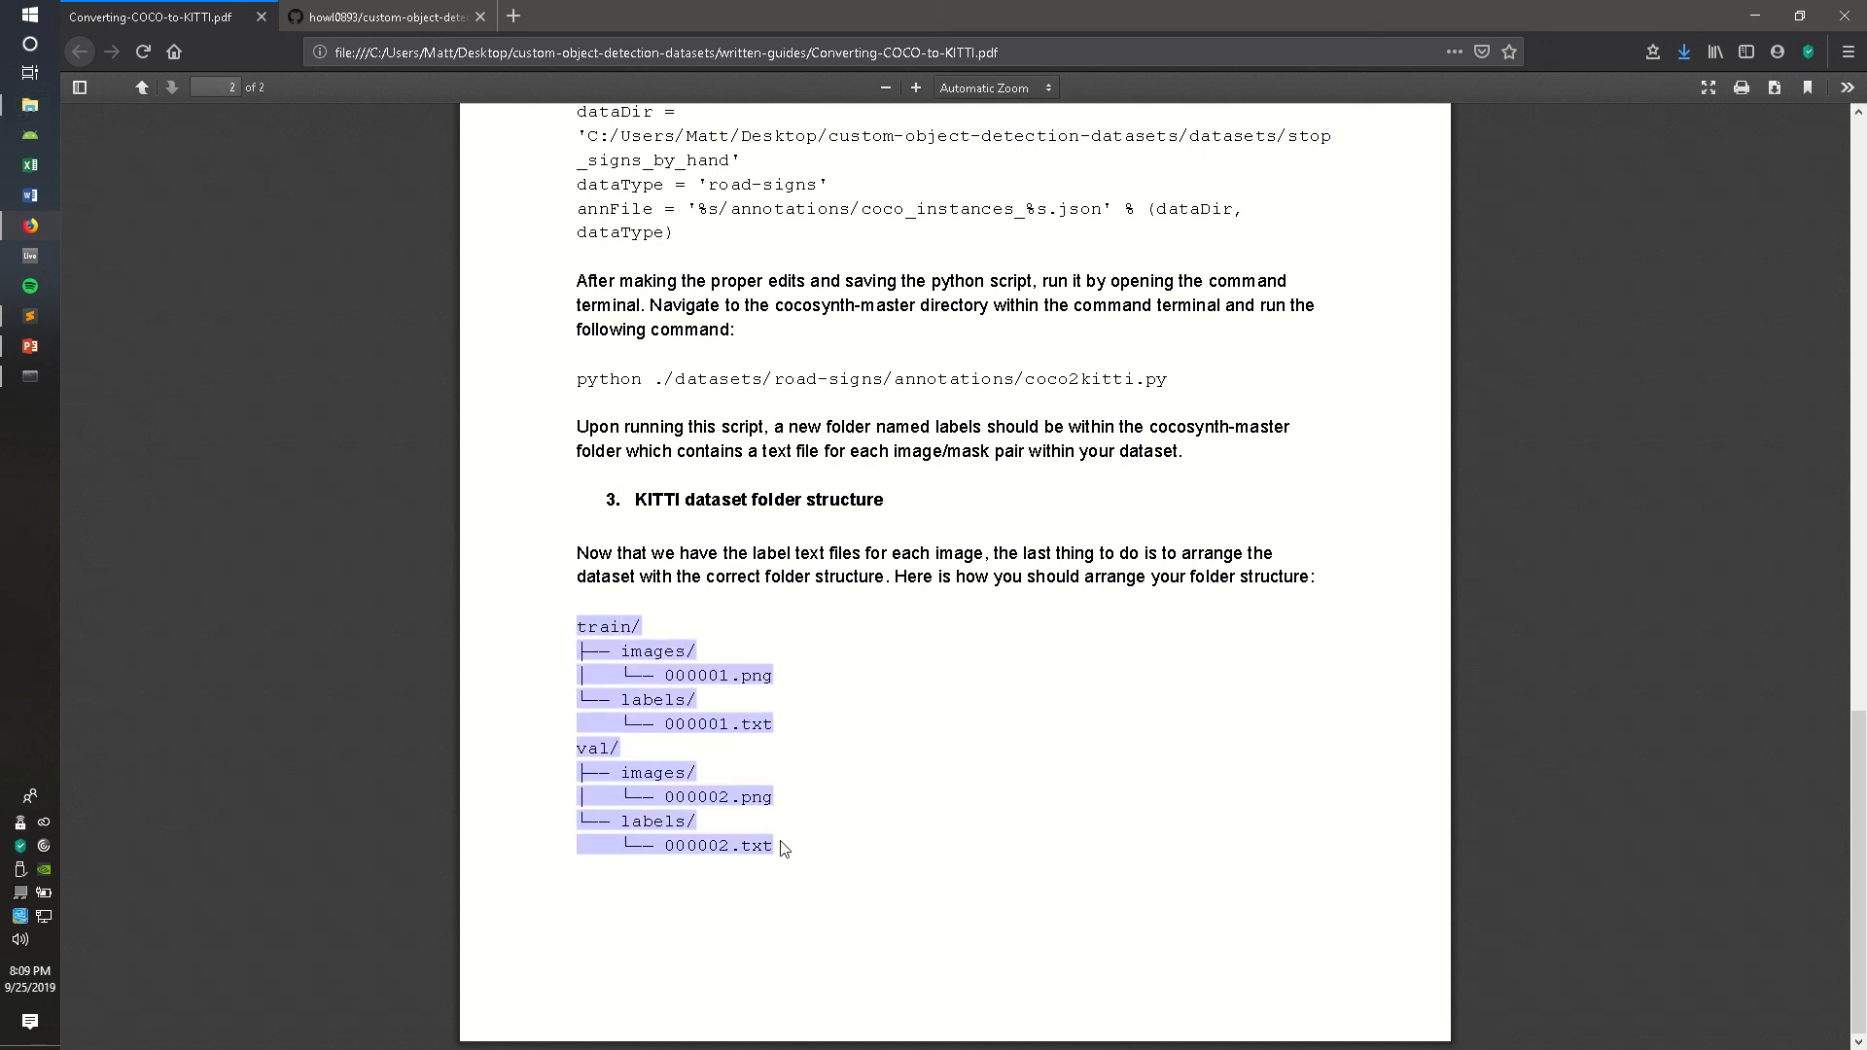
{"action": "left_click", "coordinate": [654, 649]}
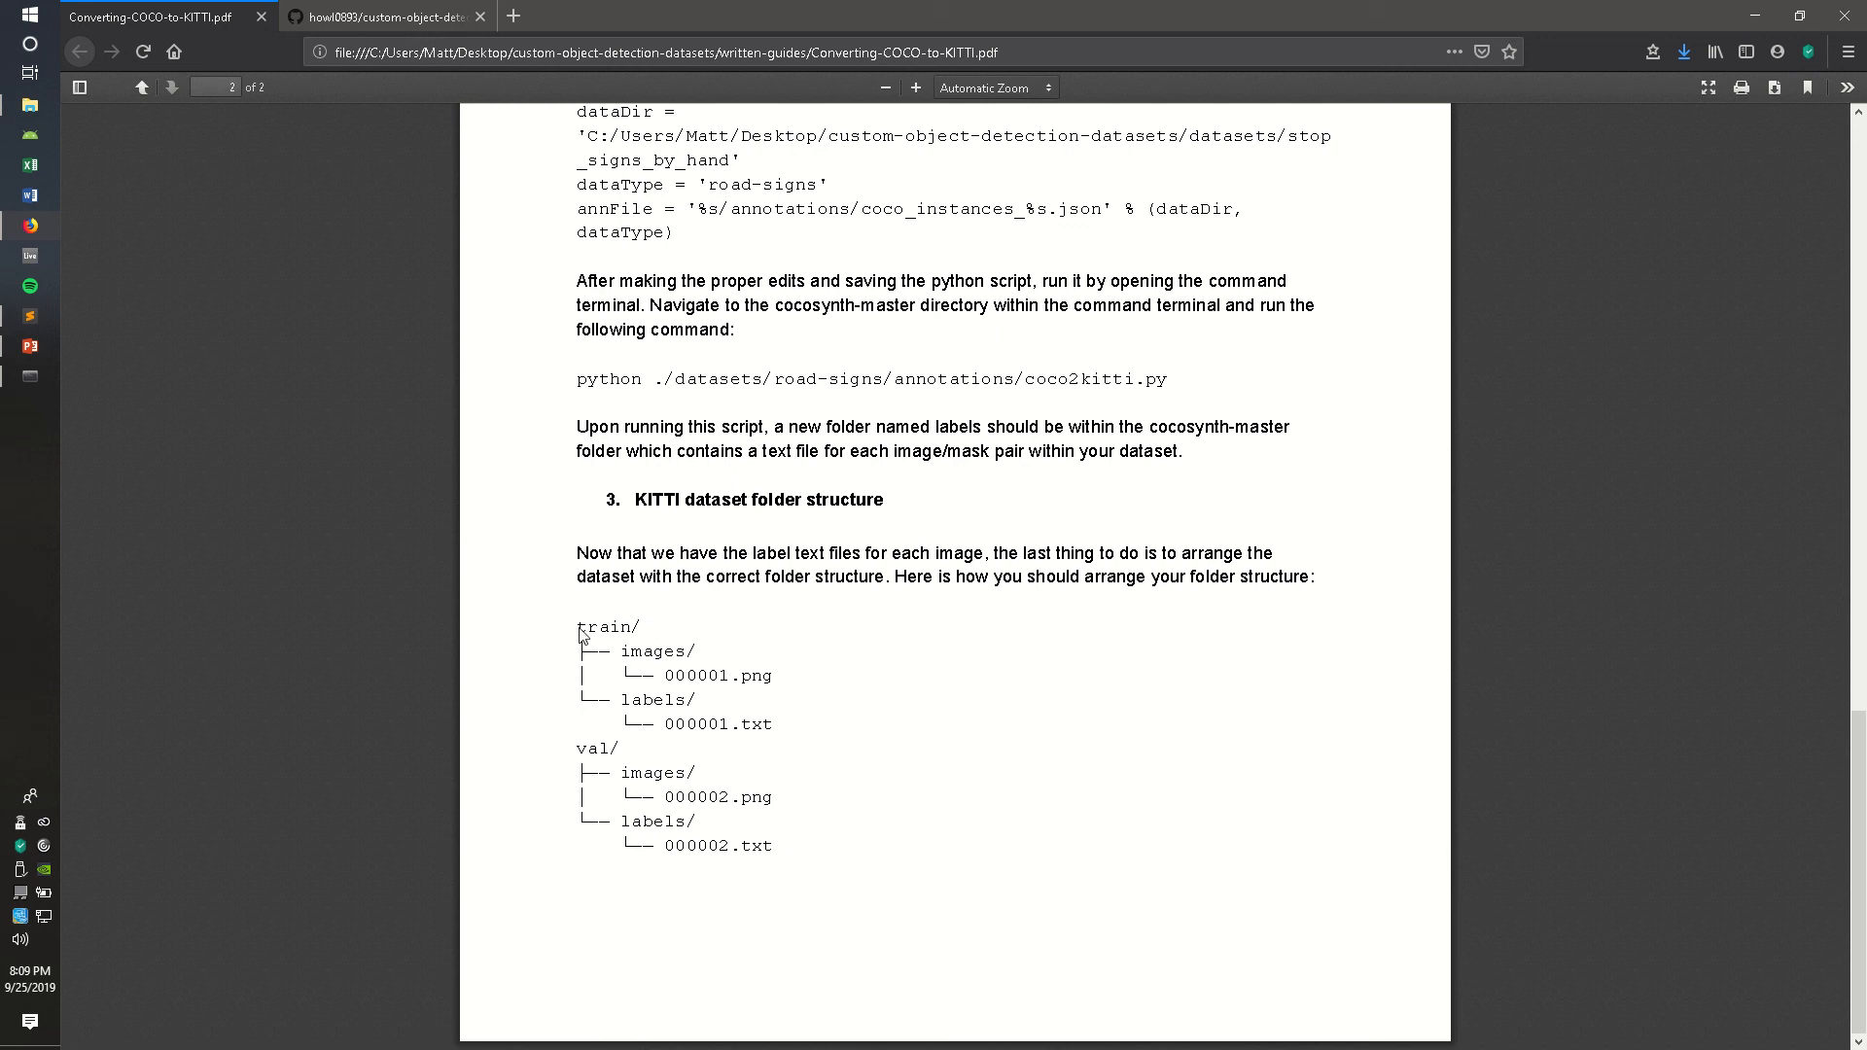
{"action": "double_click", "coordinate": [605, 626]}
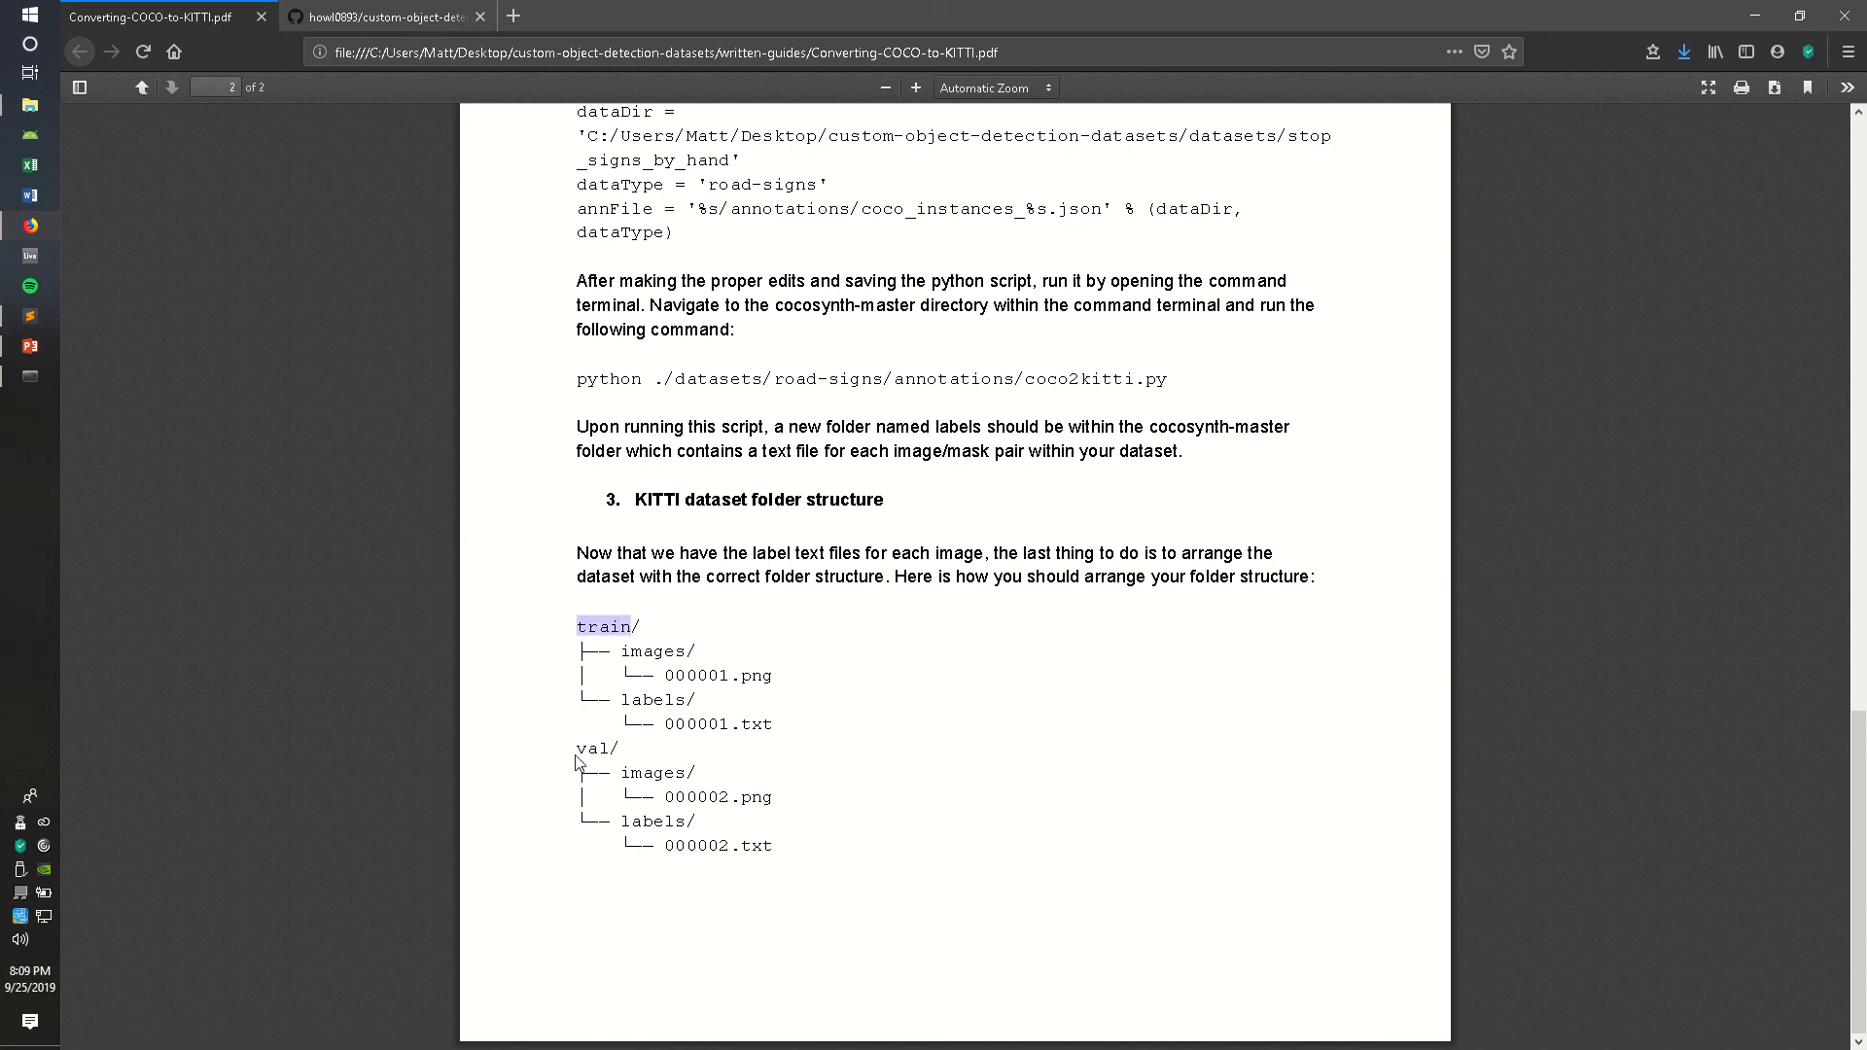
{"action": "left_click", "coordinate": [628, 654]}
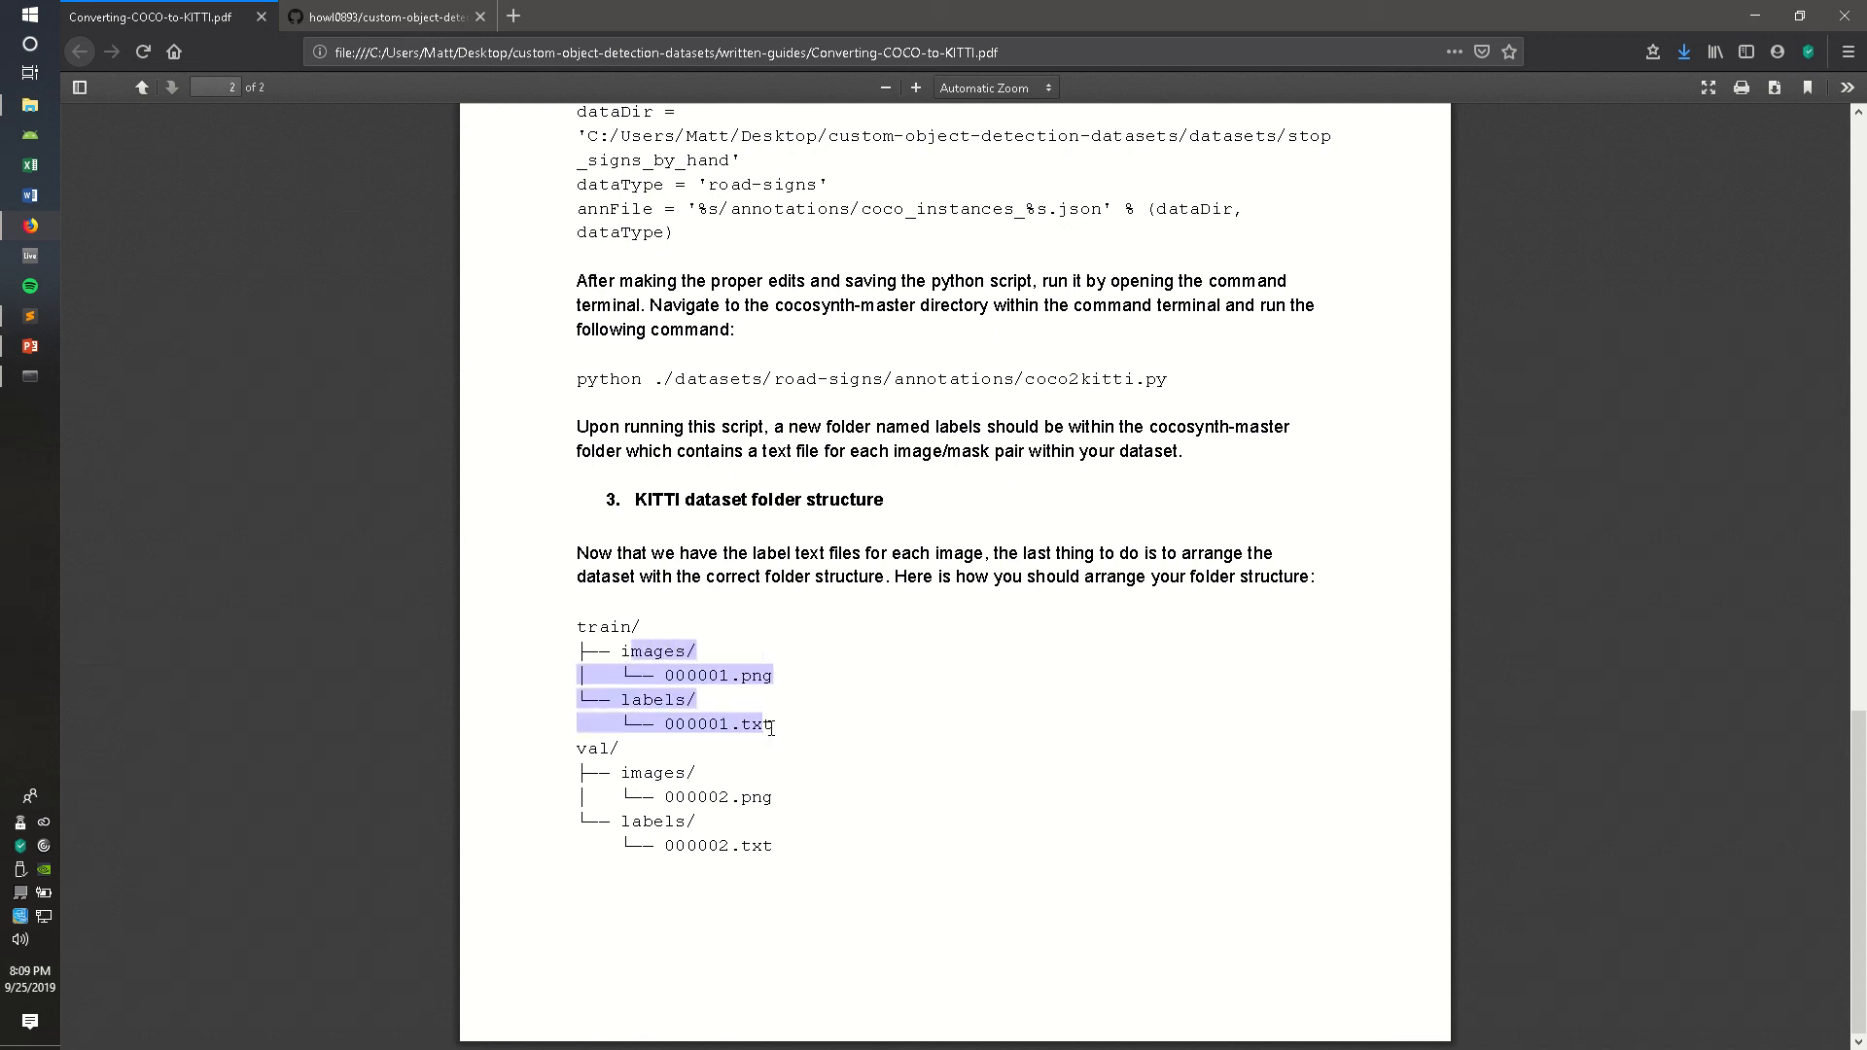
{"action": "left_click", "coordinate": [809, 733]}
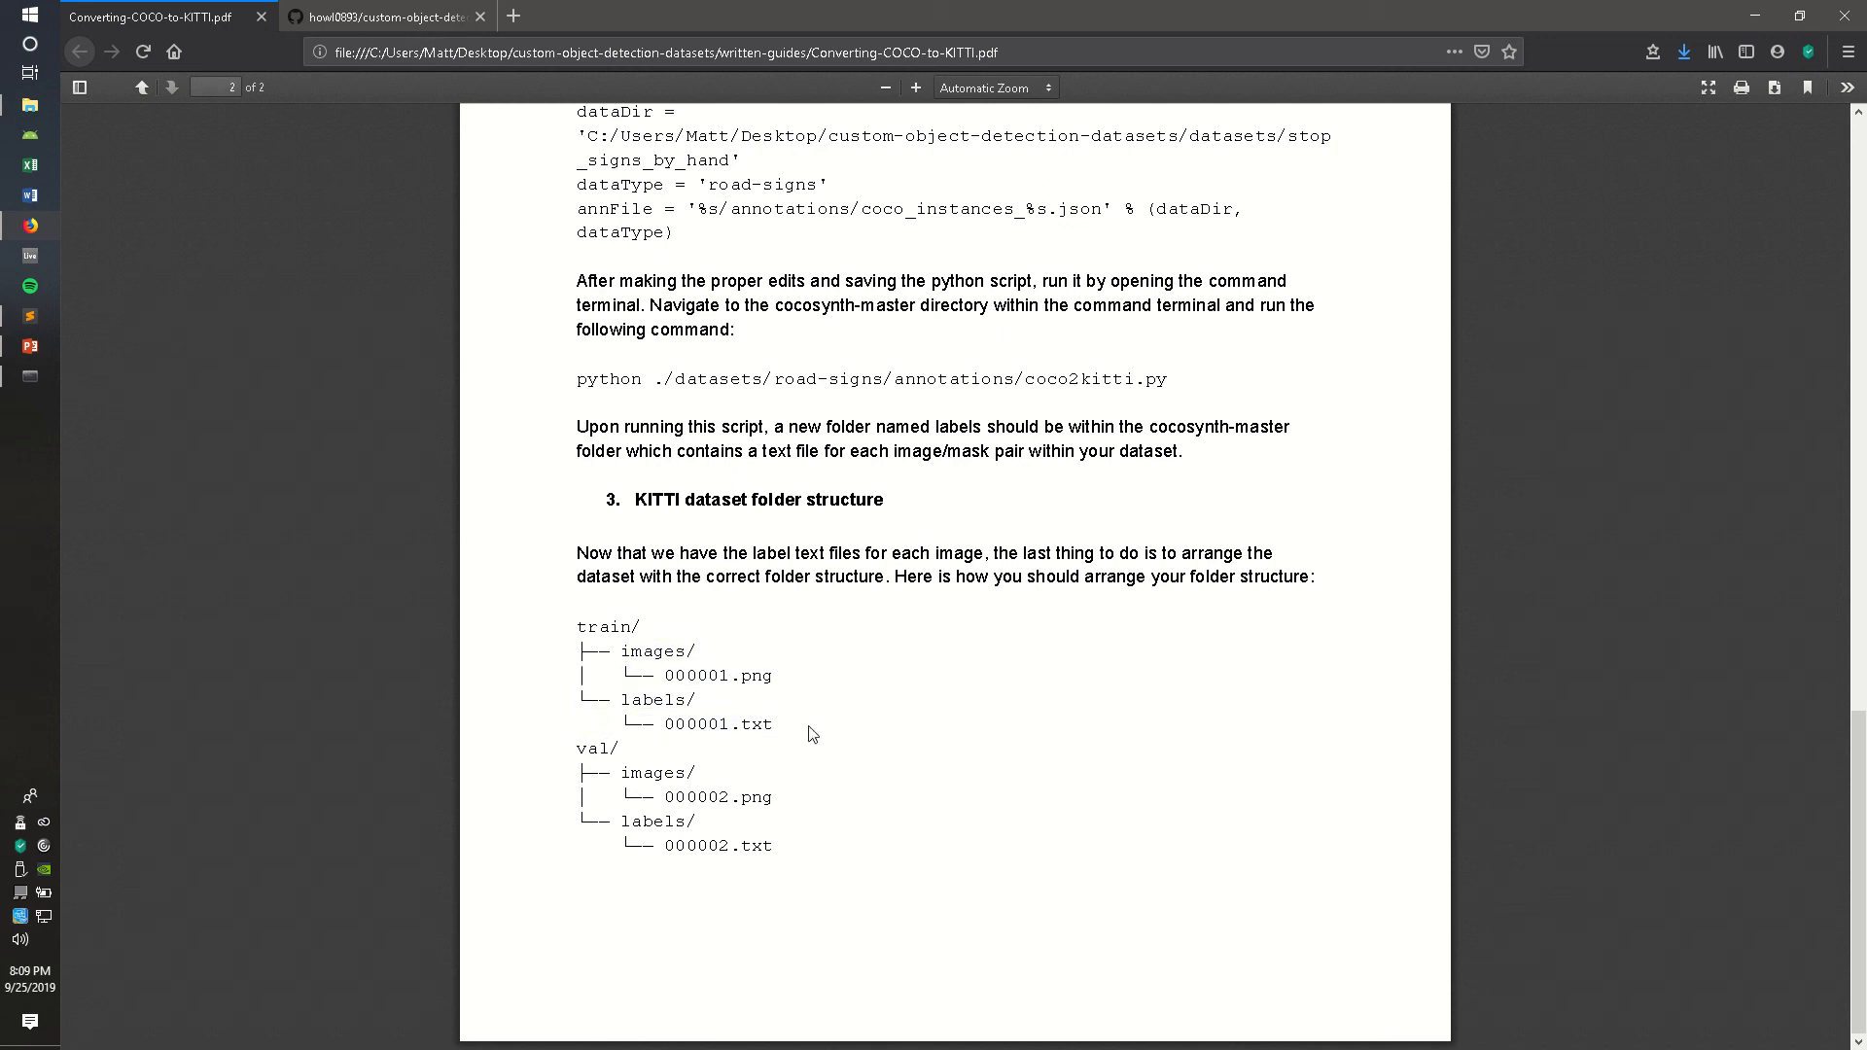
{"action": "mouse_move", "coordinate": [653, 644]}
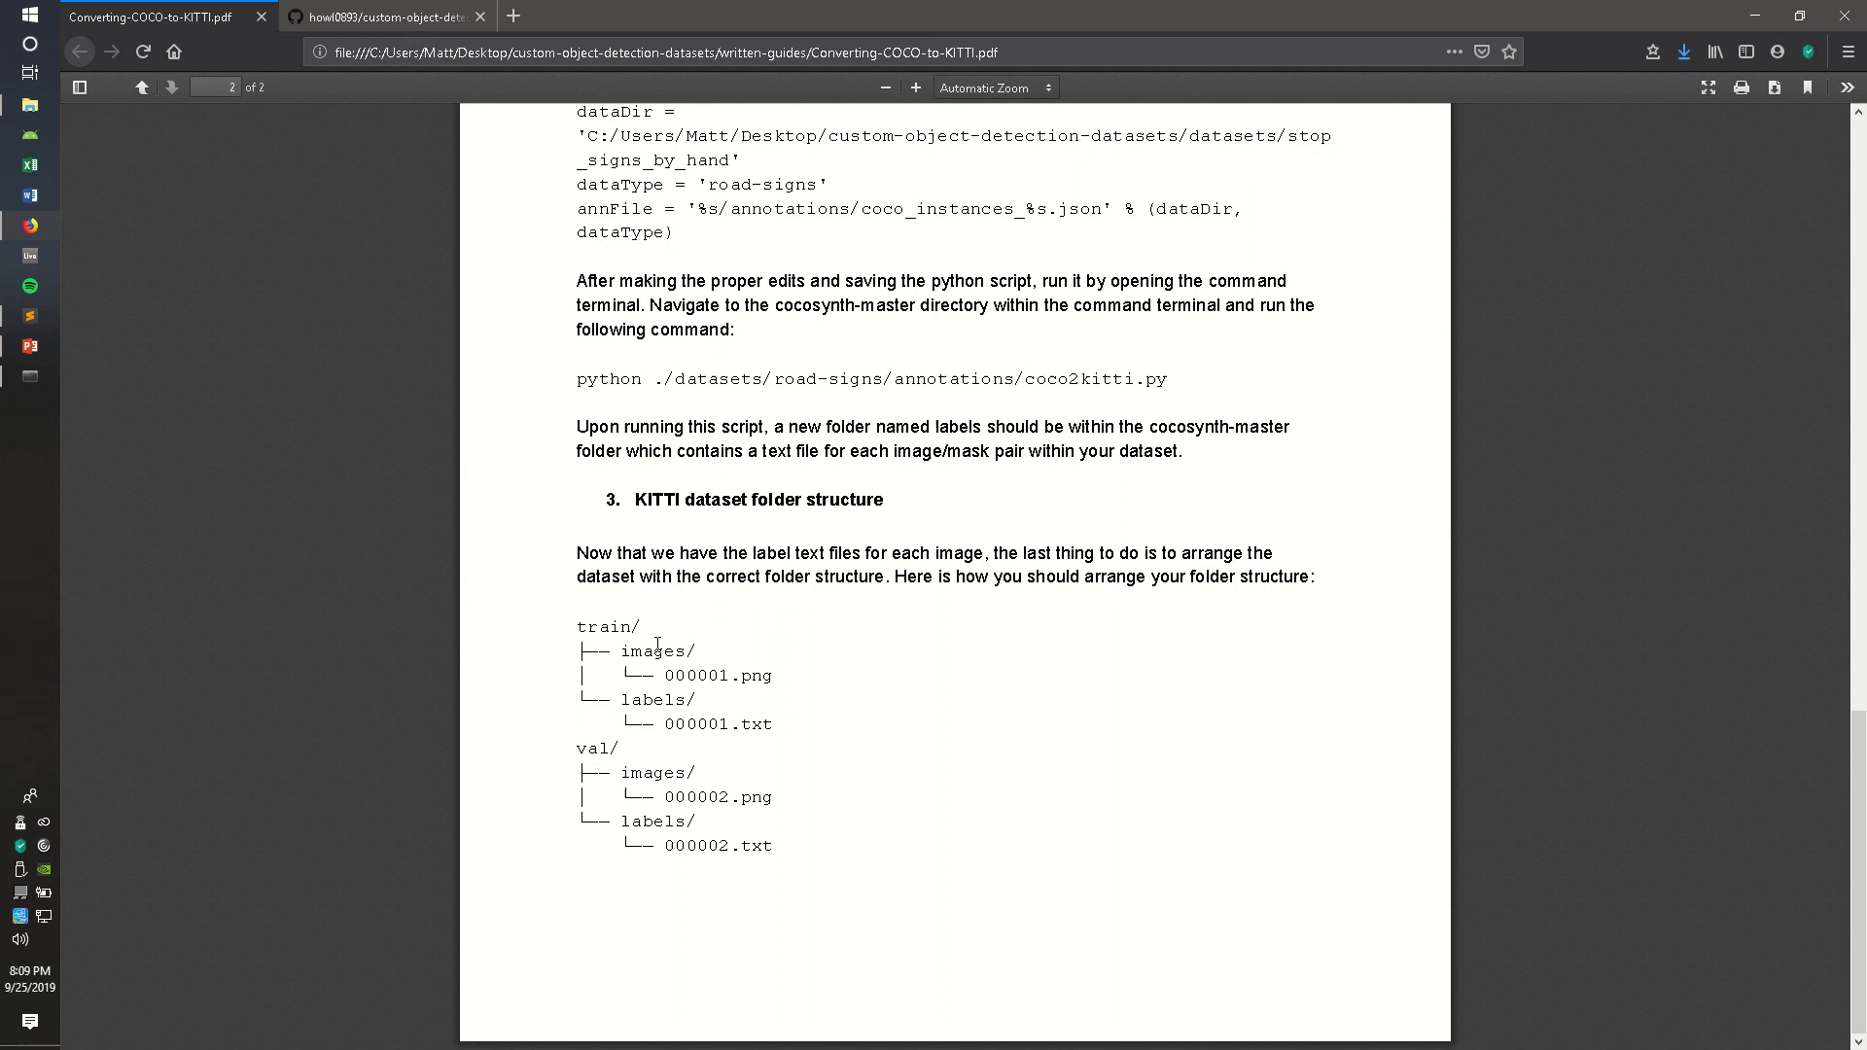
{"action": "mouse_move", "coordinate": [640, 772]}
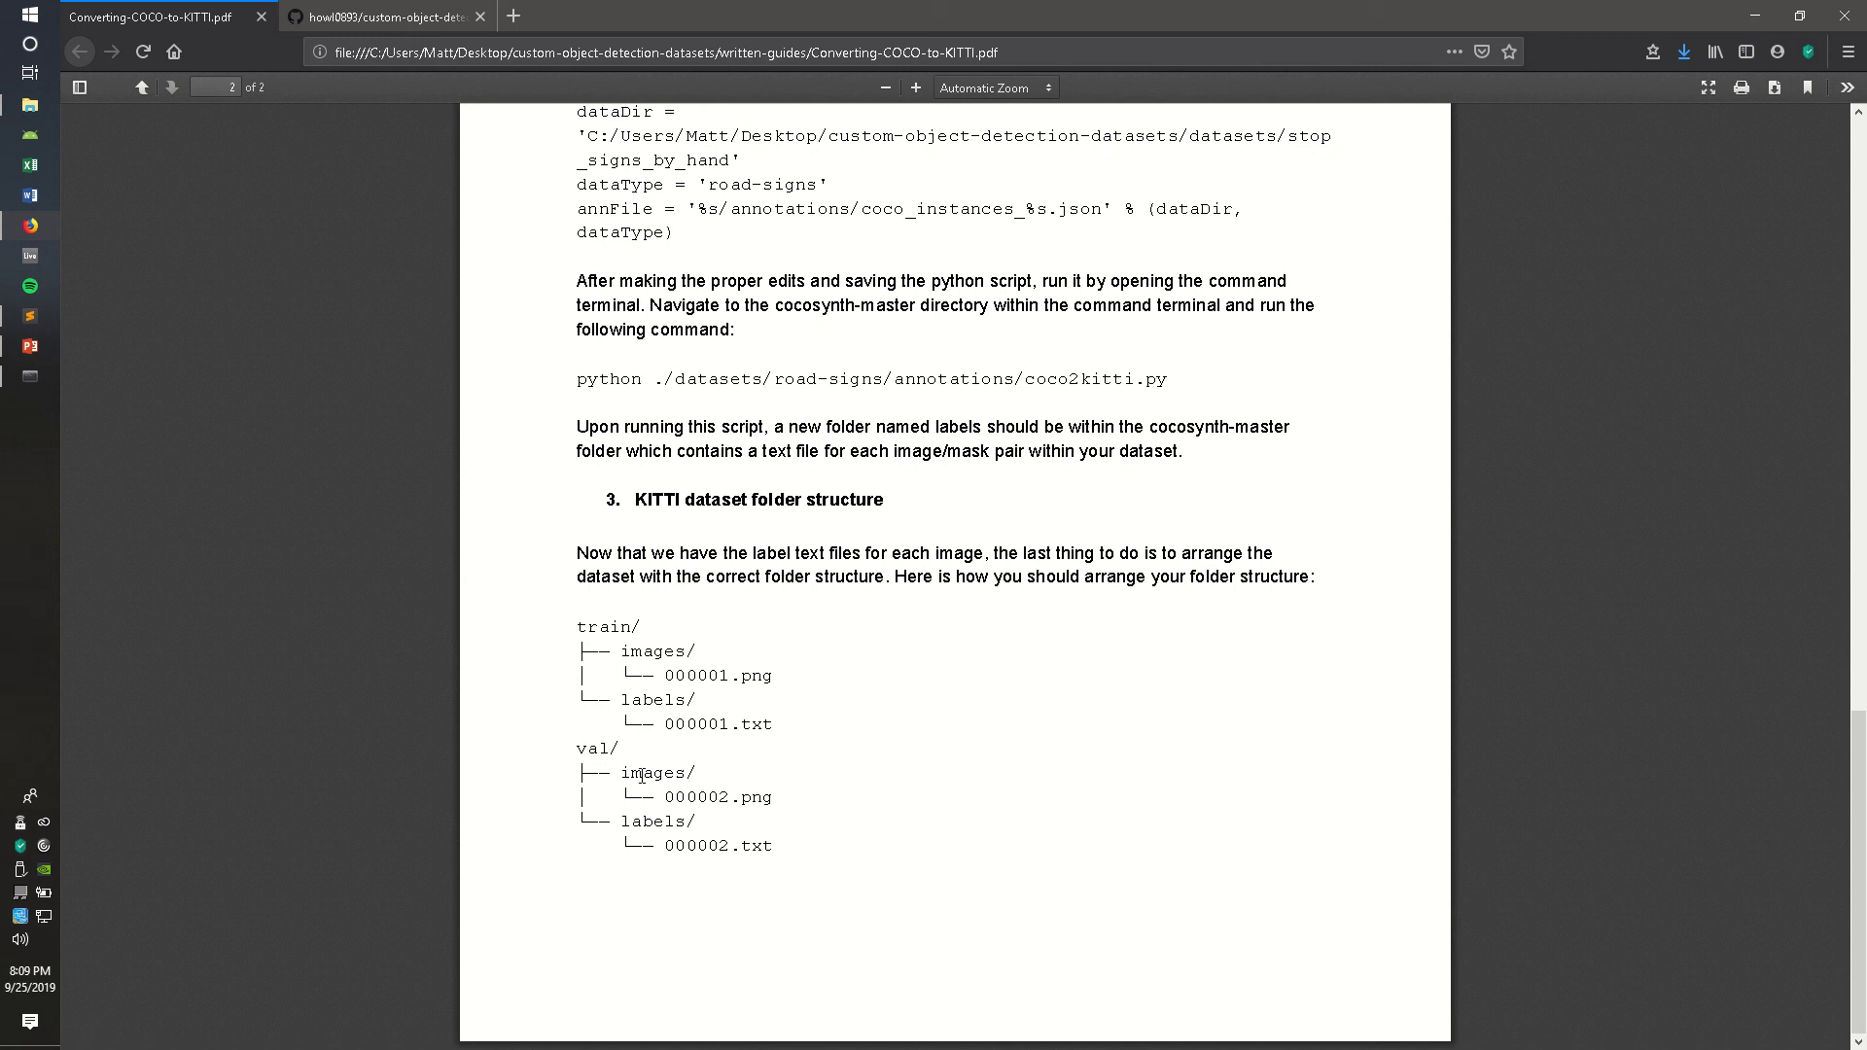
{"action": "double_click", "coordinate": [655, 772]}
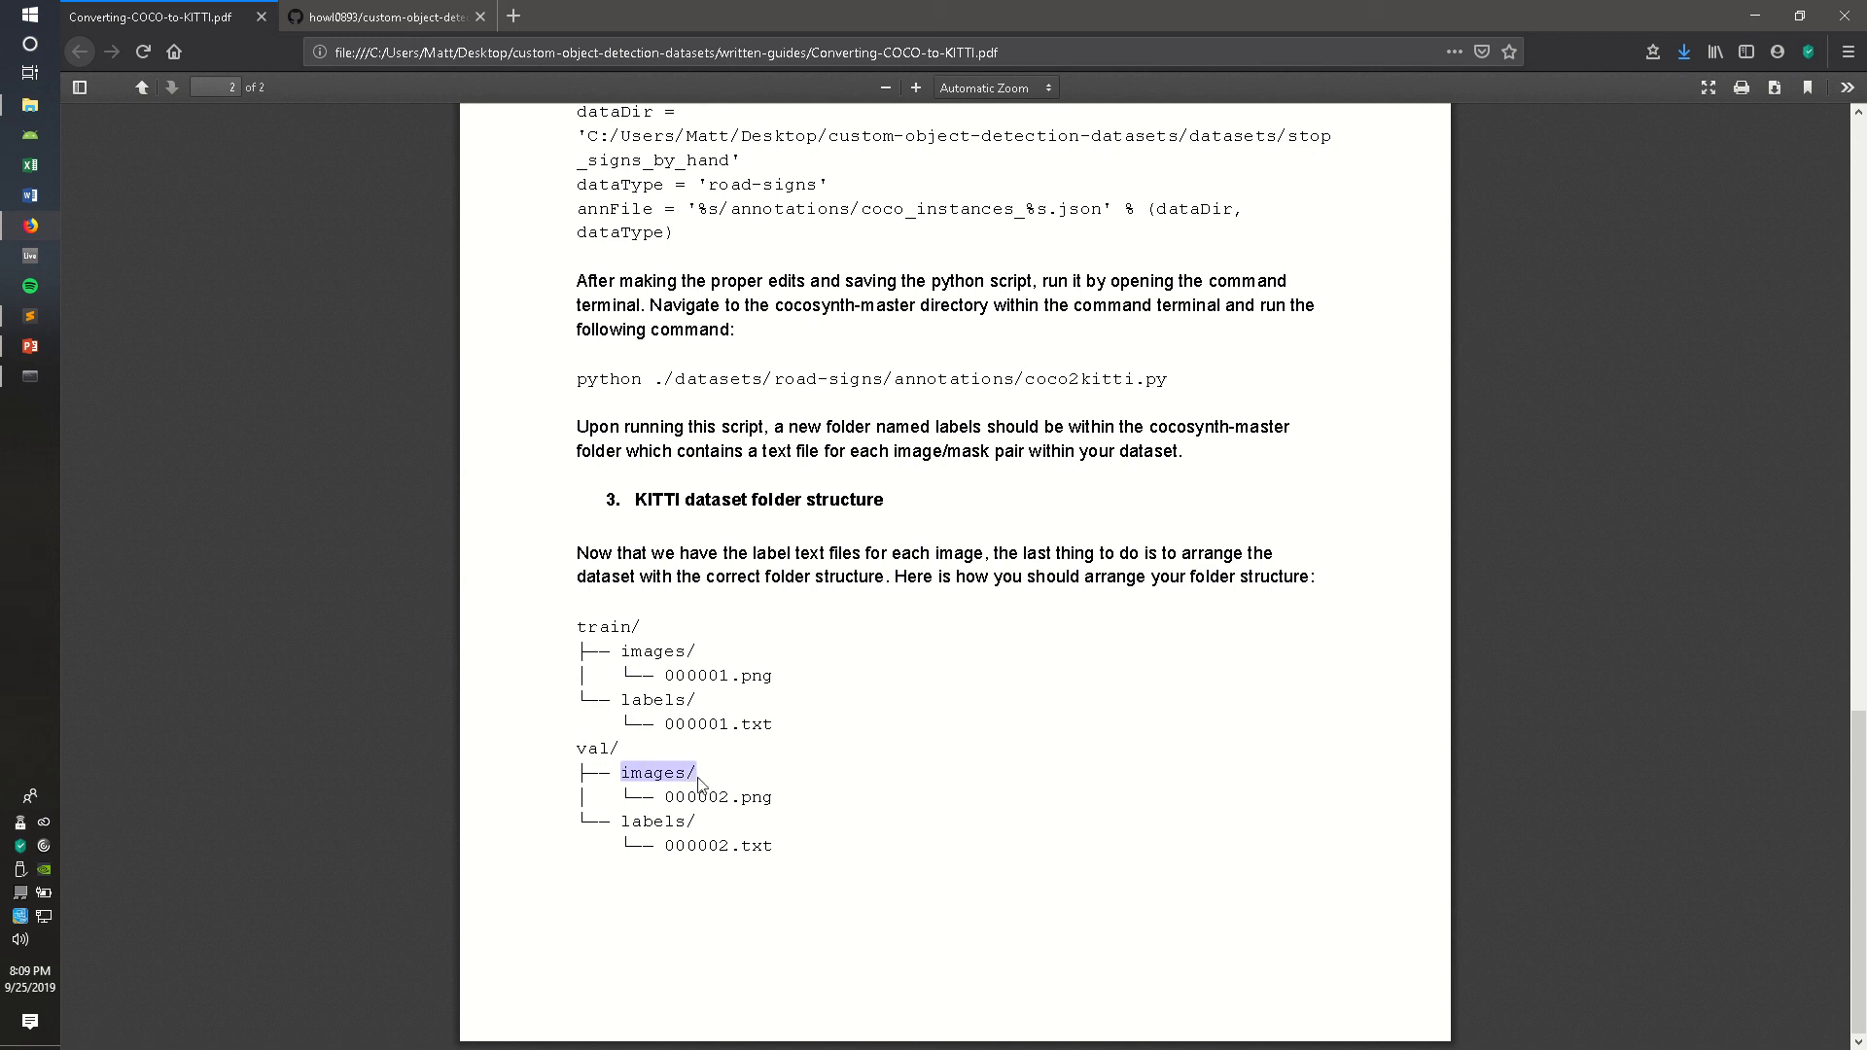